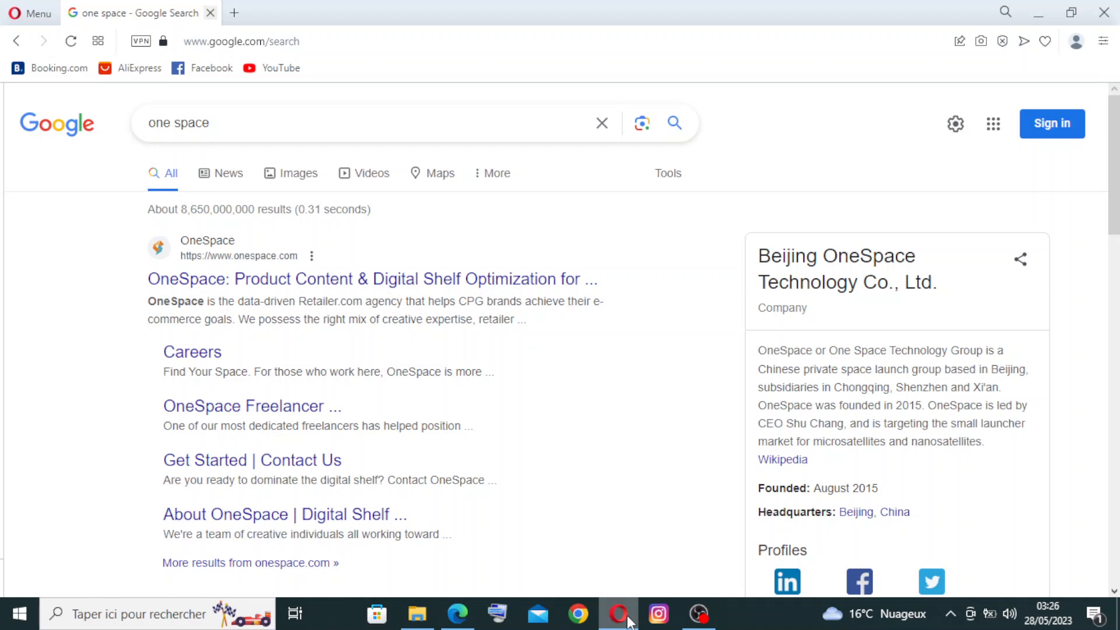
{"action": "mouse_move", "coordinate": [998, 440]}
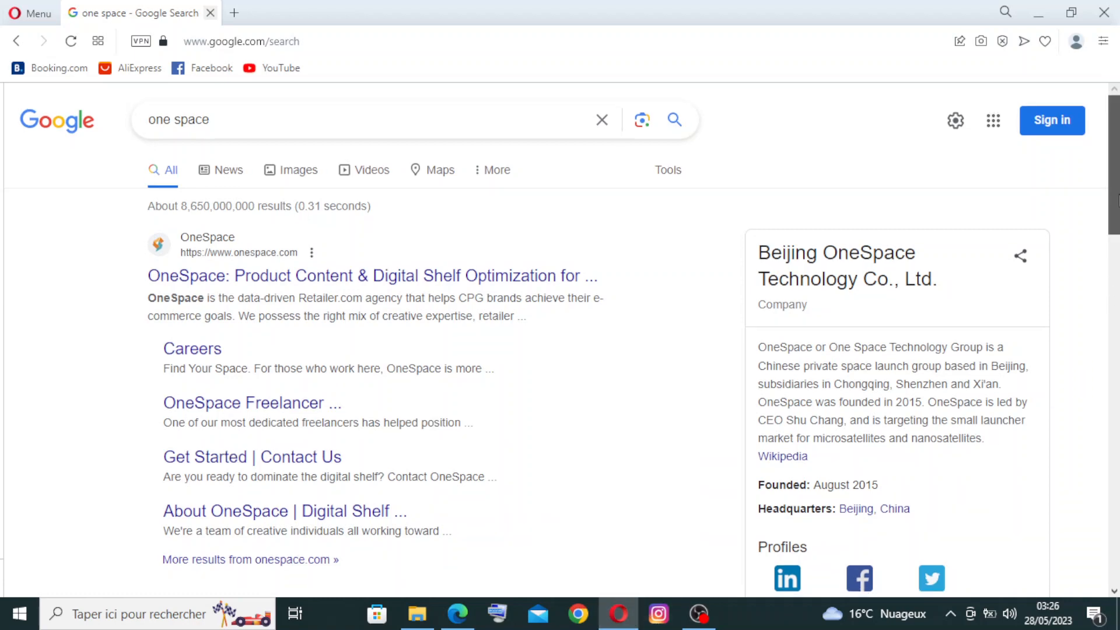
Scroll through the OneSpace homepage's lower sections and back up to the 'Dominate the Digital Shelf' banner
{"action": "scroll", "scroll_direction": "down", "scroll_amount": 3}
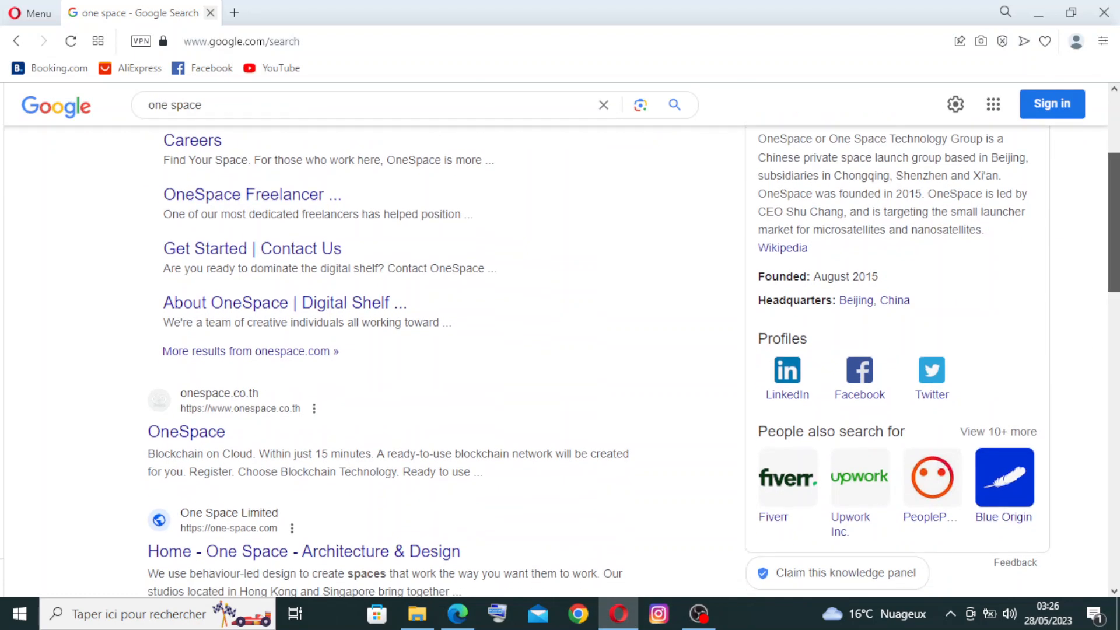
{"action": "scroll", "scroll_direction": "up", "scroll_amount": 3}
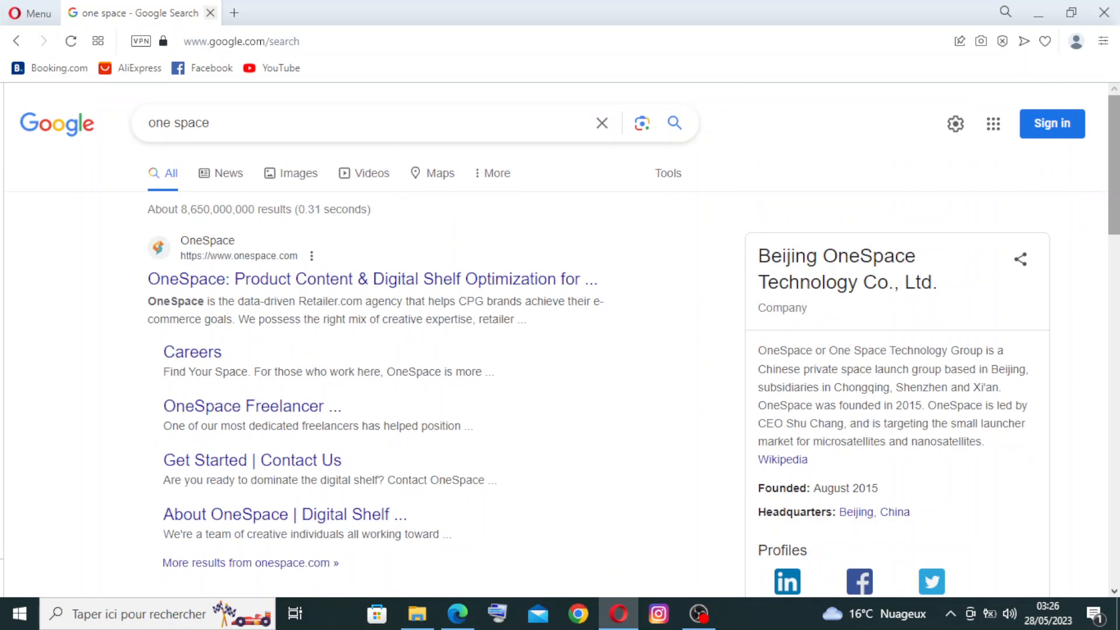
{"action": "scroll", "scroll_direction": "down", "scroll_amount": 3}
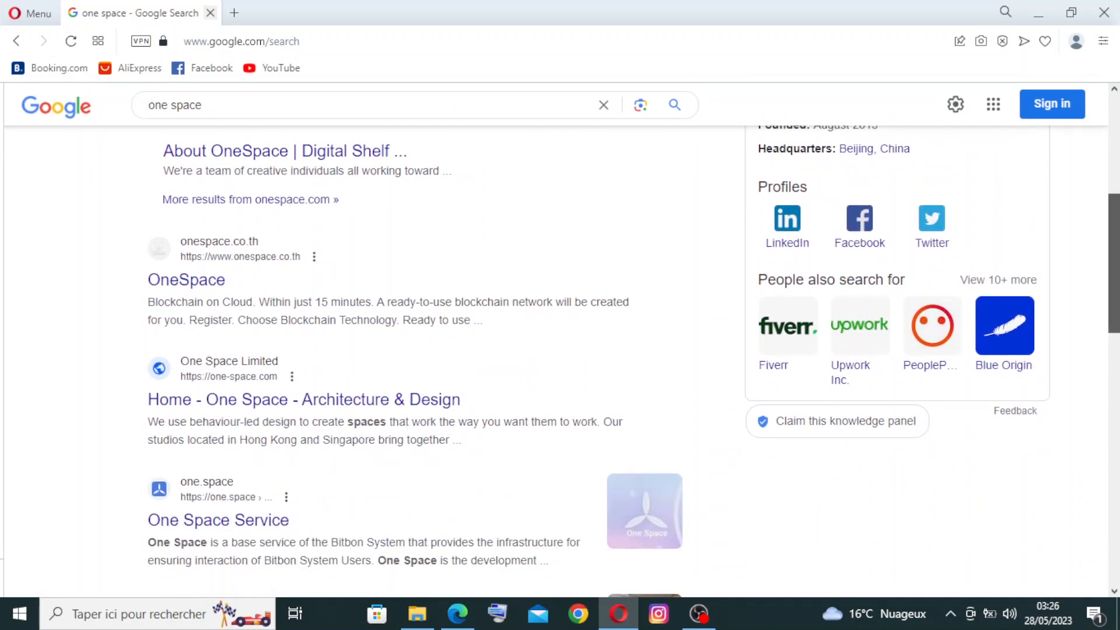
{"action": "scroll", "scroll_direction": "down", "scroll_amount": 3}
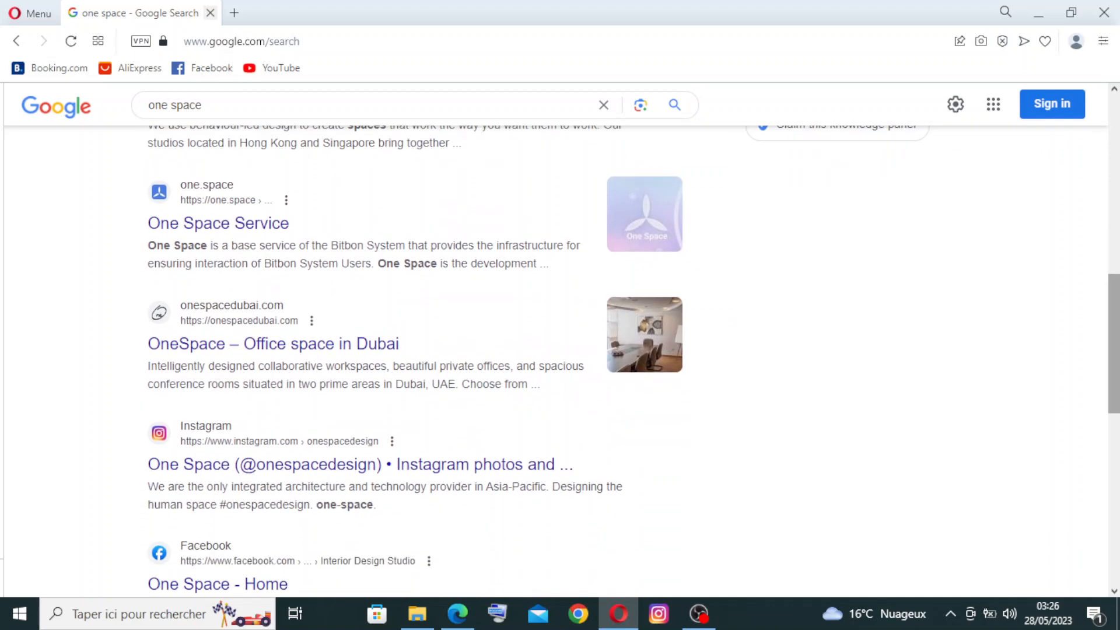
{"action": "scroll", "scroll_direction": "down", "scroll_amount": 3}
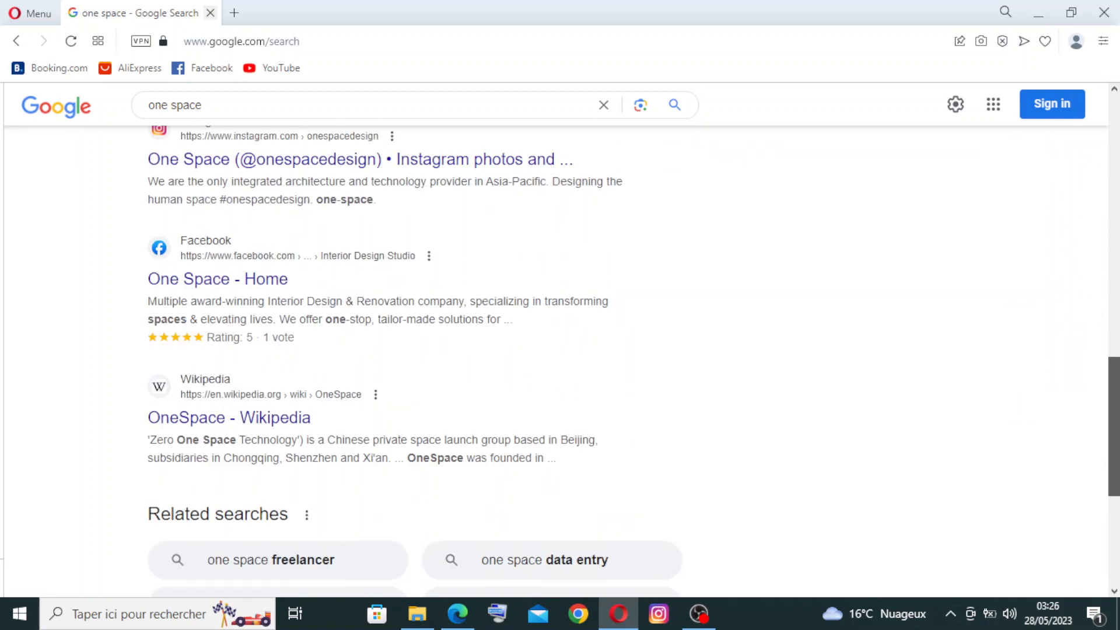
{"action": "scroll", "scroll_direction": "up", "scroll_amount": 3}
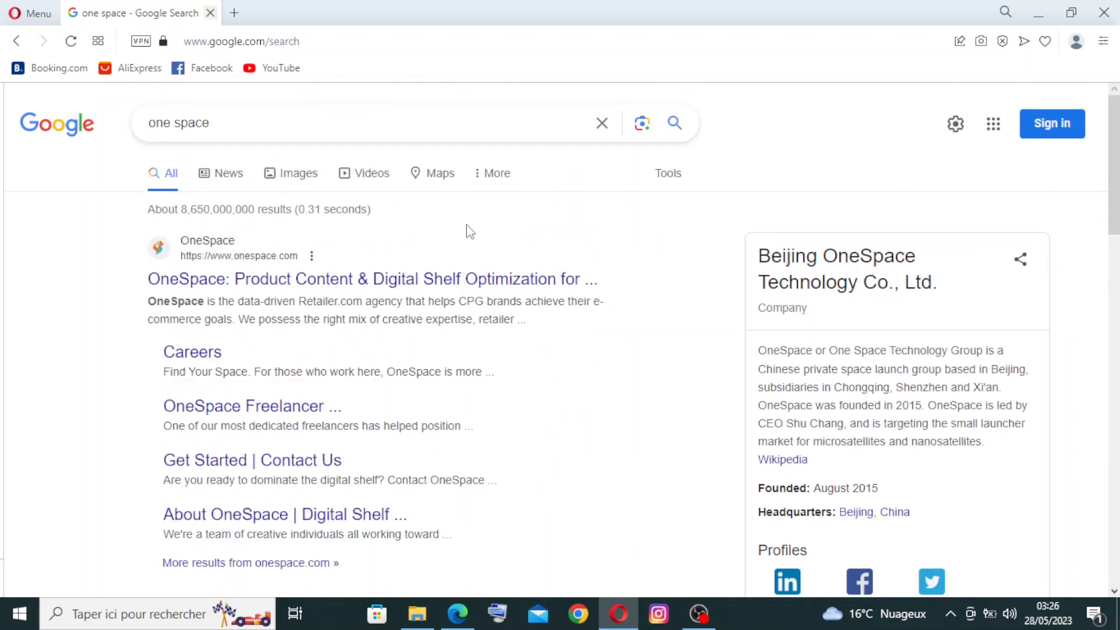
{"action": "mouse_move", "coordinate": [199, 279]}
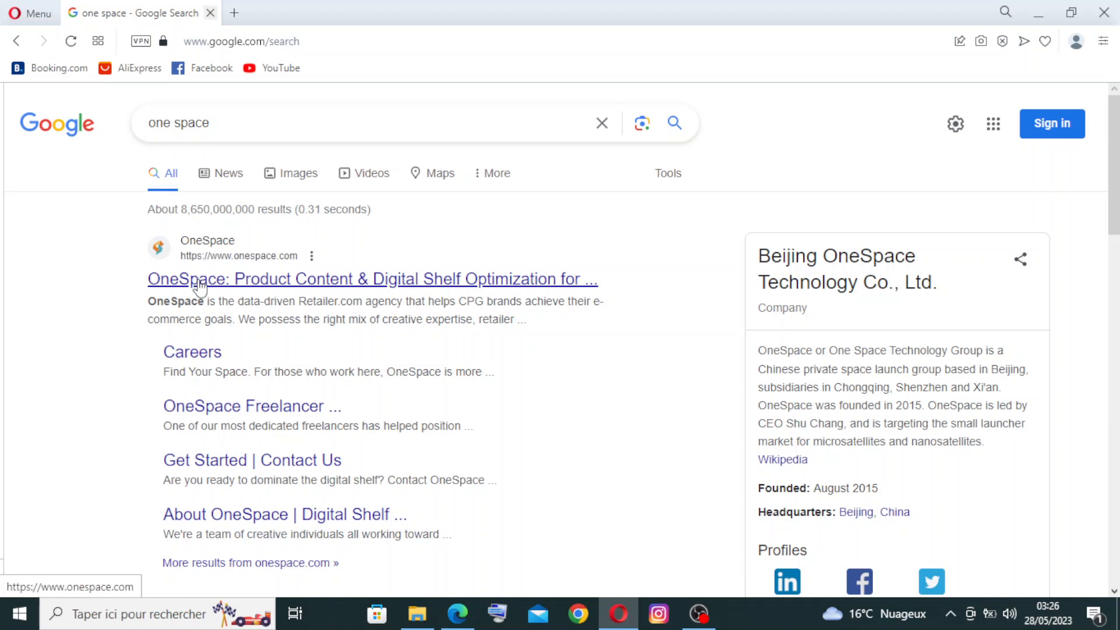
{"action": "mouse_move", "coordinate": [343, 283]}
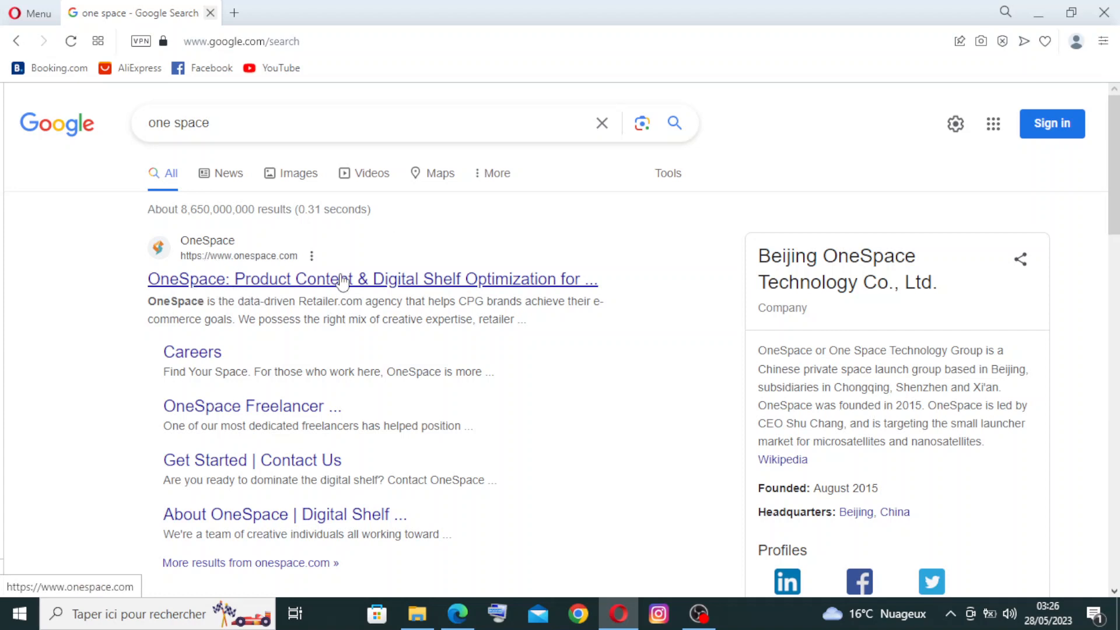
{"action": "mouse_move", "coordinate": [380, 296]}
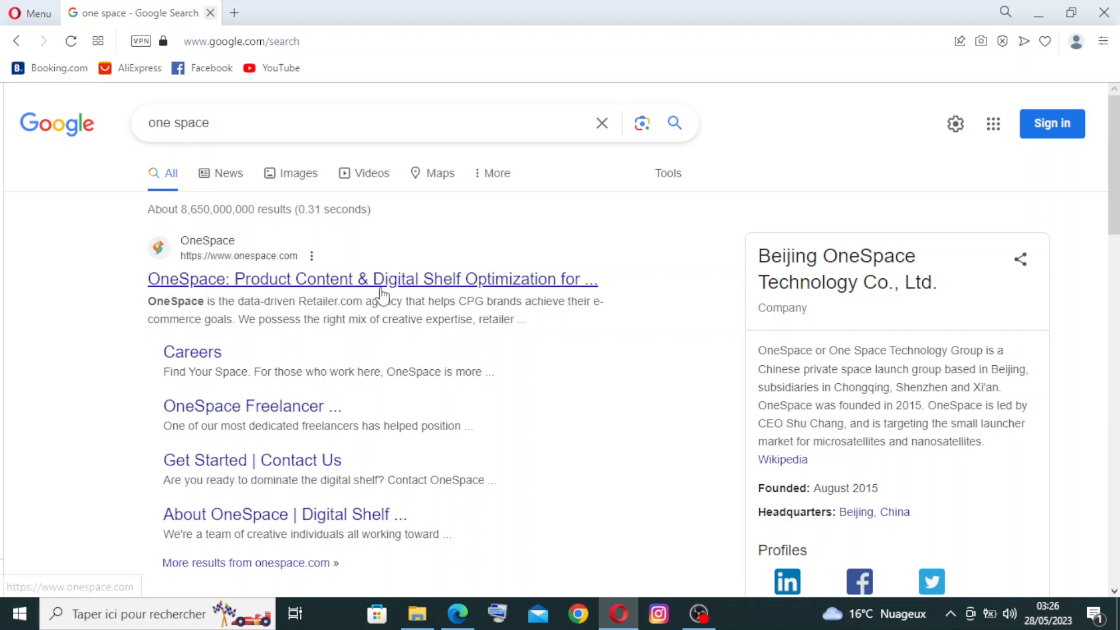
{"action": "mouse_move", "coordinate": [461, 285]}
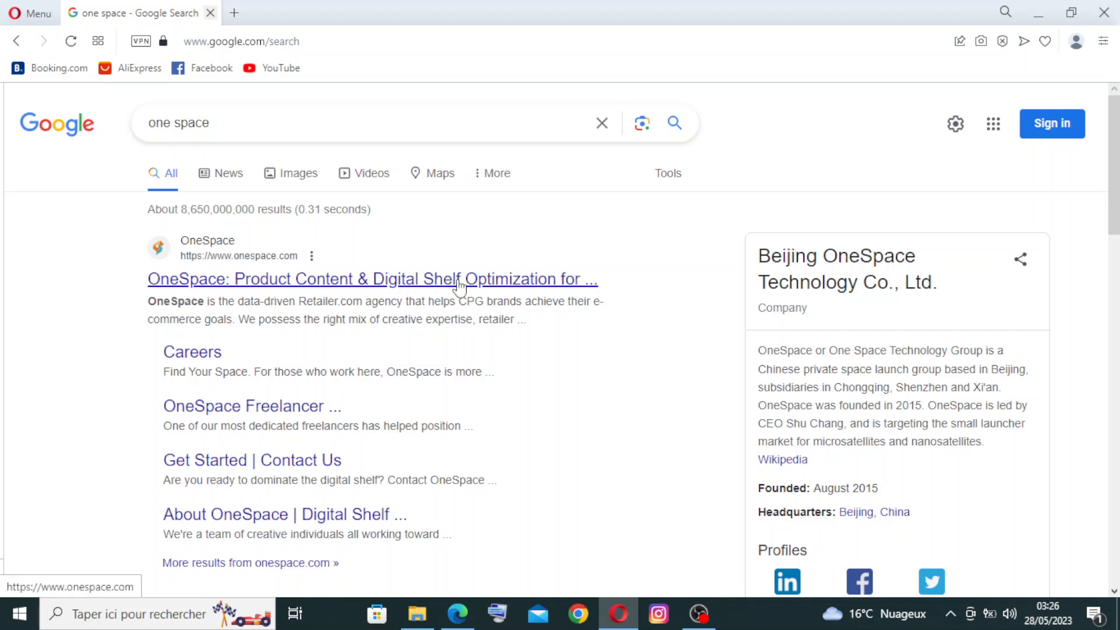
{"action": "mouse_move", "coordinate": [458, 287]}
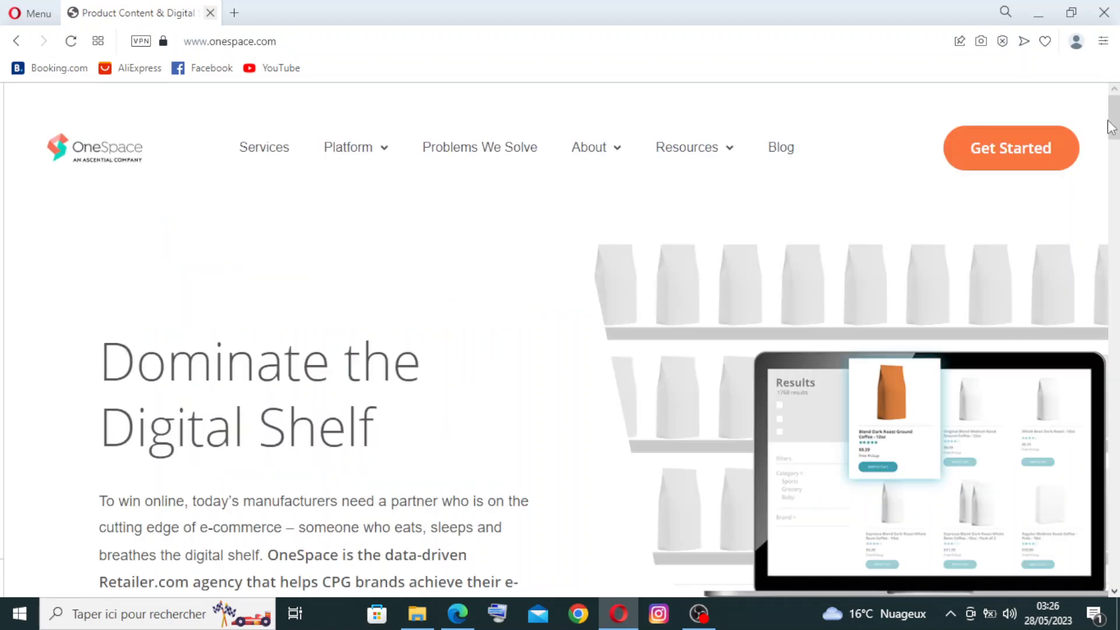
{"action": "scroll", "scroll_direction": "down", "scroll_amount": 3}
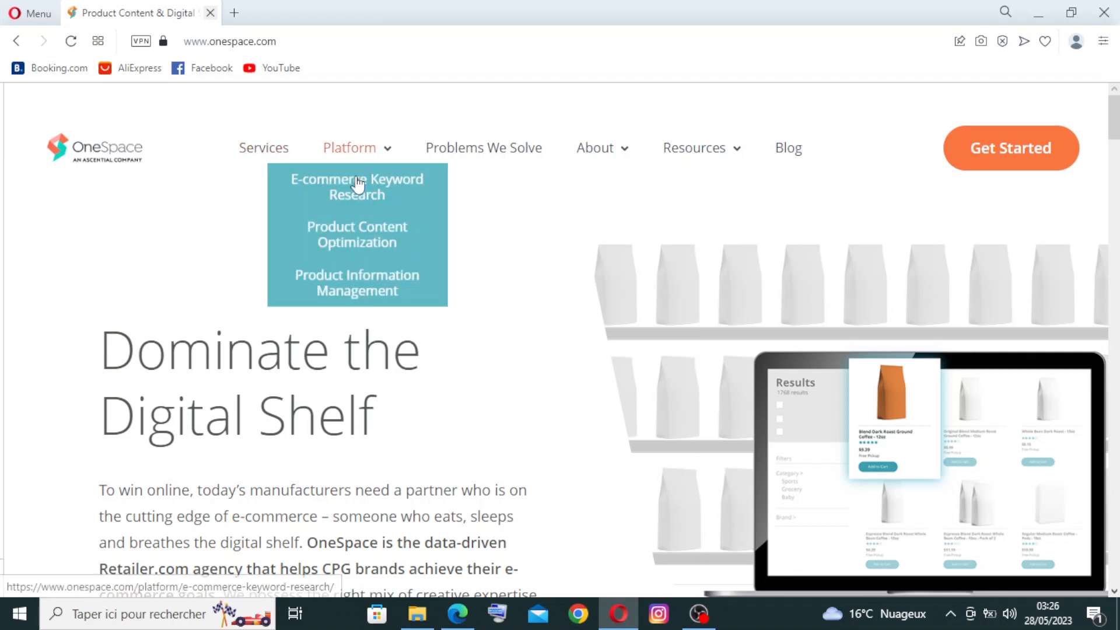
{"action": "mouse_move", "coordinate": [512, 181]}
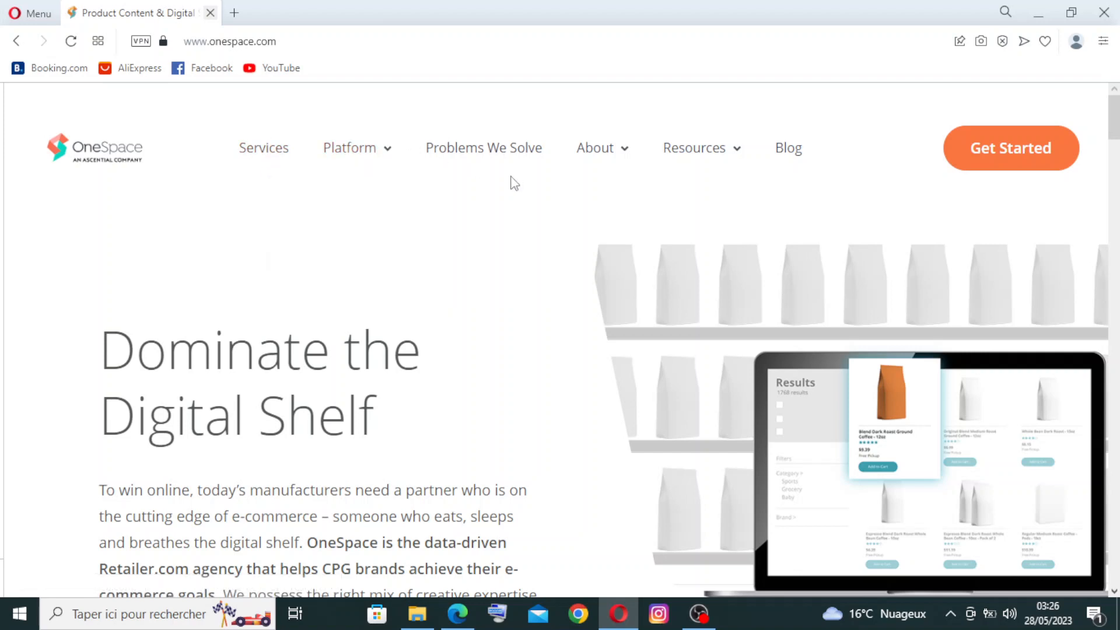
{"action": "mouse_move", "coordinate": [640, 173]}
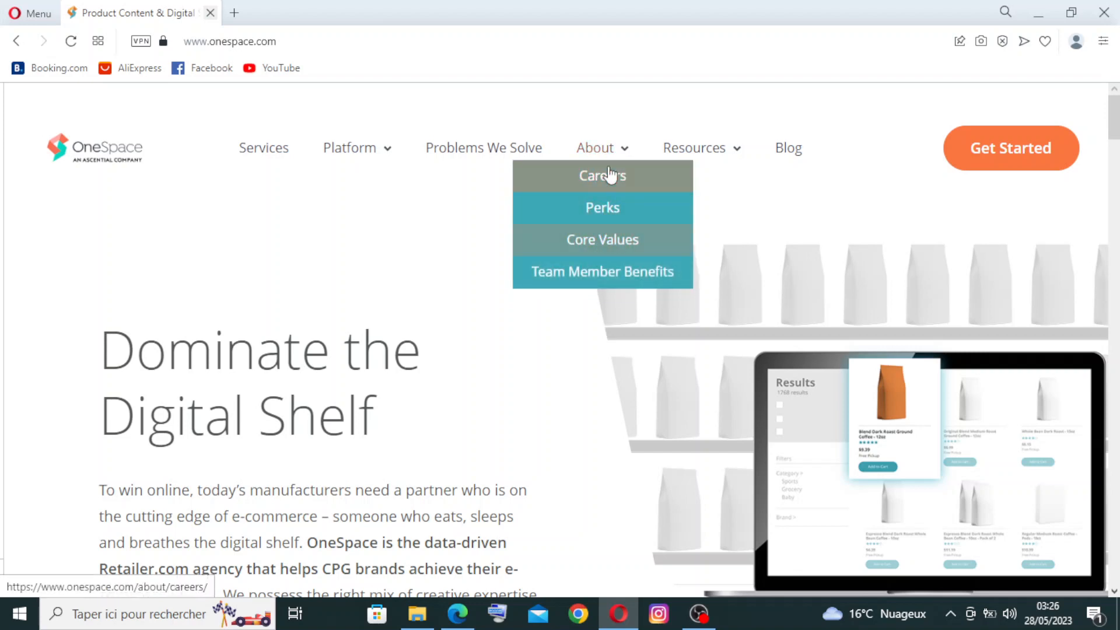
{"action": "mouse_move", "coordinate": [768, 155]}
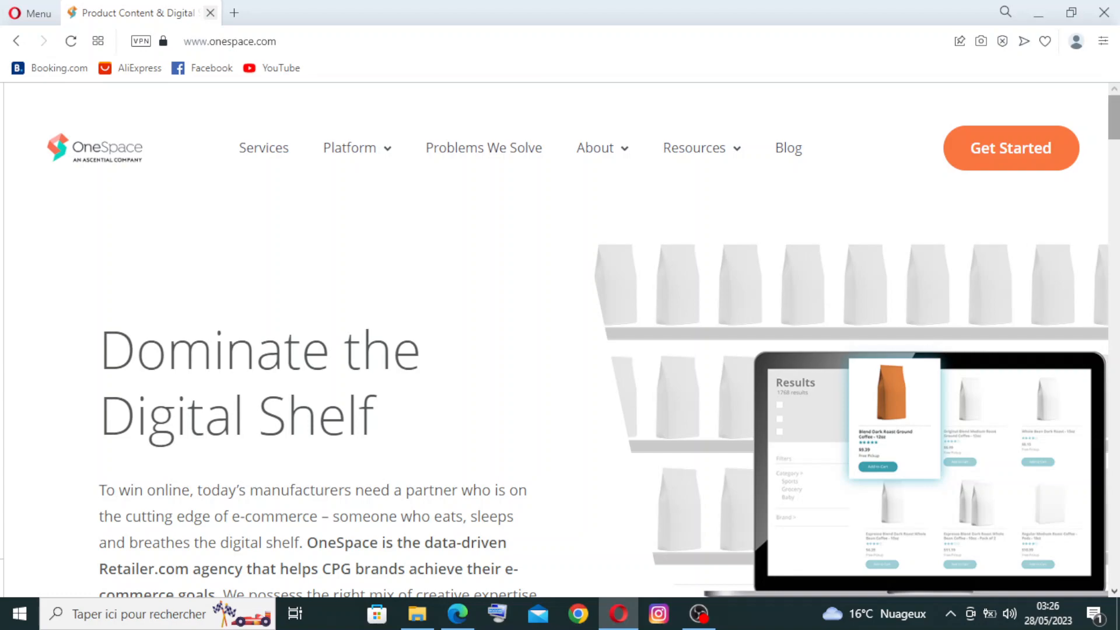
{"action": "scroll", "scroll_direction": "down", "scroll_amount": 3}
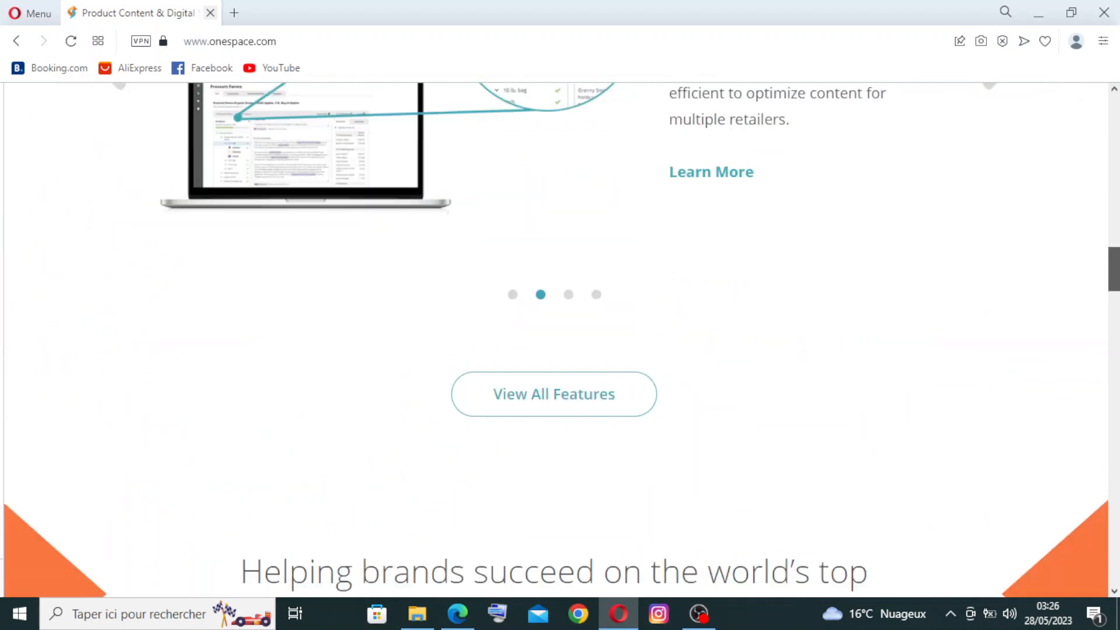
{"action": "scroll", "scroll_direction": "down", "scroll_amount": 3}
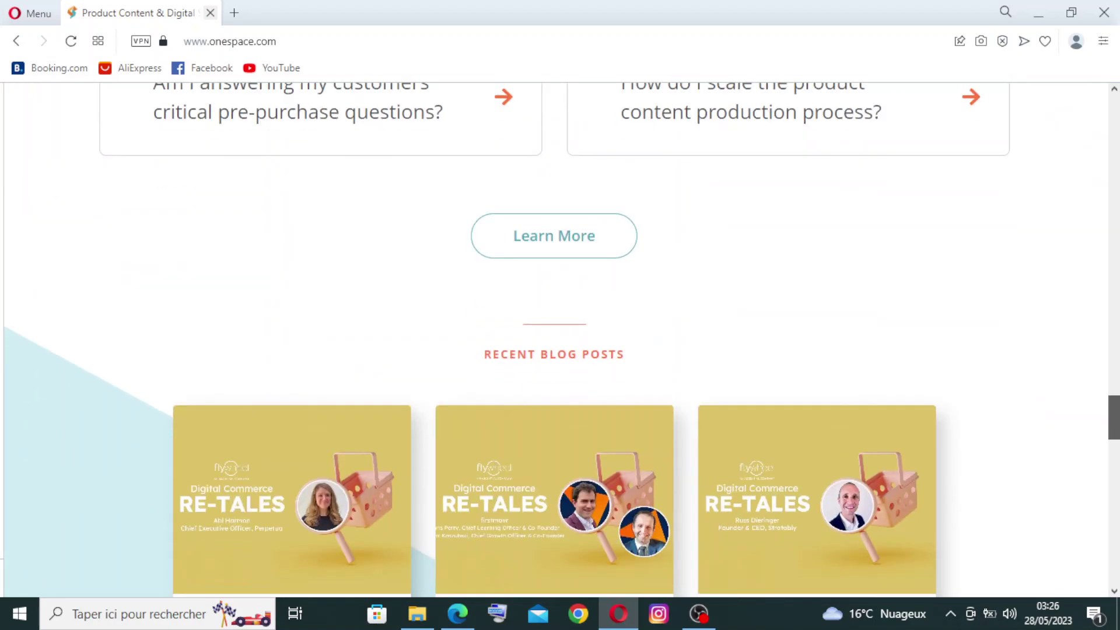
{"action": "scroll", "scroll_direction": "up", "scroll_amount": 3}
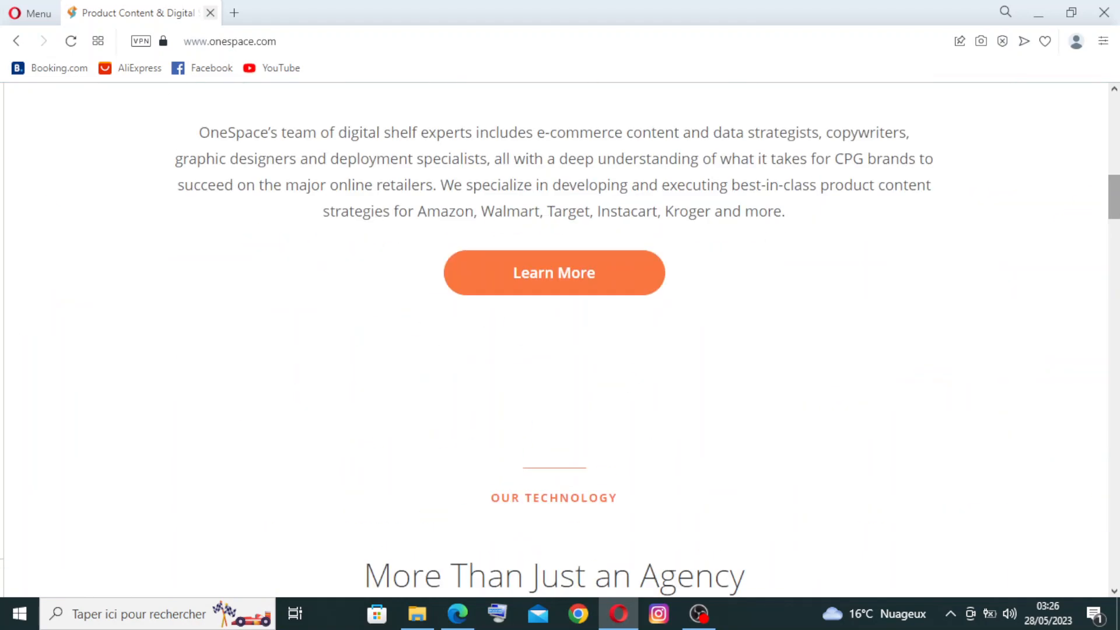
{"action": "scroll", "scroll_direction": "up", "scroll_amount": 3}
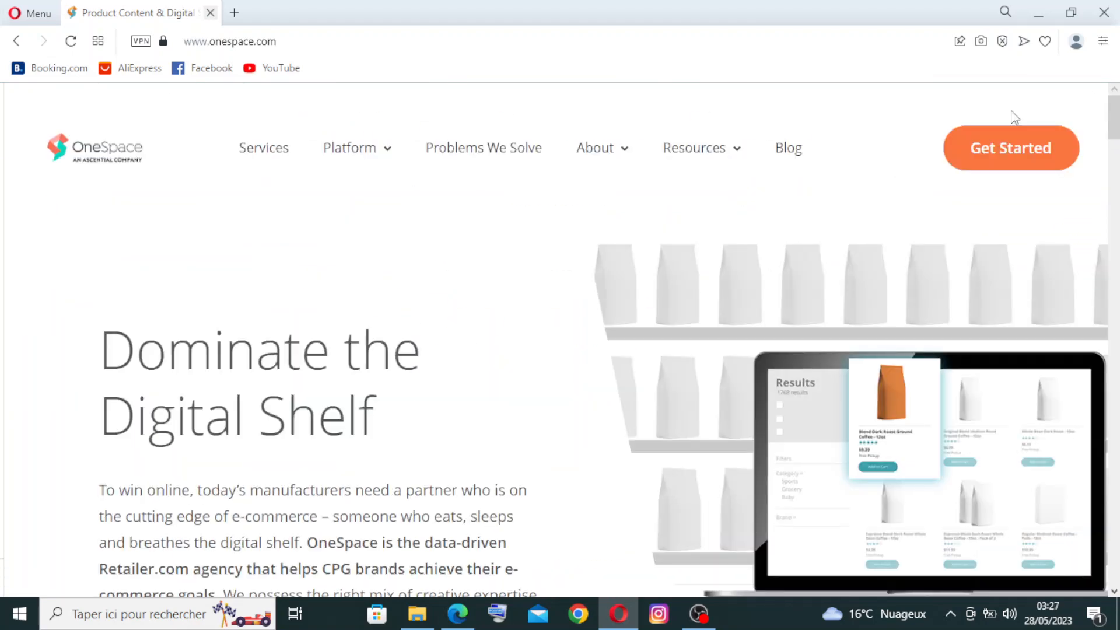
{"action": "mouse_move", "coordinate": [1010, 149]}
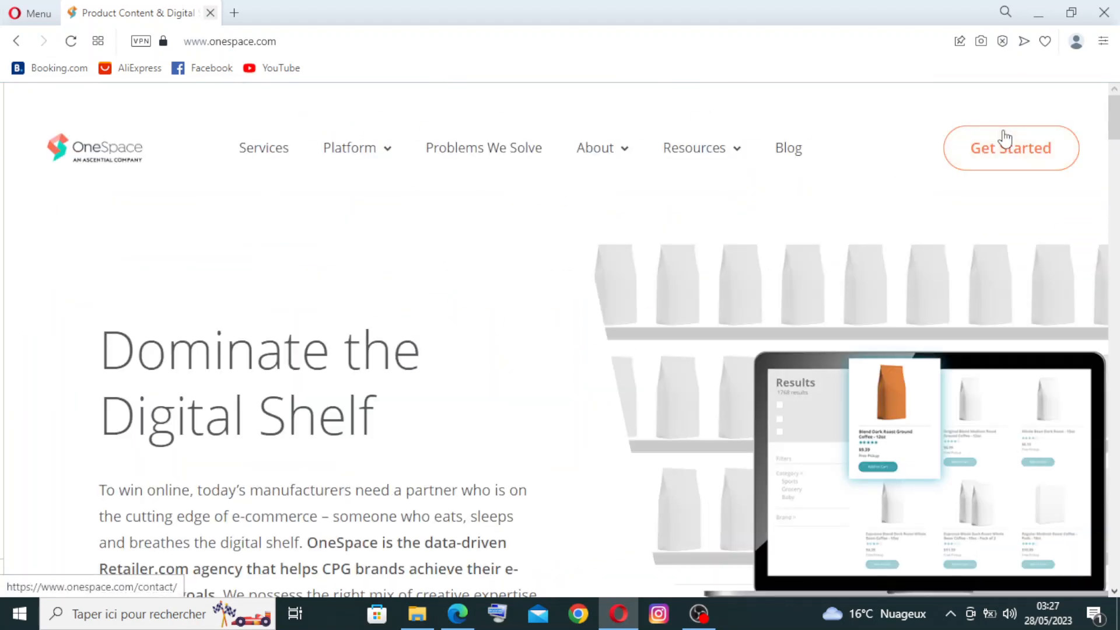
{"action": "mouse_move", "coordinate": [1010, 147]}
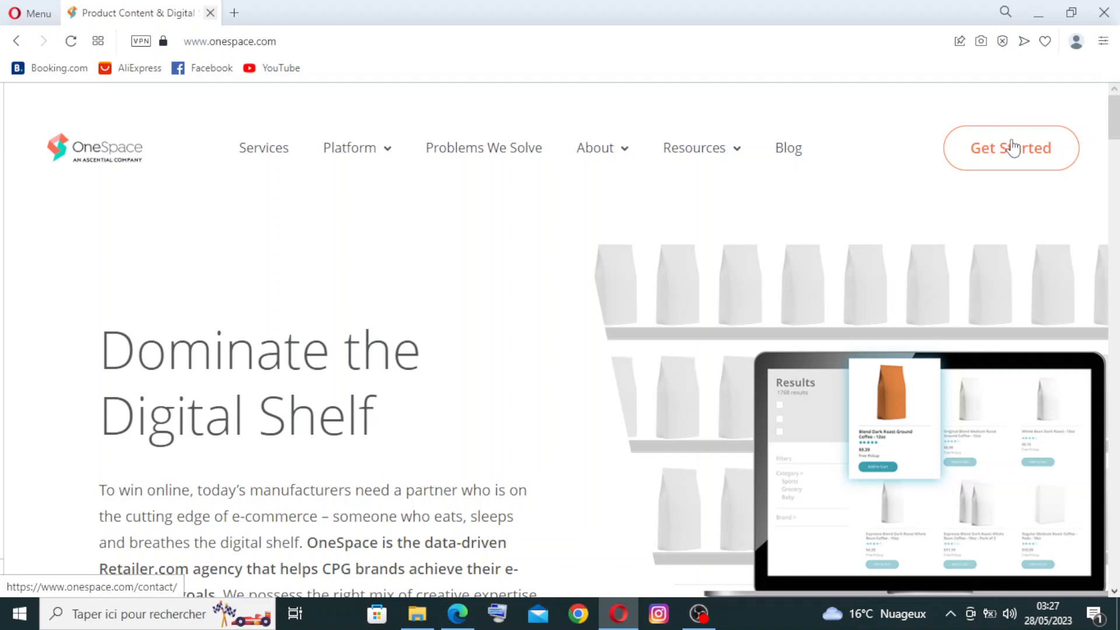
{"action": "mouse_move", "coordinate": [1013, 152]}
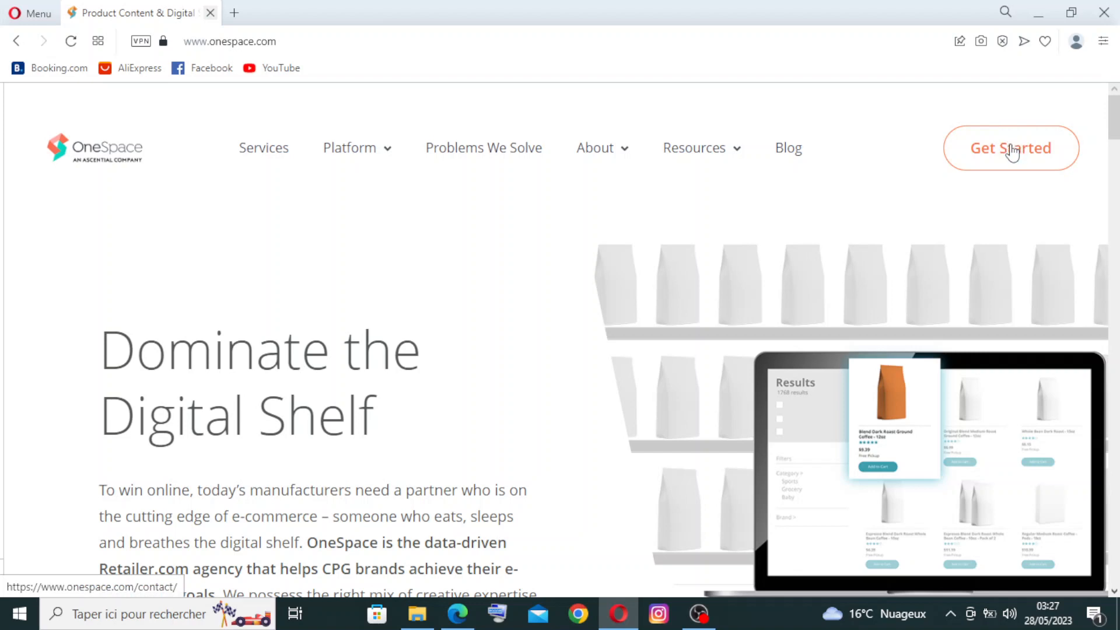
Go to the Get Started contact page and bring the form's First Name field into view
{"action": "left_click", "coordinate": [1010, 148]}
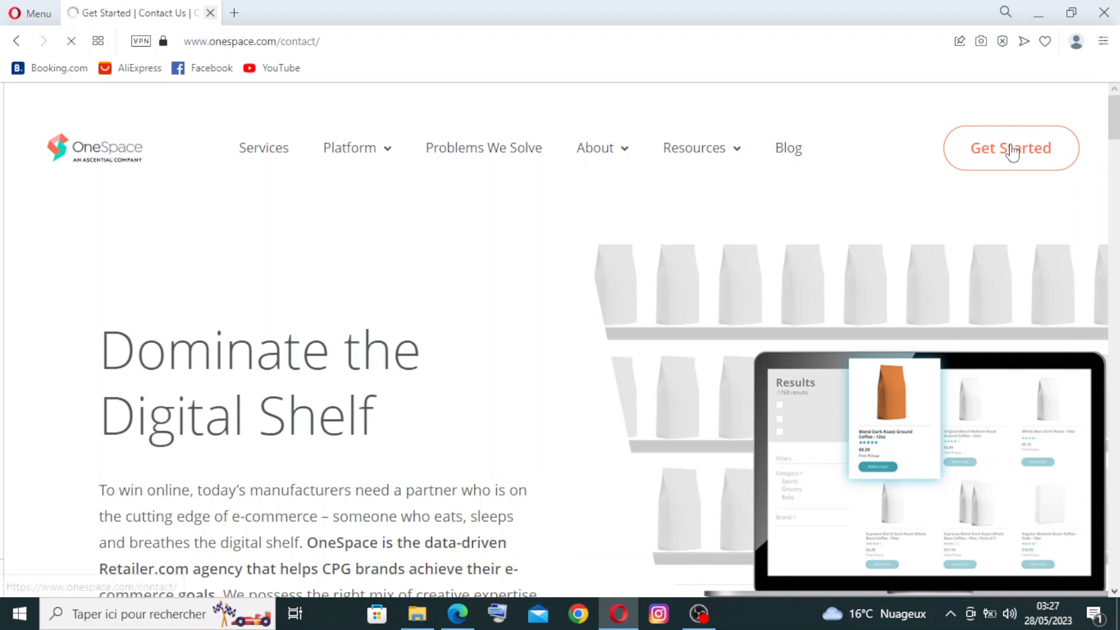
{"action": "left_click", "coordinate": [1010, 148]}
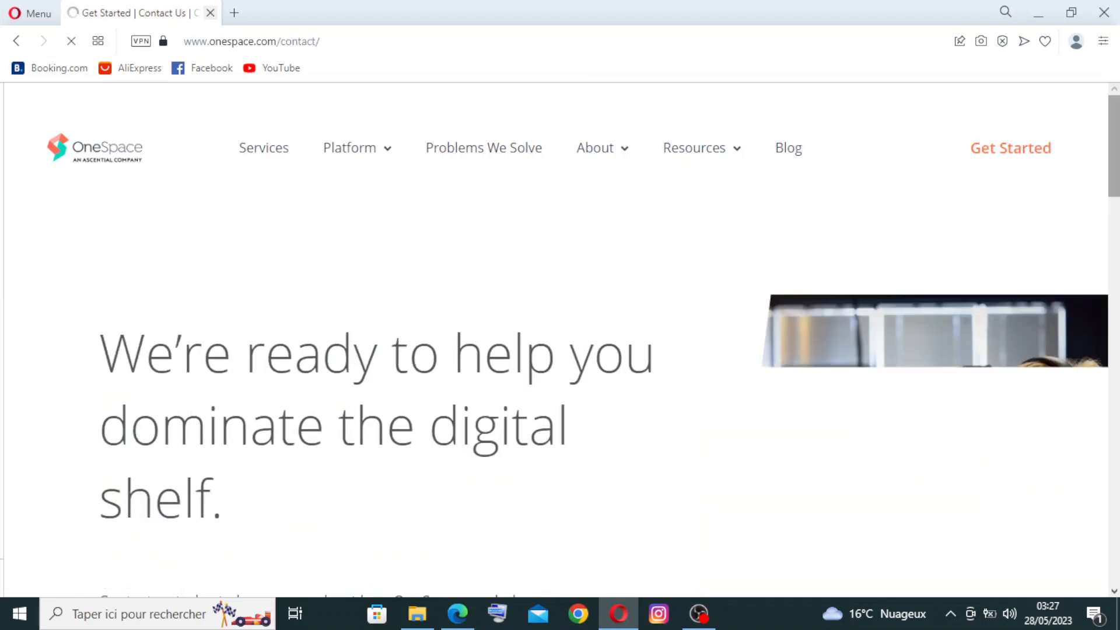
{"action": "scroll", "scroll_direction": "down", "scroll_amount": 3}
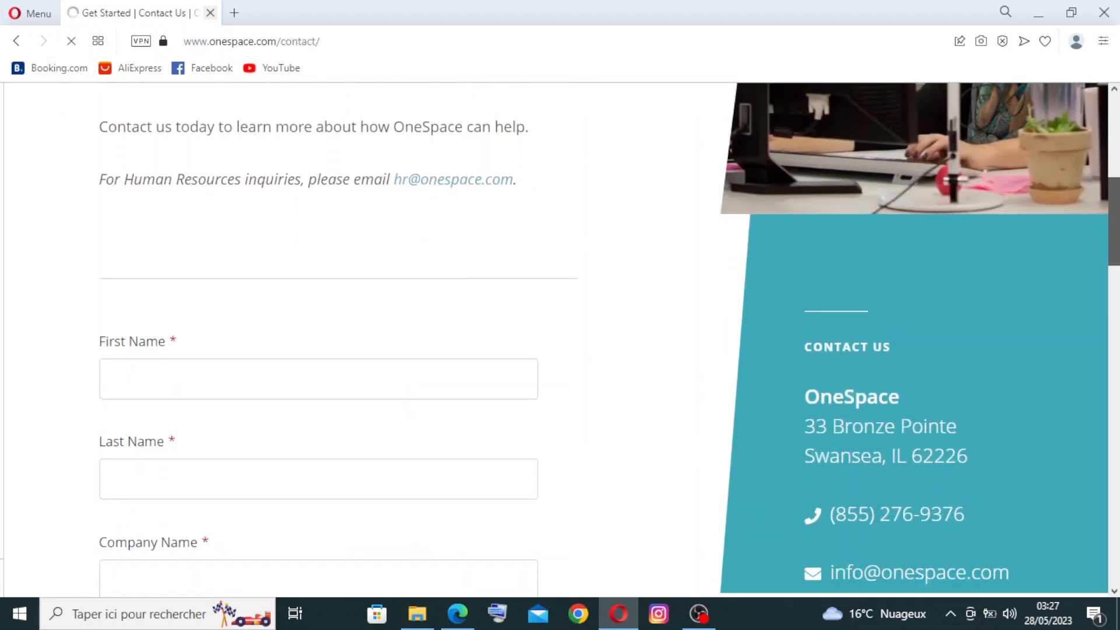
{"action": "scroll", "scroll_direction": "down", "scroll_amount": 3}
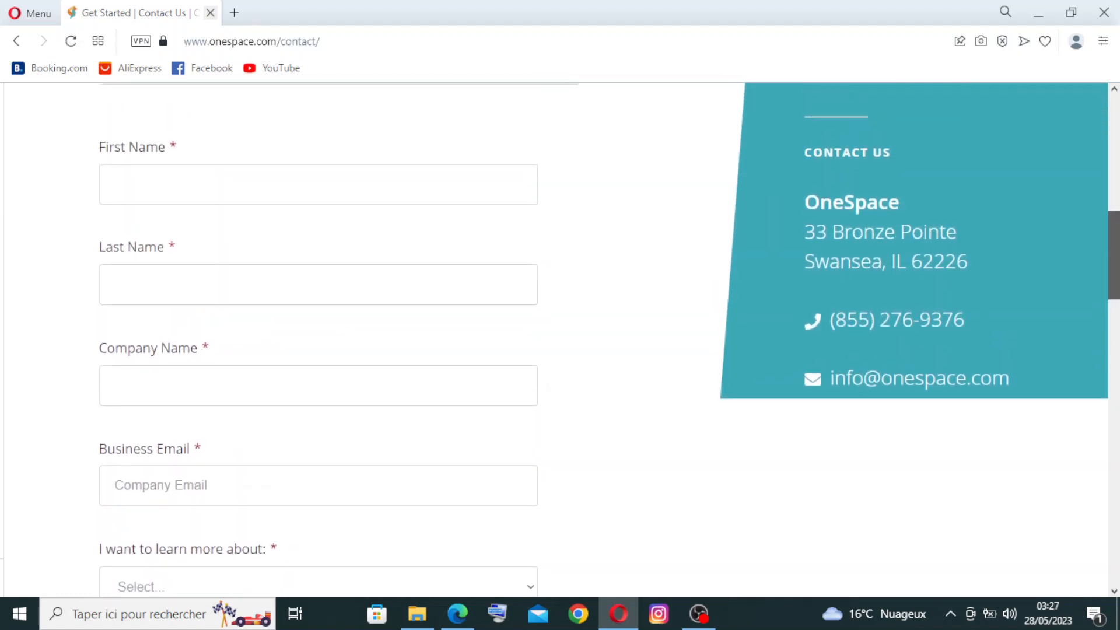
{"action": "scroll", "scroll_direction": "down", "scroll_amount": 3}
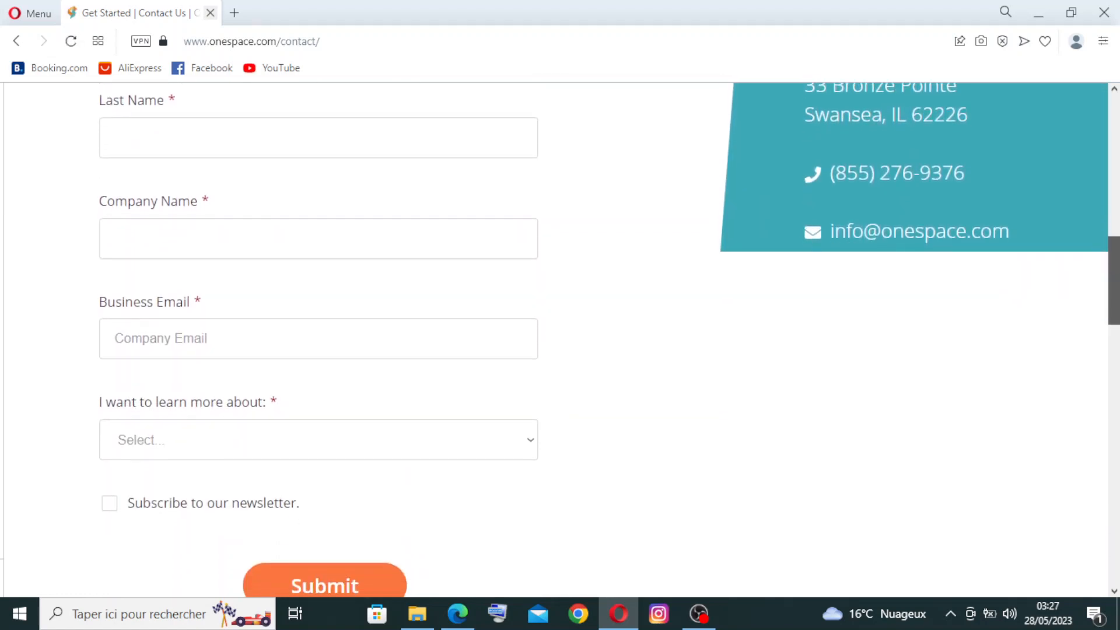
{"action": "scroll", "scroll_direction": "up", "scroll_amount": 3}
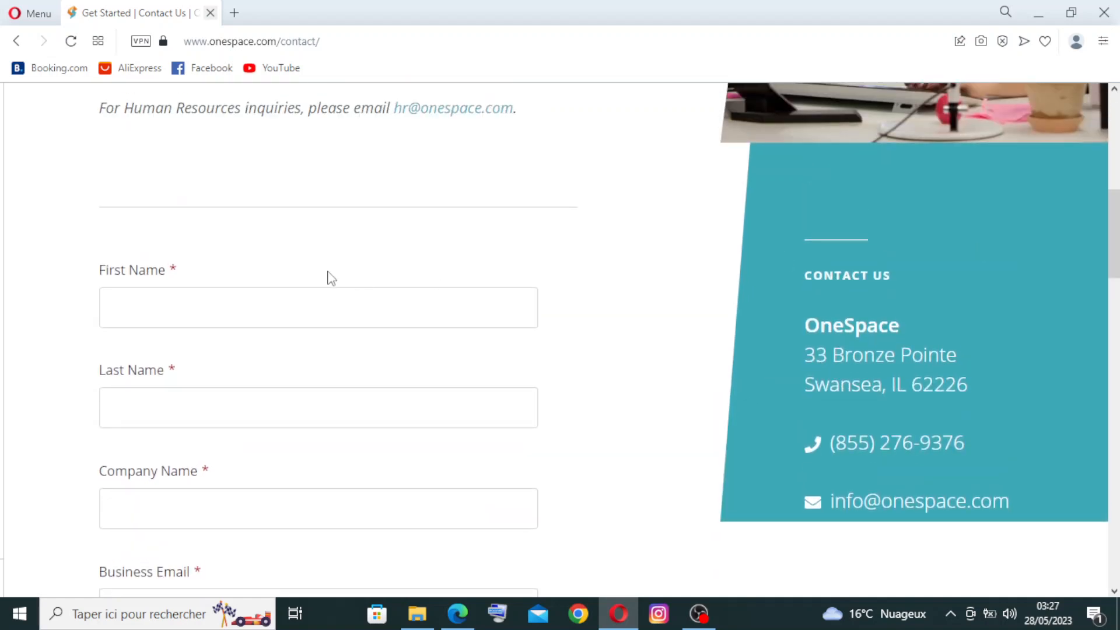
{"action": "left_click", "coordinate": [317, 307]}
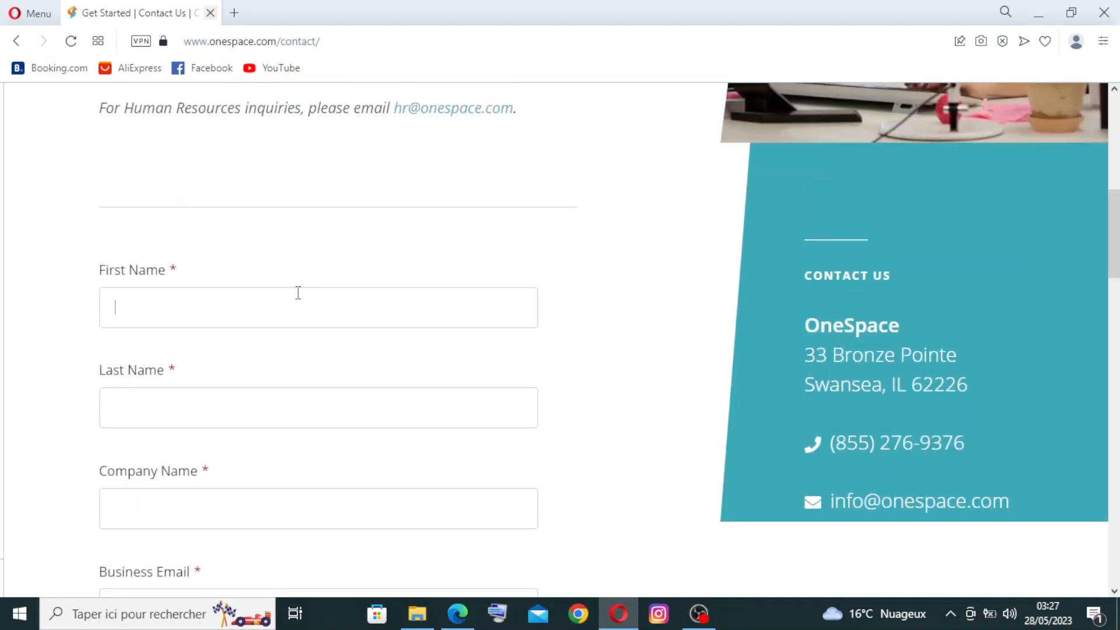
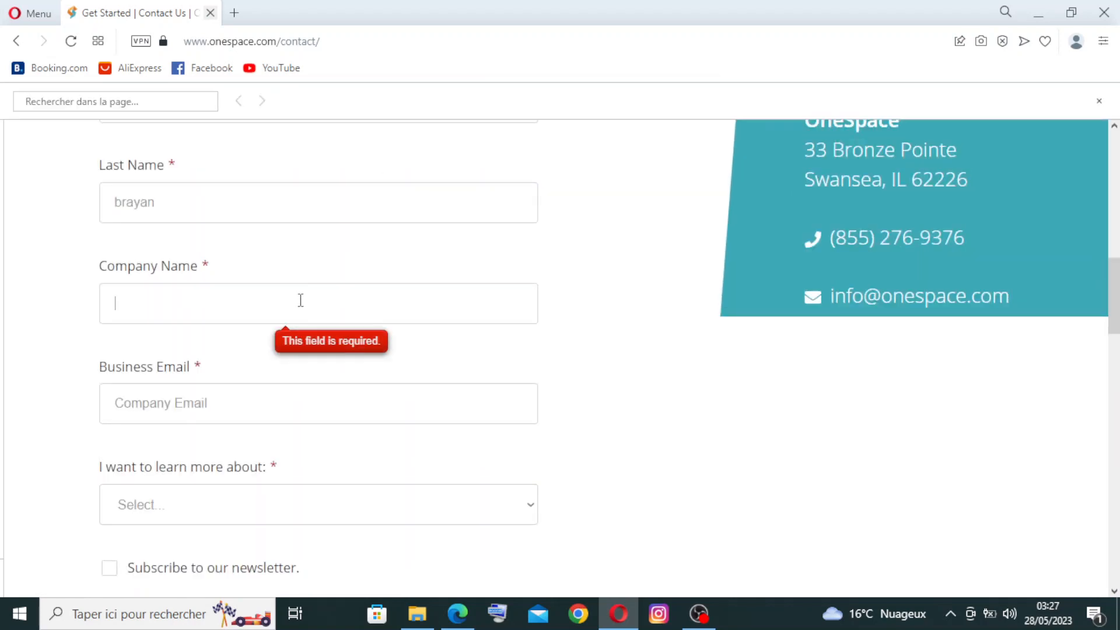
{"action": "type", "text": "souzan co"}
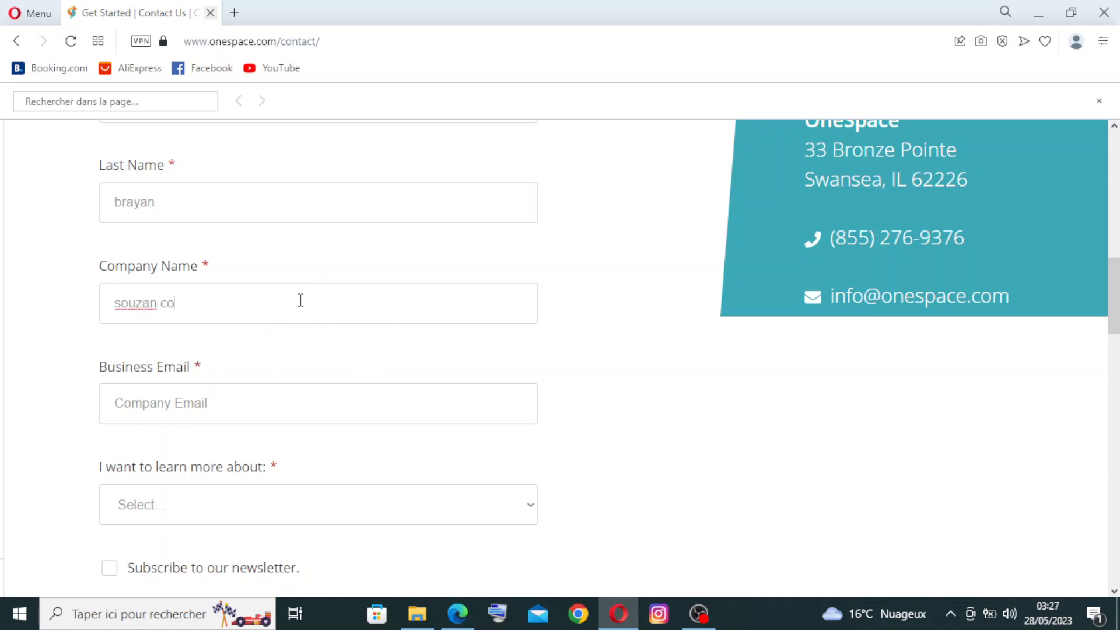
{"action": "left_click", "coordinate": [317, 403]}
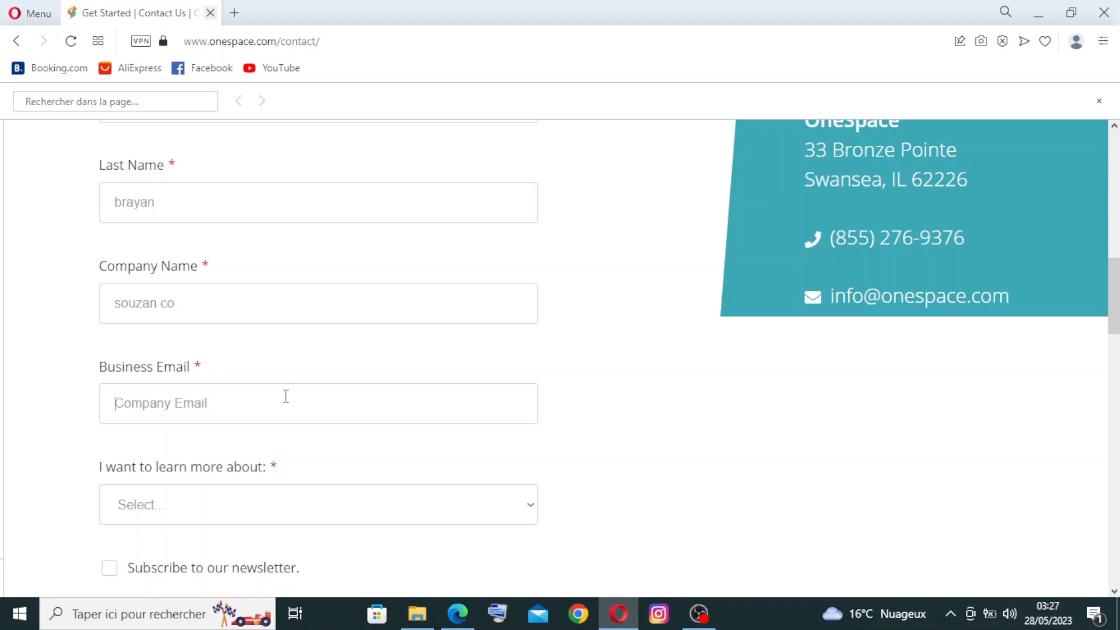
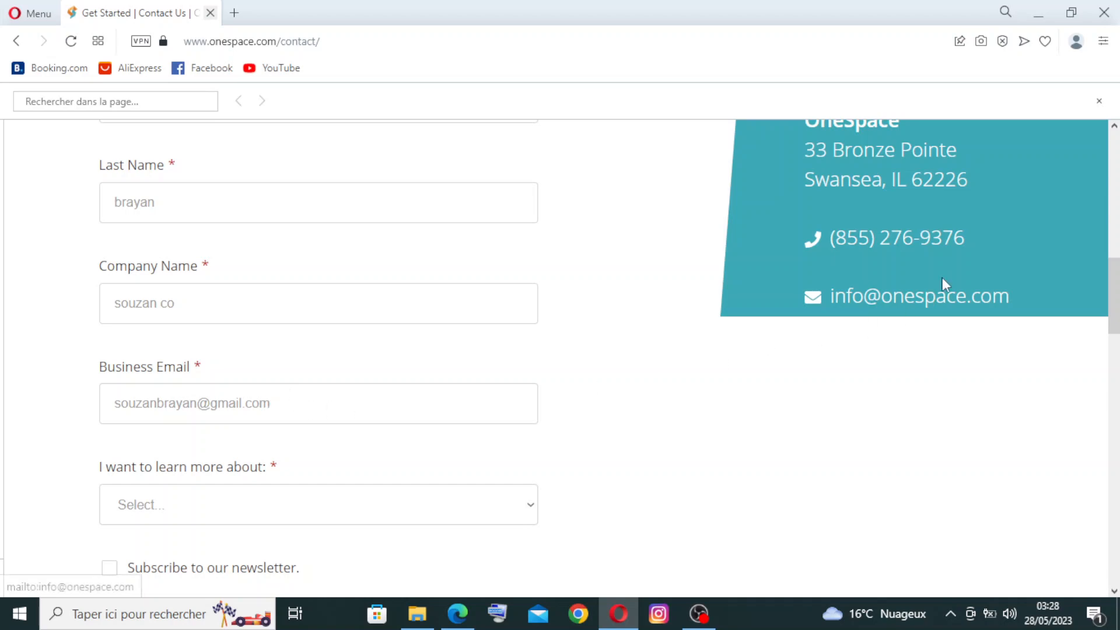
{"action": "scroll", "scroll_direction": "down", "scroll_amount": 3}
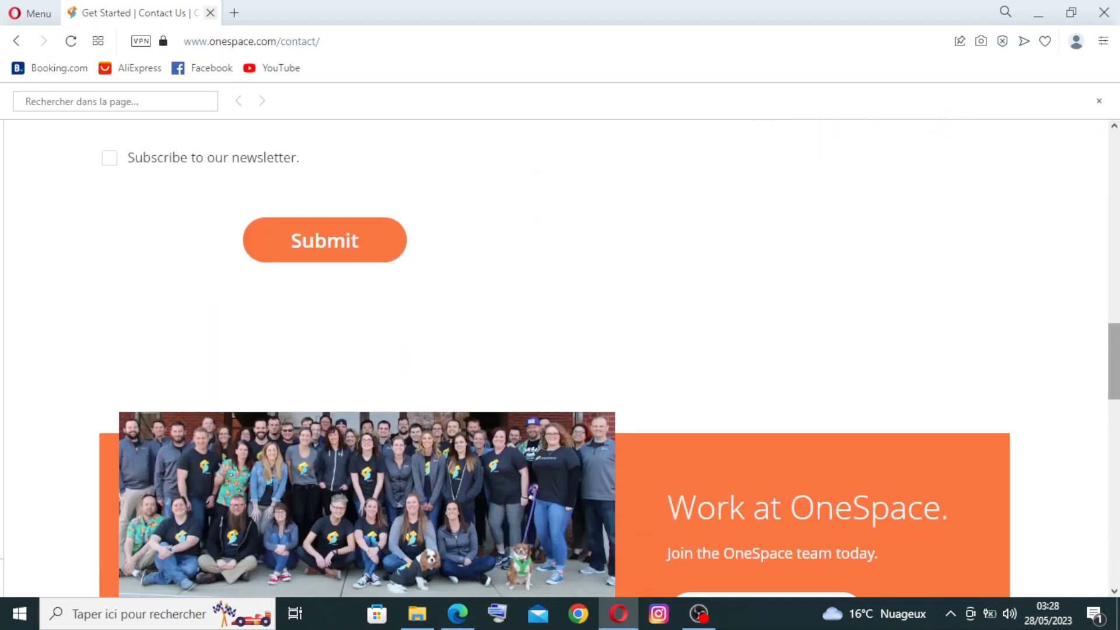
{"action": "scroll", "scroll_direction": "up", "scroll_amount": 3}
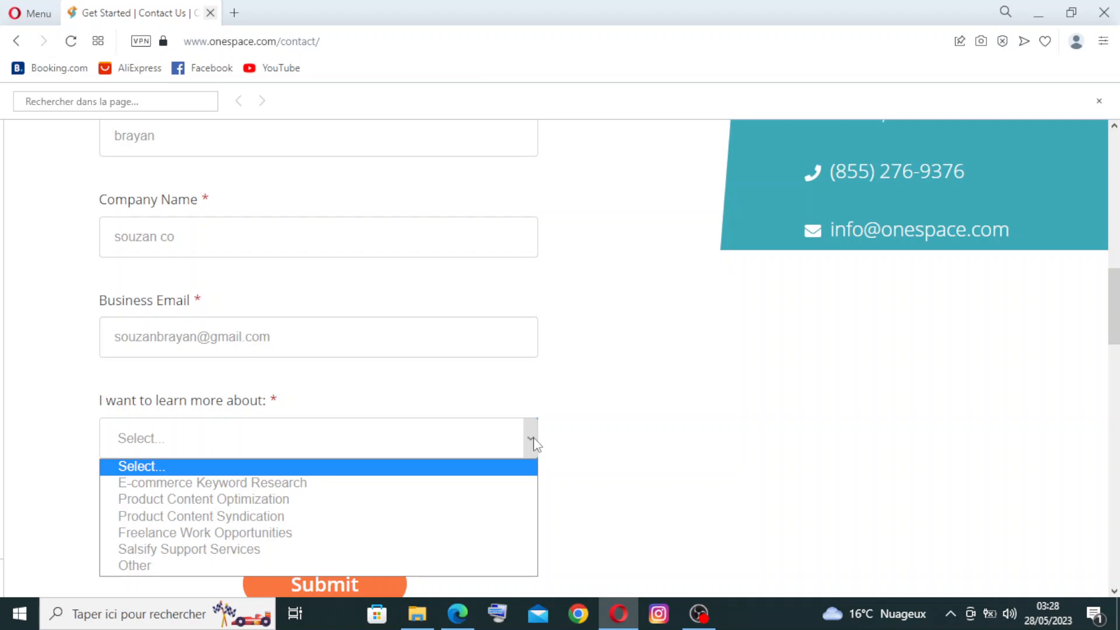
{"action": "mouse_move", "coordinate": [517, 457]}
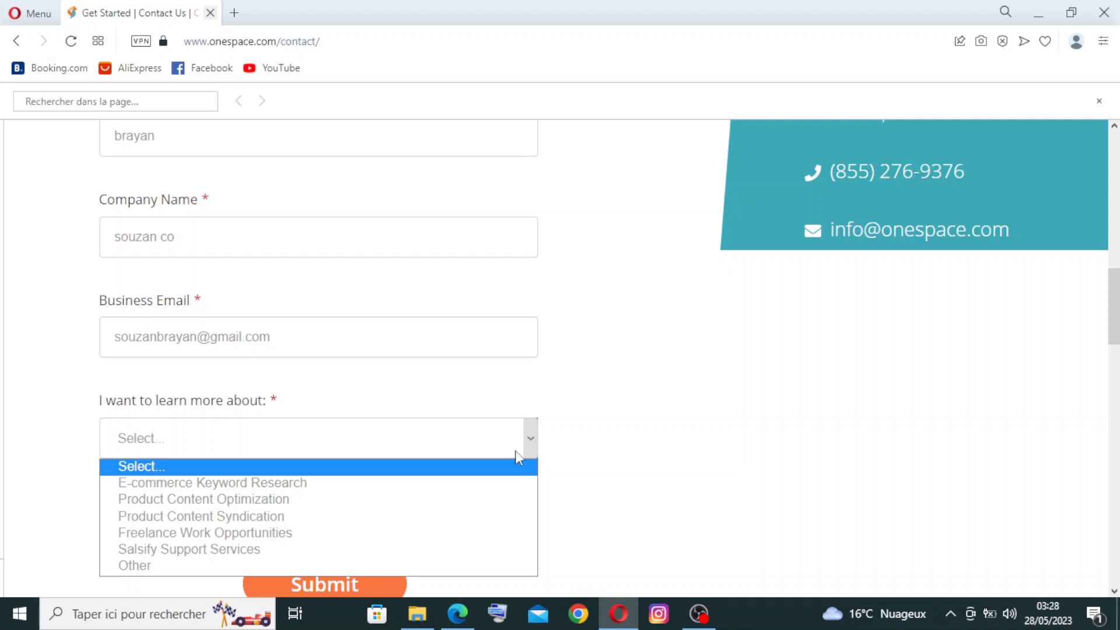
Choose E-commerce Keyword Research as the interest and tick Subscribe to our newsletter
{"action": "left_click", "coordinate": [211, 482]}
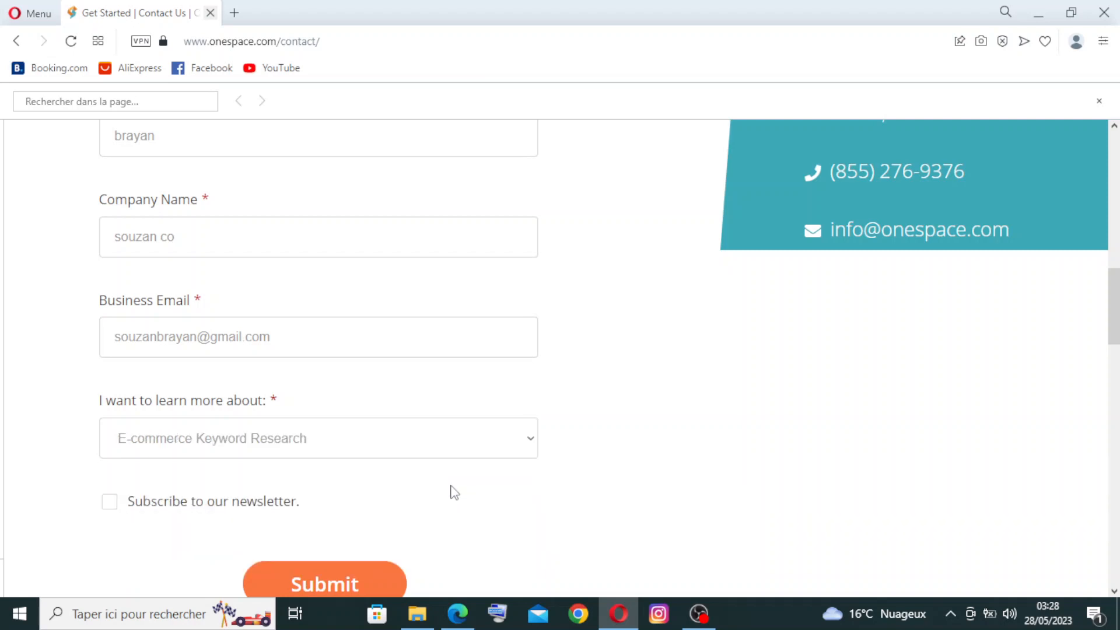
{"action": "scroll", "scroll_direction": "down", "scroll_amount": 3}
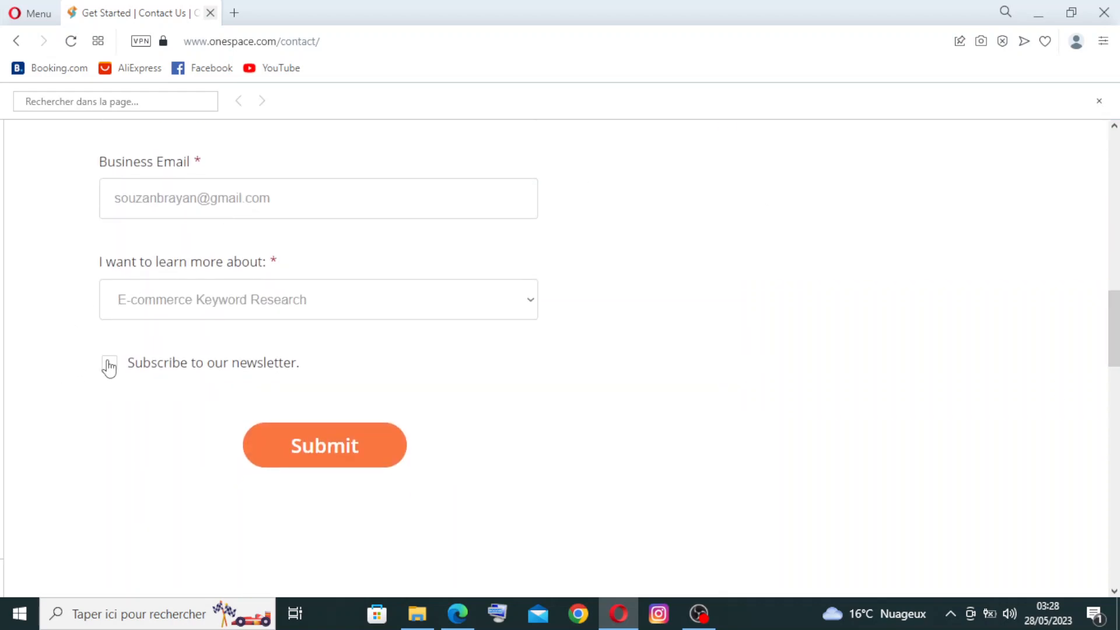
{"action": "left_click", "coordinate": [108, 363]}
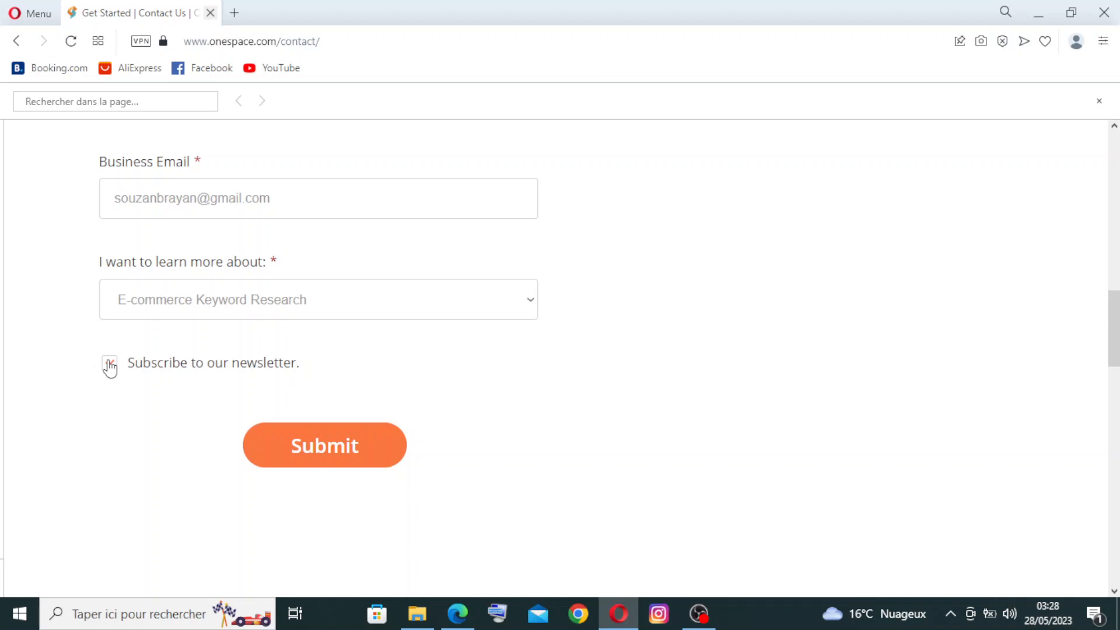
{"action": "left_click", "coordinate": [109, 362]}
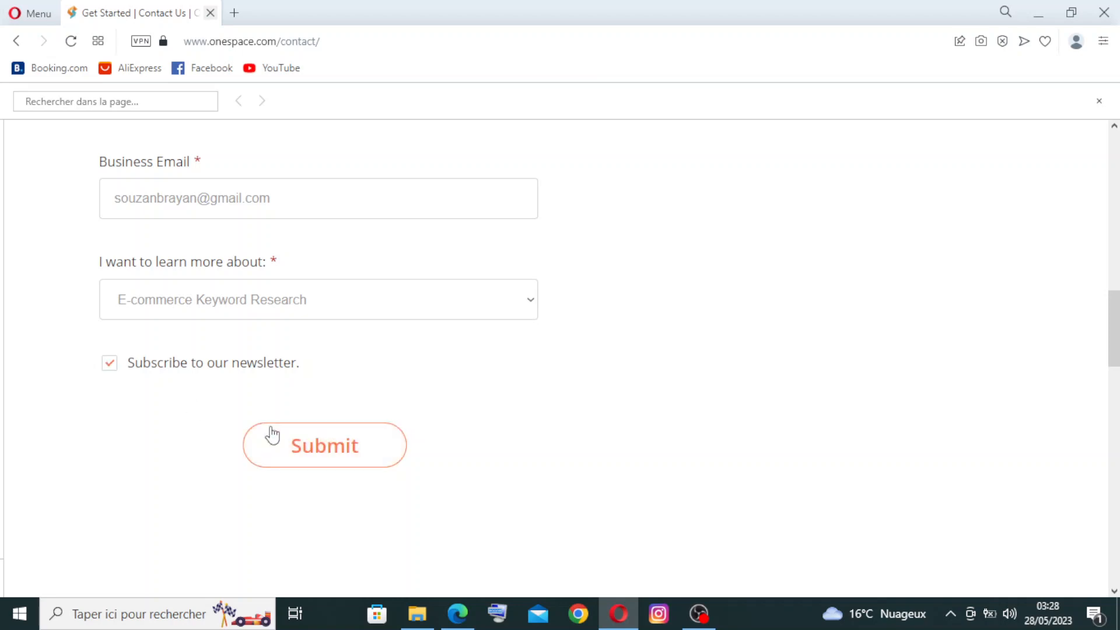
Submit the contact form and get the 'Enter valid business email address' rejection
{"action": "left_click", "coordinate": [323, 444]}
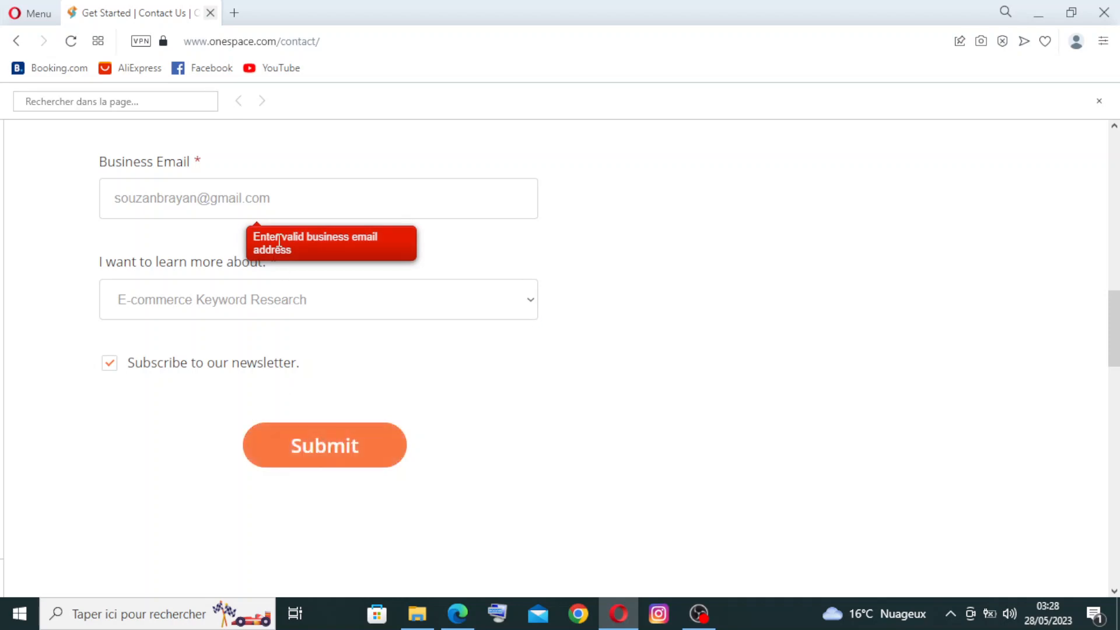
{"action": "mouse_move", "coordinate": [724, 363]}
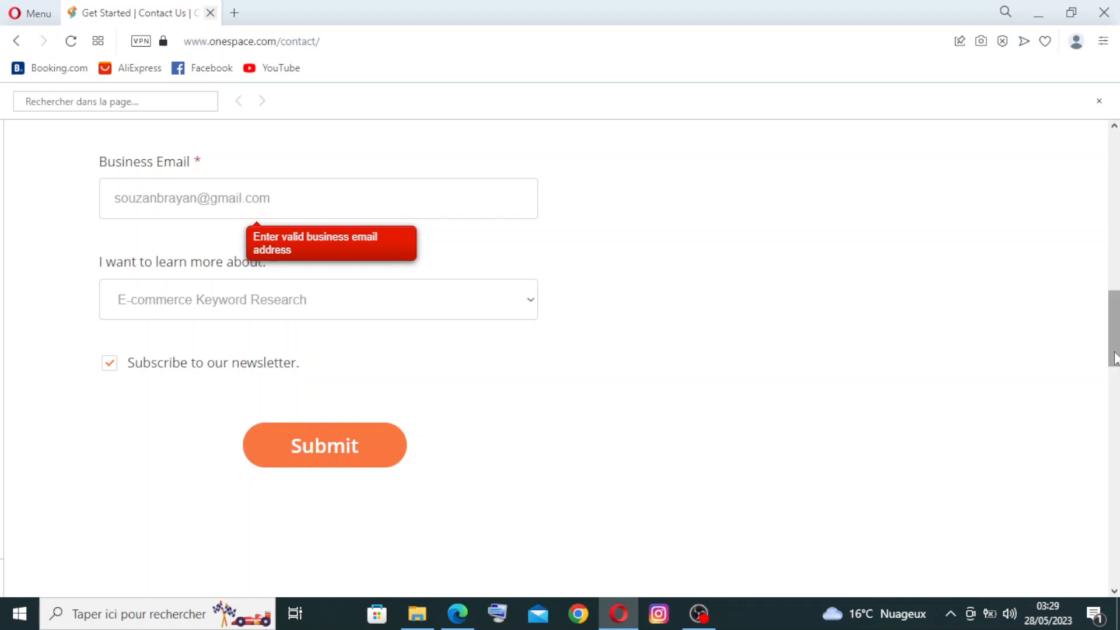
{"action": "scroll", "scroll_direction": "up", "scroll_amount": 3}
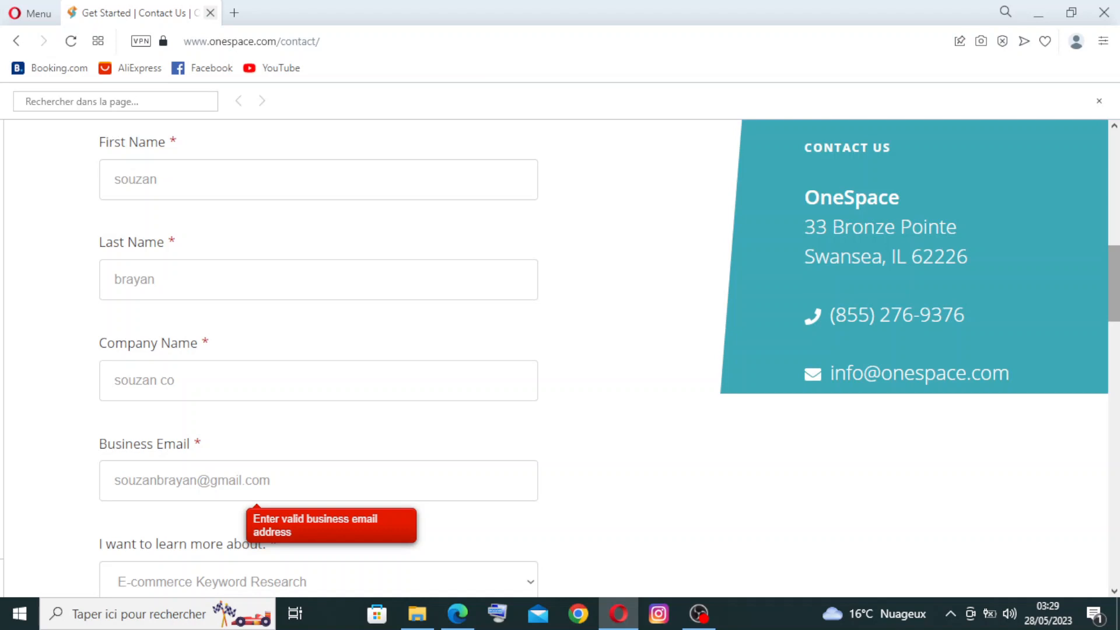
{"action": "mouse_move", "coordinate": [338, 430]}
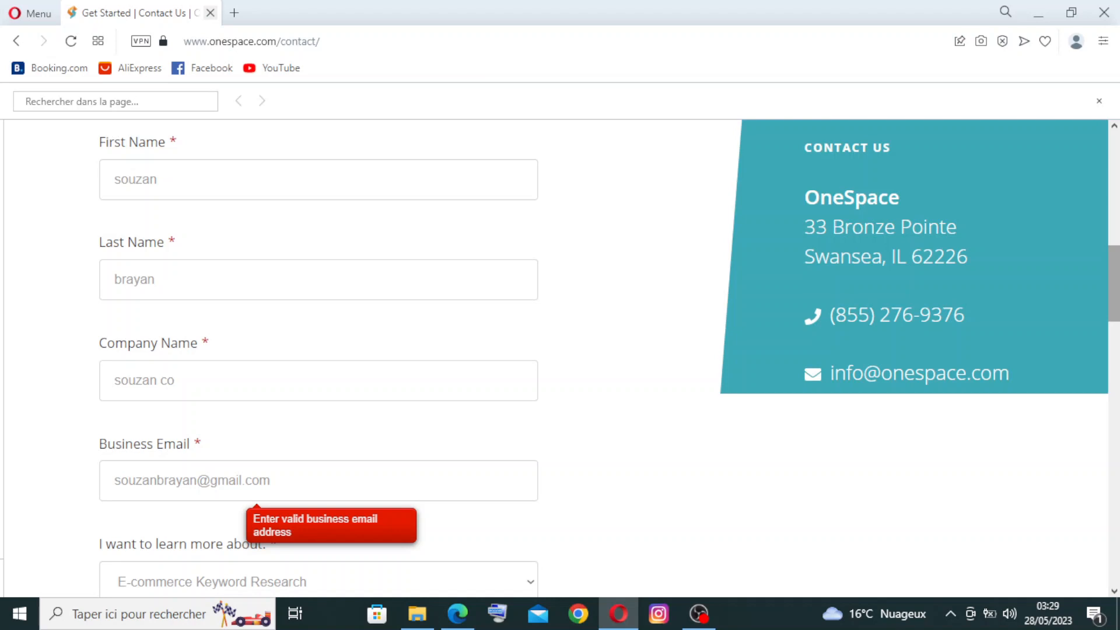
{"action": "scroll", "scroll_direction": "up", "scroll_amount": 3}
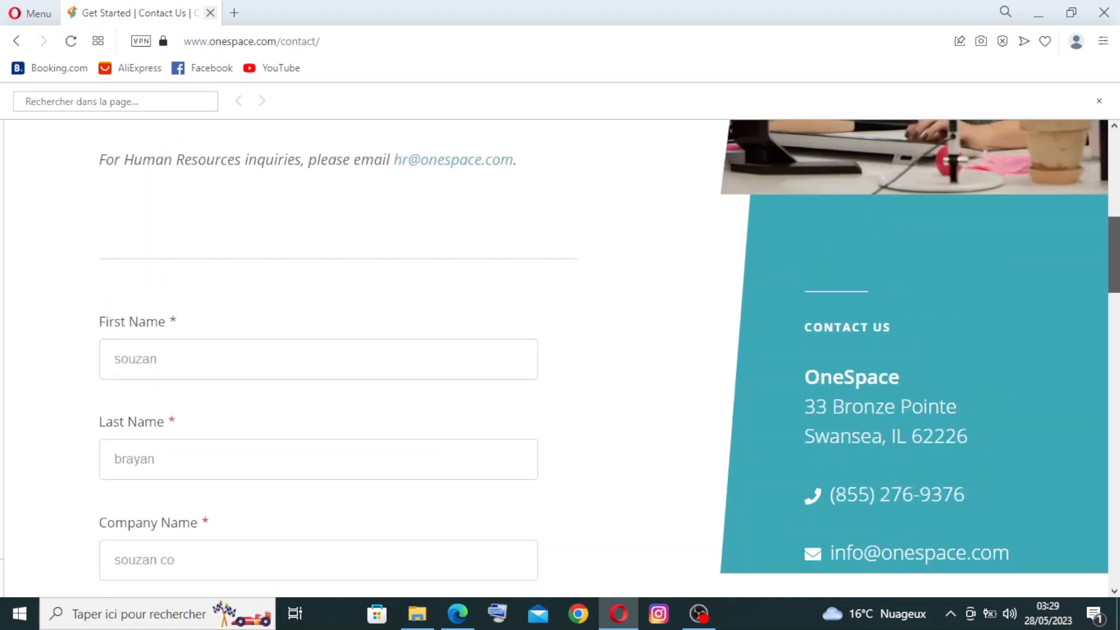
{"action": "scroll", "scroll_direction": "up", "scroll_amount": 3}
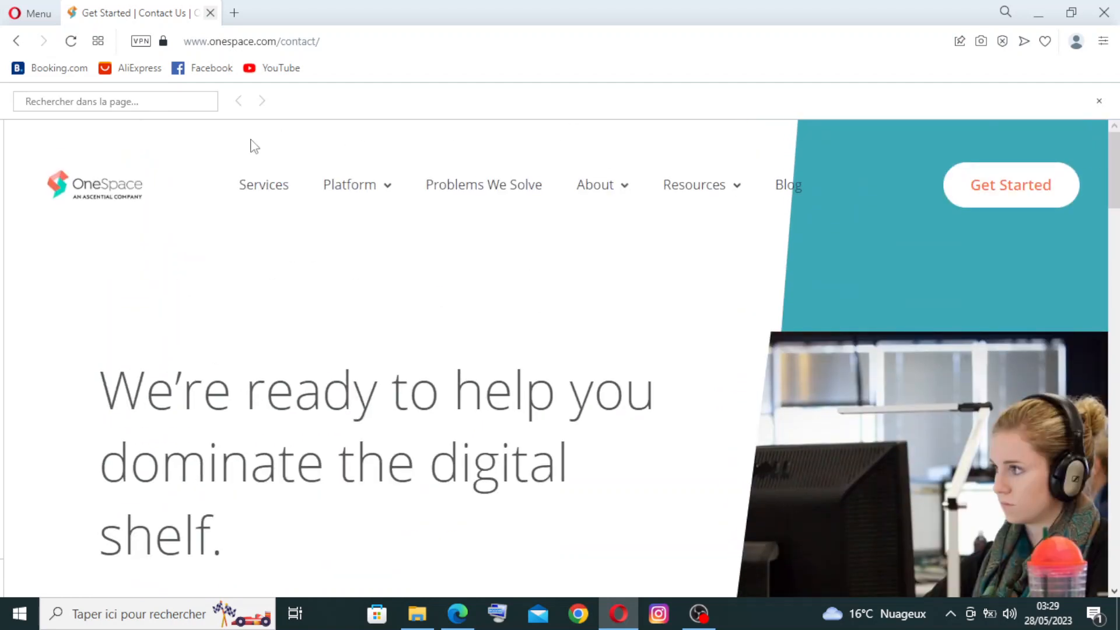
{"action": "left_click", "coordinate": [93, 184]}
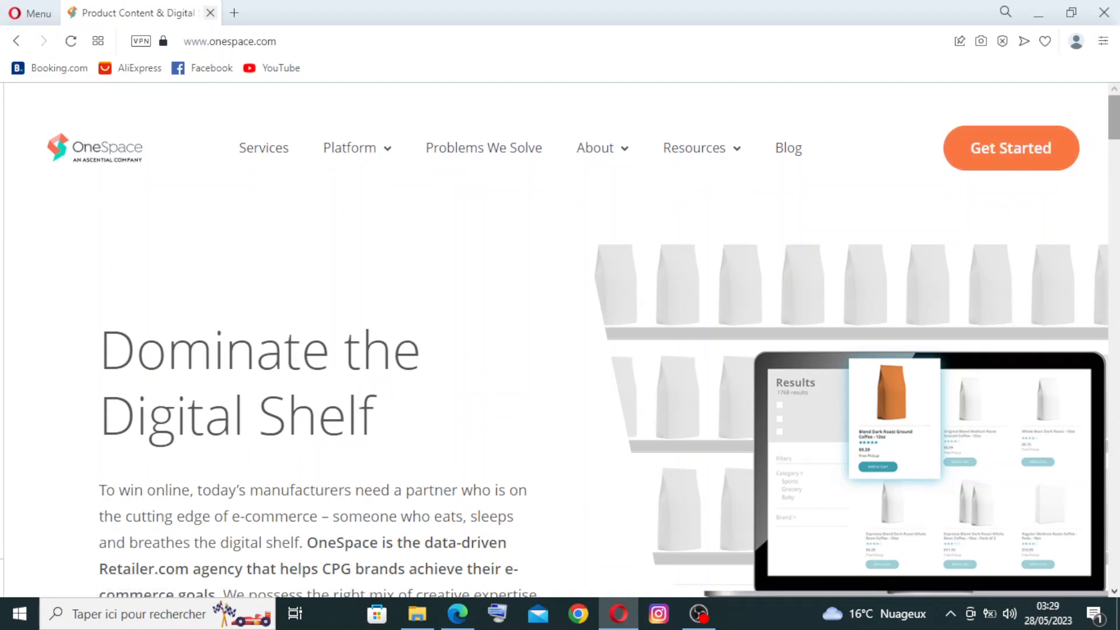
{"action": "key", "text": "ctrl+f"}
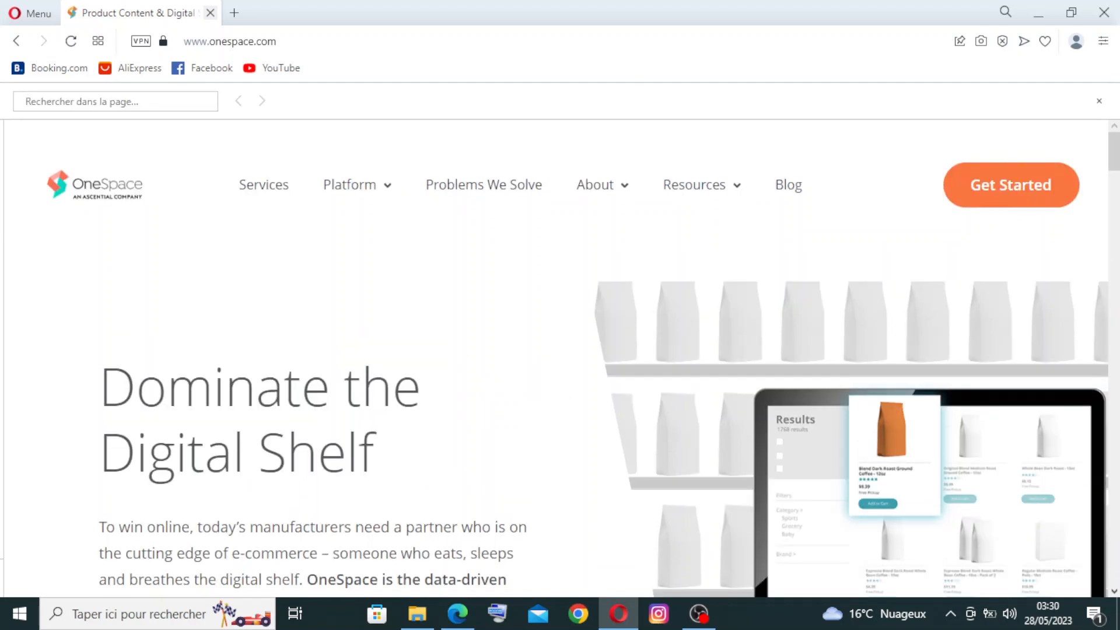
{"action": "scroll", "scroll_direction": "down", "scroll_amount": 3}
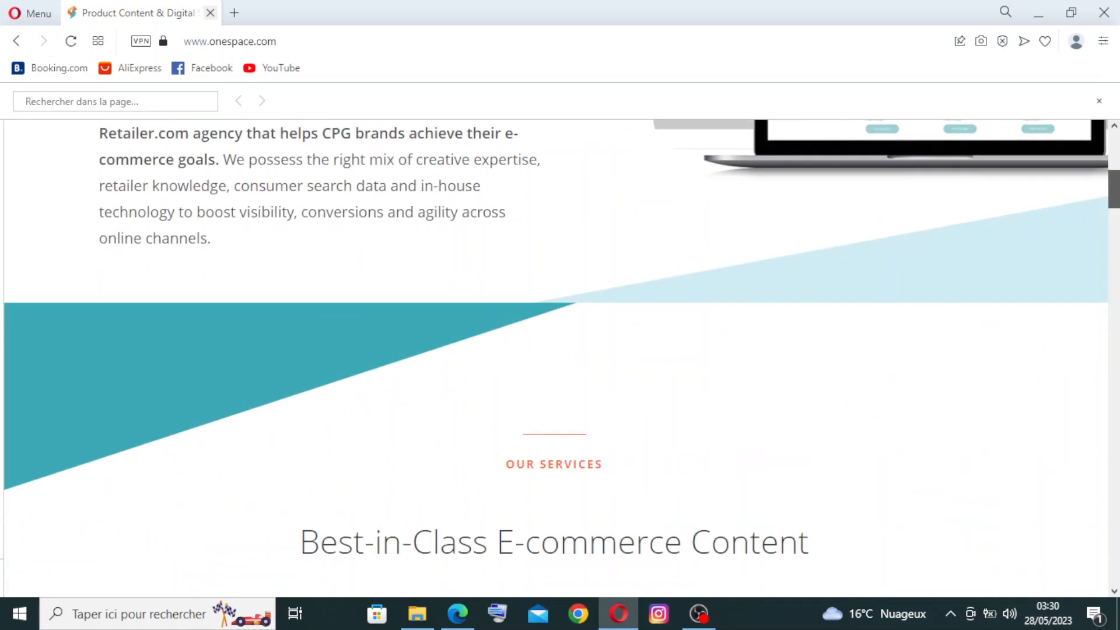
{"action": "scroll", "scroll_direction": "down", "scroll_amount": 3}
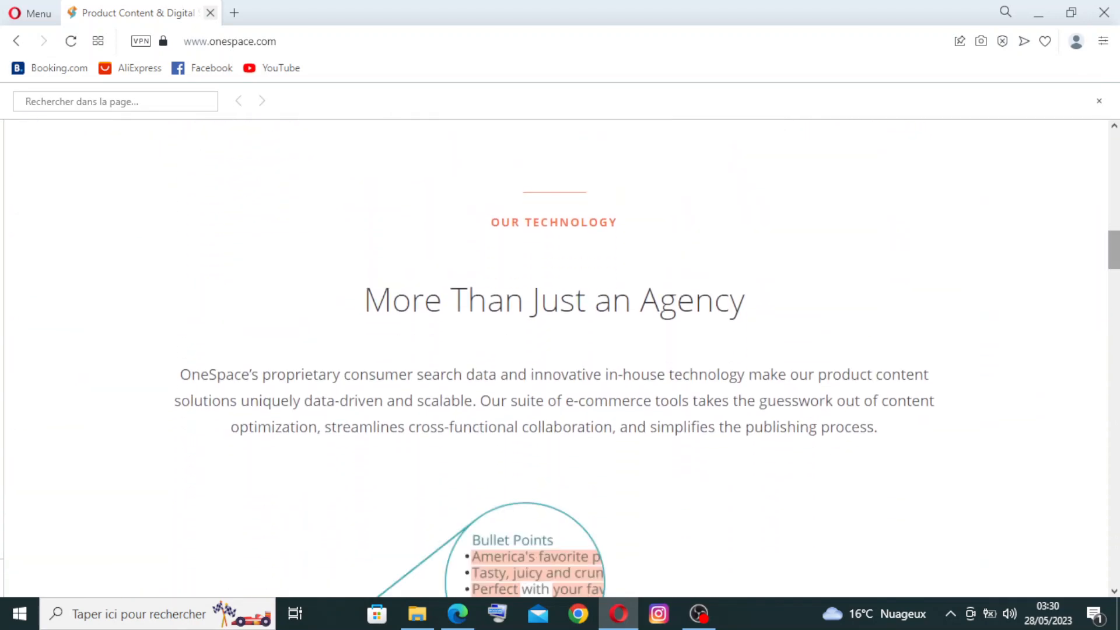
{"action": "scroll", "scroll_direction": "down", "scroll_amount": 3}
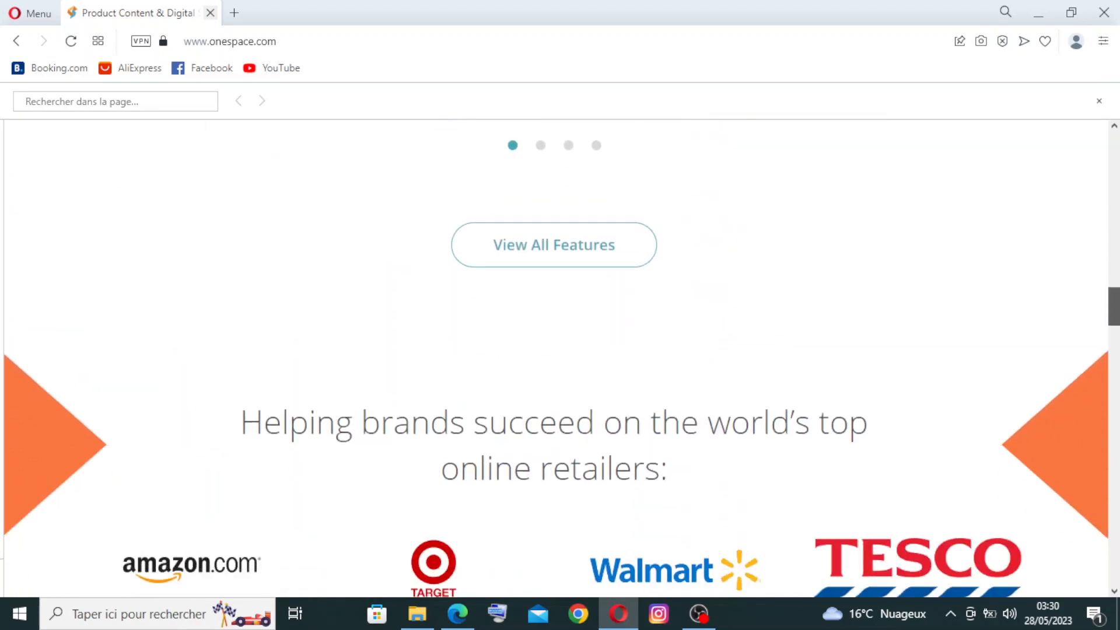
{"action": "scroll", "scroll_direction": "down", "scroll_amount": 3}
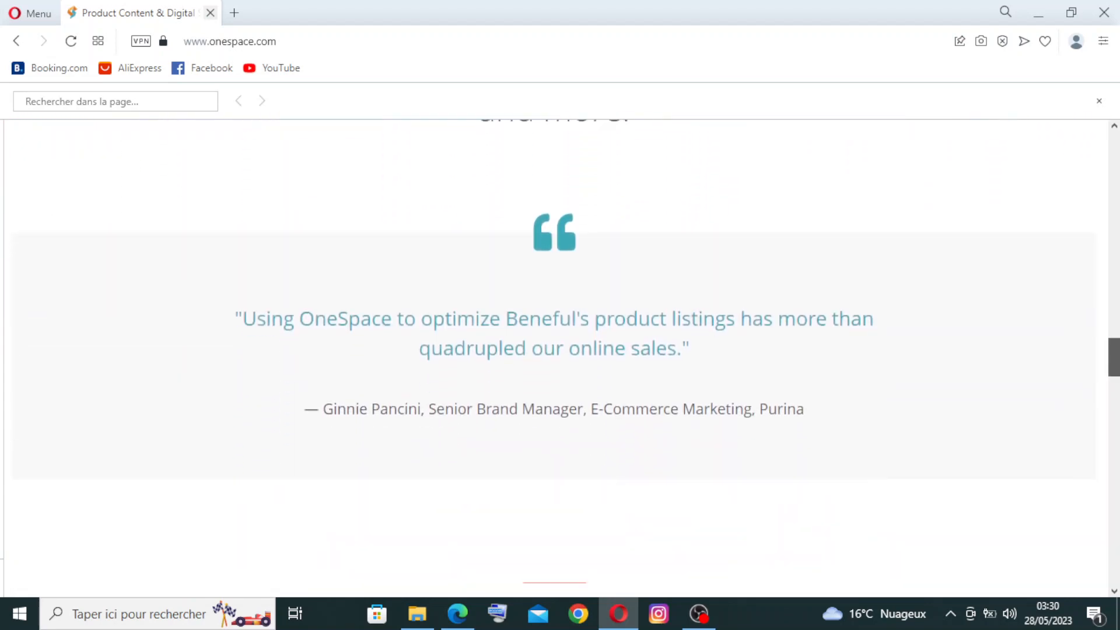
{"action": "scroll", "scroll_direction": "down", "scroll_amount": 3}
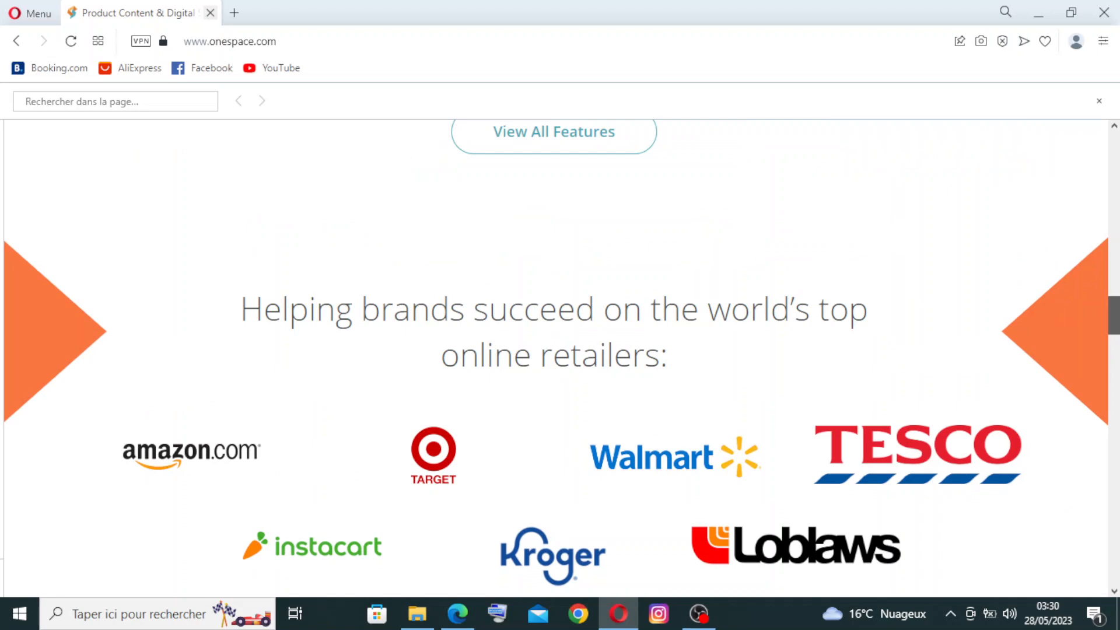
{"action": "scroll", "scroll_direction": "up", "scroll_amount": 3}
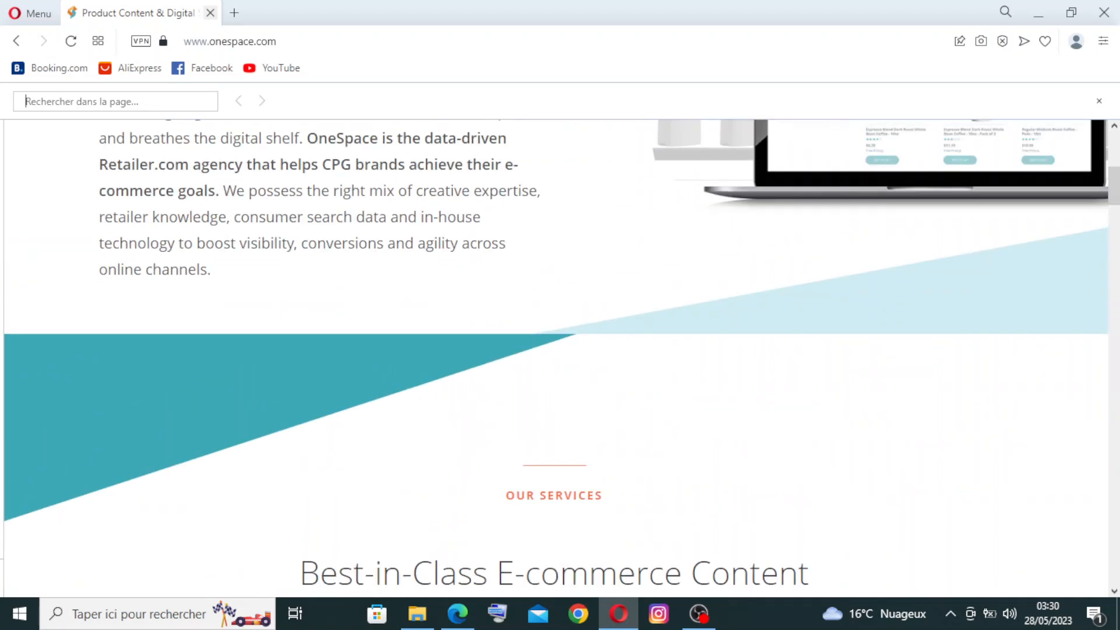
{"action": "scroll", "scroll_direction": "down", "scroll_amount": 3}
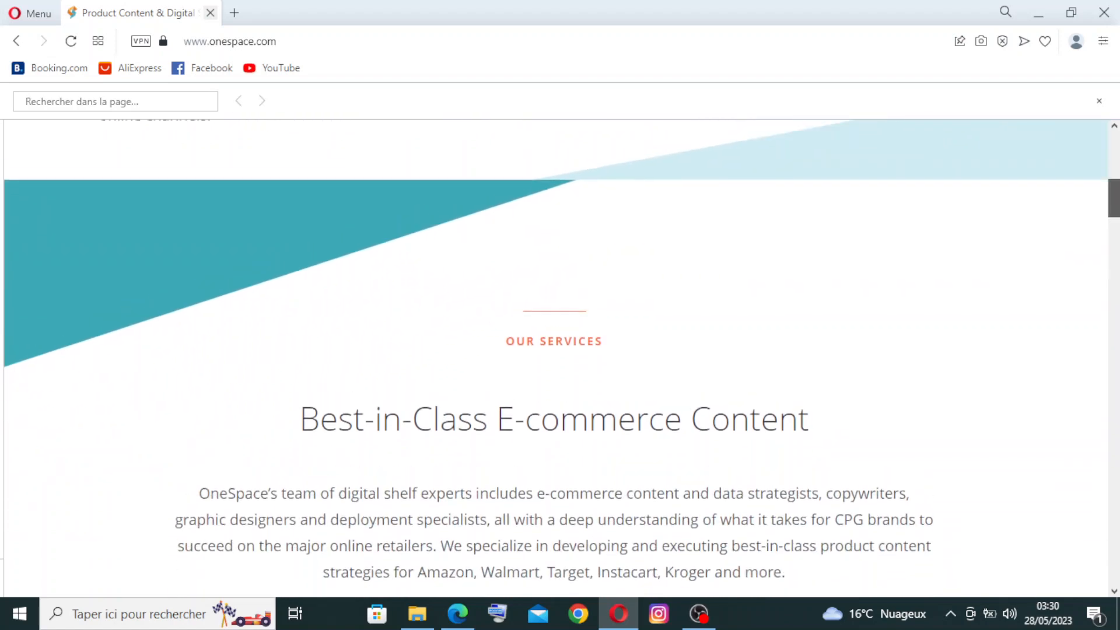
{"action": "scroll", "scroll_direction": "down", "scroll_amount": 3}
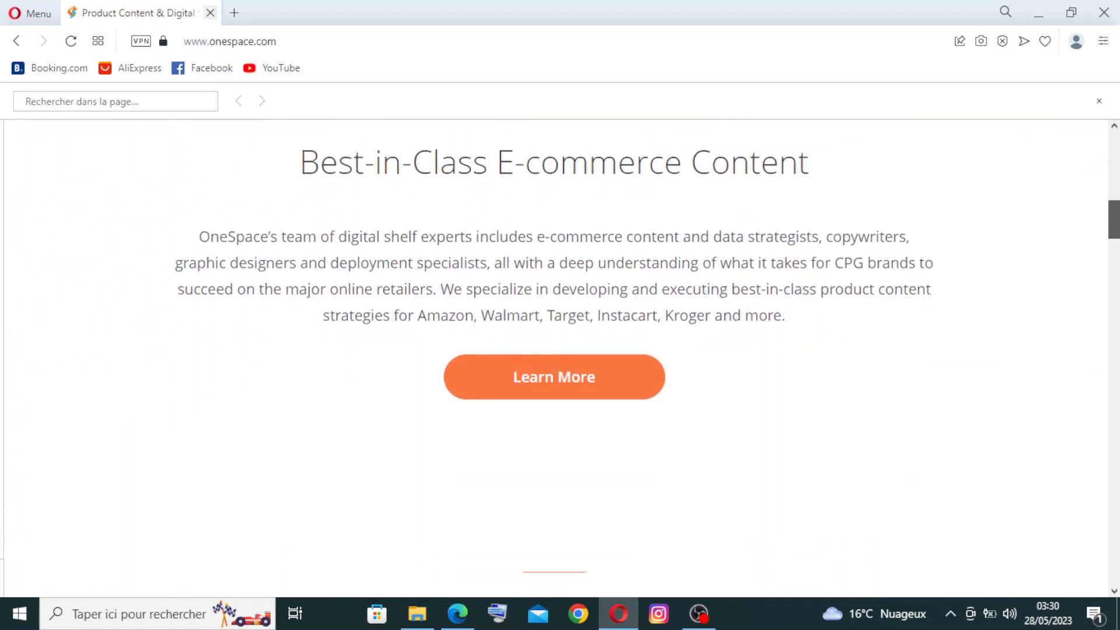
{"action": "scroll", "scroll_direction": "down", "scroll_amount": 3}
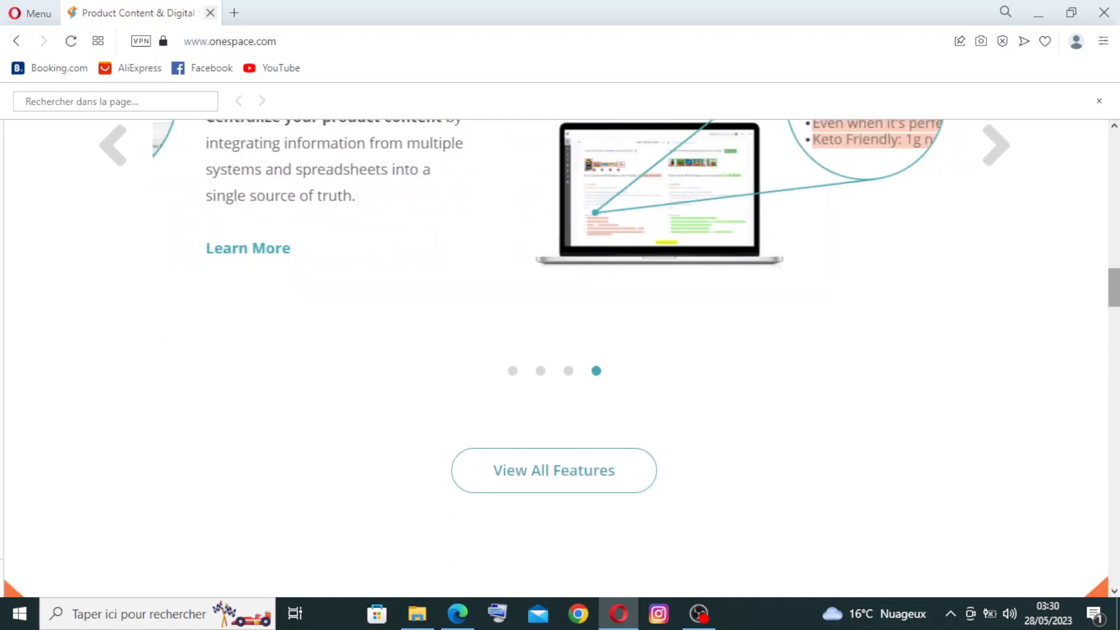
Advance the features carousel to its first slide, then view the retailer logos from Amazon to Loblaws
{"action": "left_click", "coordinate": [995, 145]}
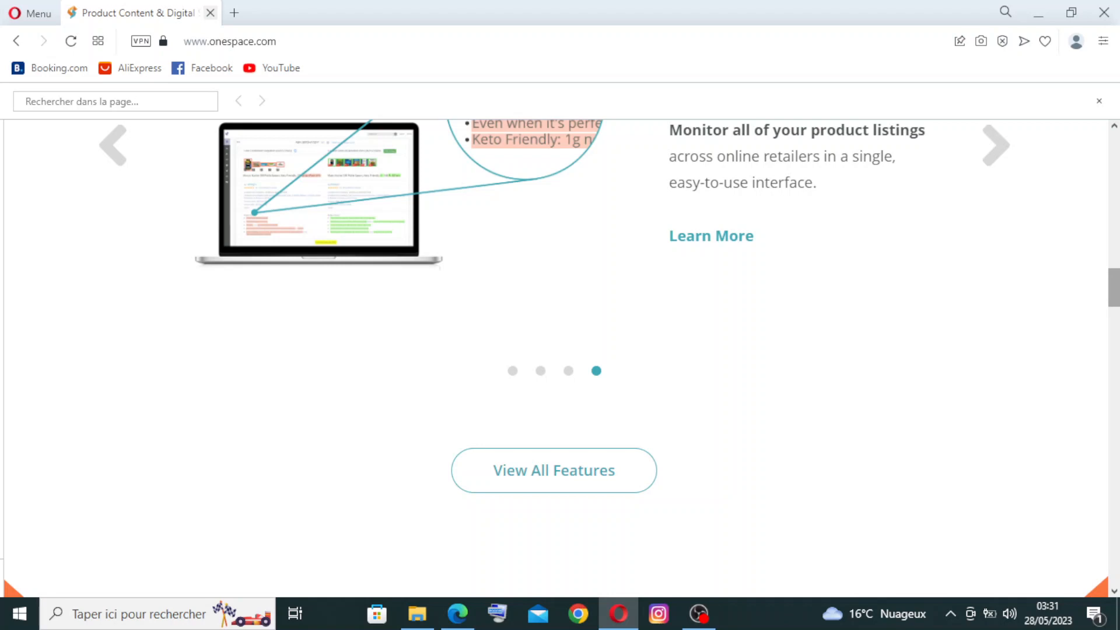
{"action": "left_click", "coordinate": [513, 371]}
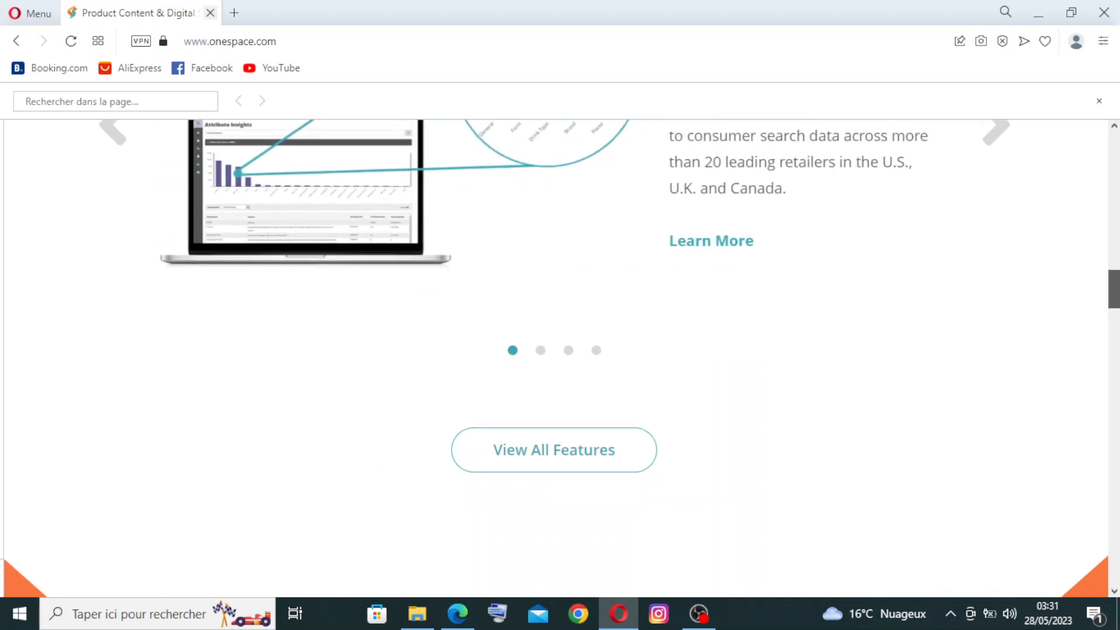
{"action": "scroll", "scroll_direction": "down", "scroll_amount": 3}
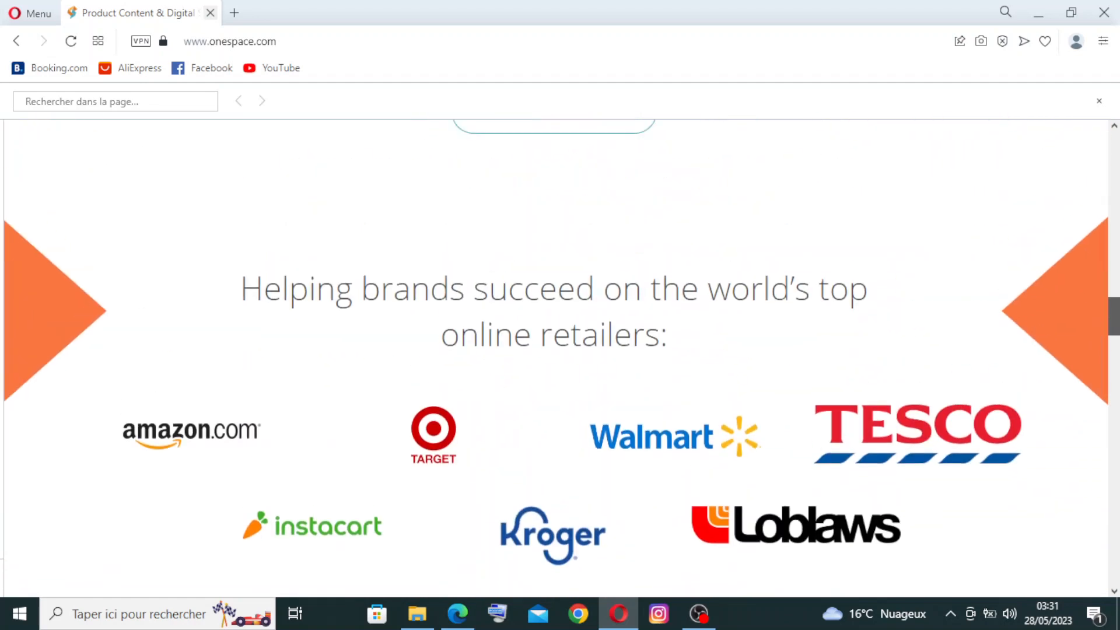
{"action": "scroll", "scroll_direction": "down", "scroll_amount": 3}
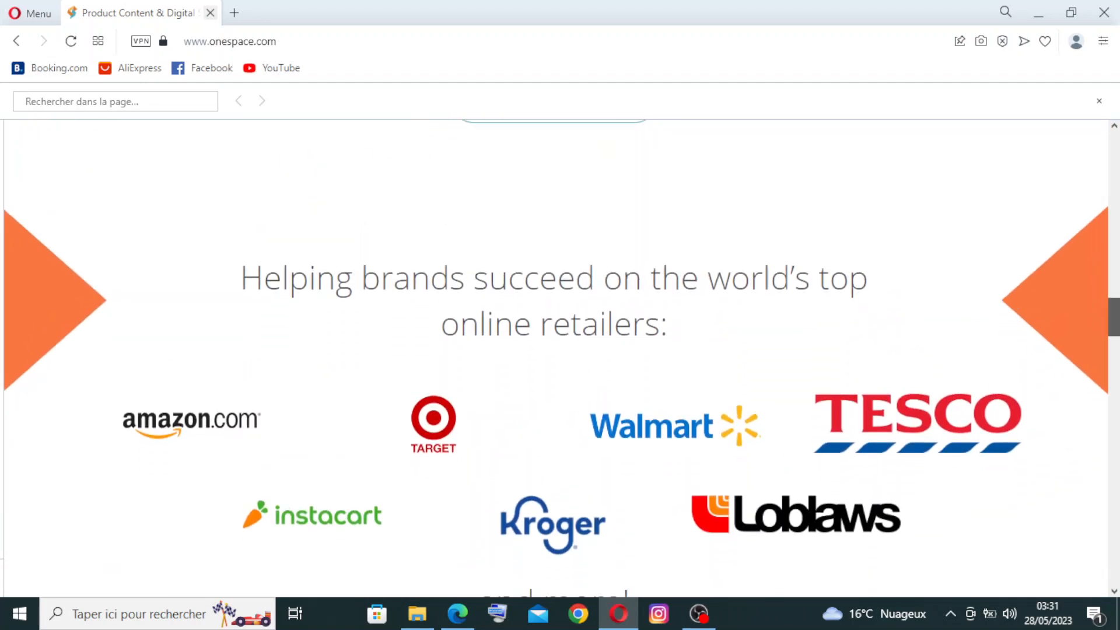
{"action": "scroll", "scroll_direction": "down", "scroll_amount": 3}
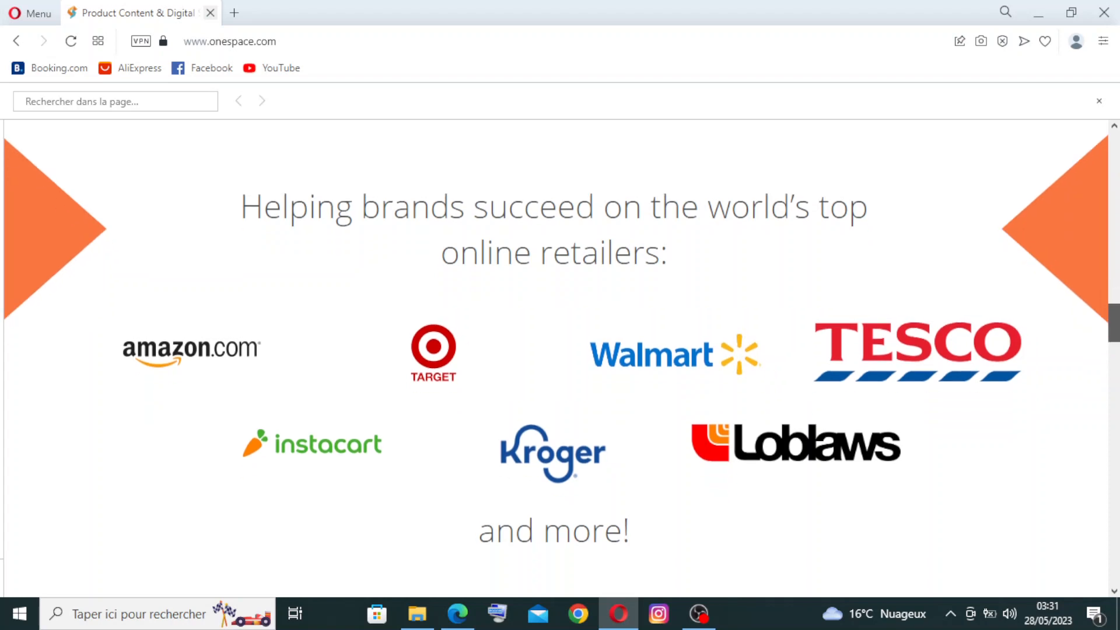
{"action": "scroll", "scroll_direction": "down", "scroll_amount": 3}
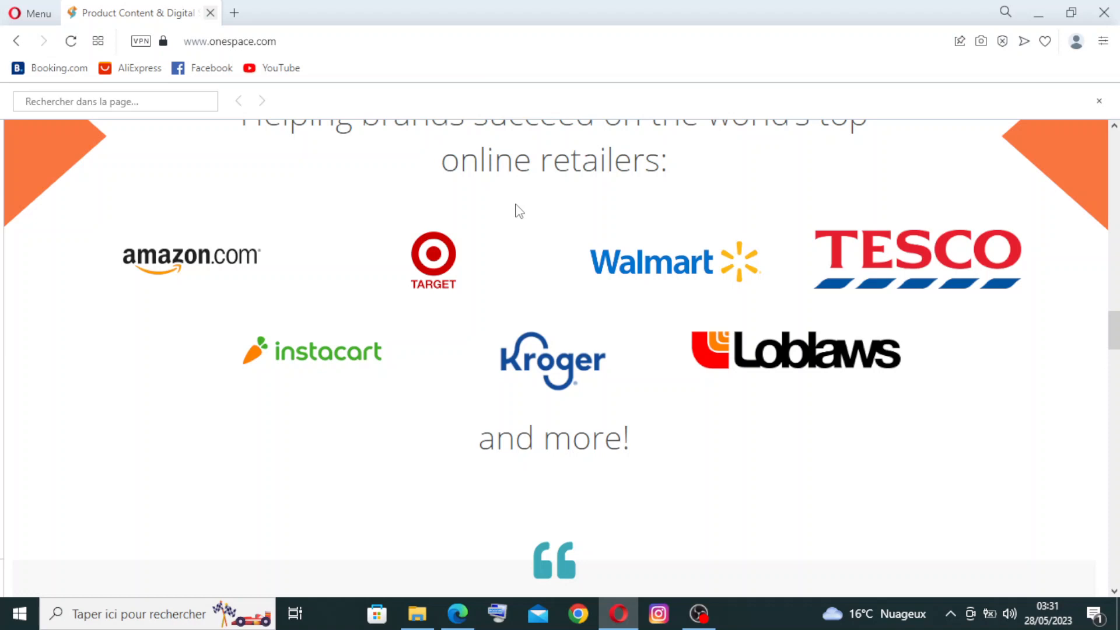
{"action": "mouse_move", "coordinate": [336, 370]}
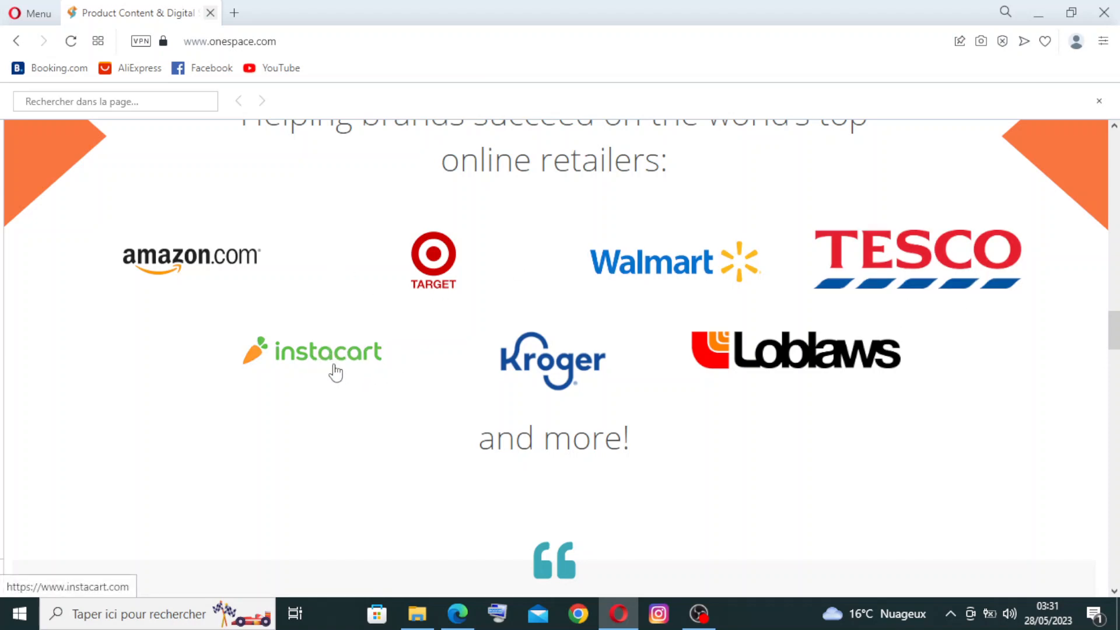
{"action": "mouse_move", "coordinate": [1112, 329]}
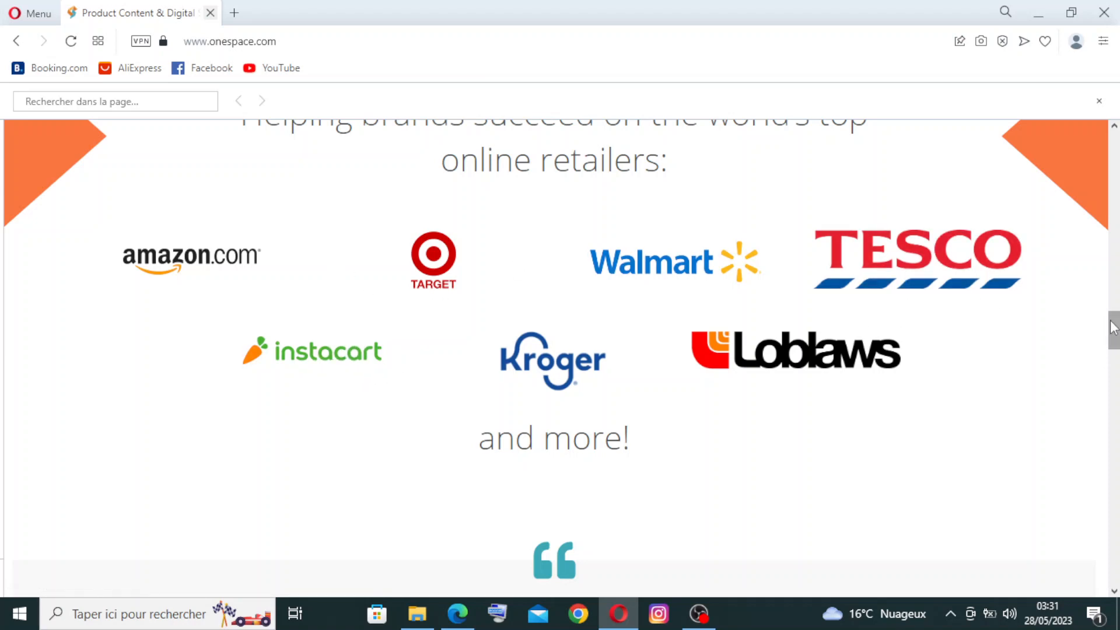
Browse the Digital Shelf Challenges section, then go to the Services page from the navigation bar
{"action": "scroll", "scroll_direction": "down", "scroll_amount": 3}
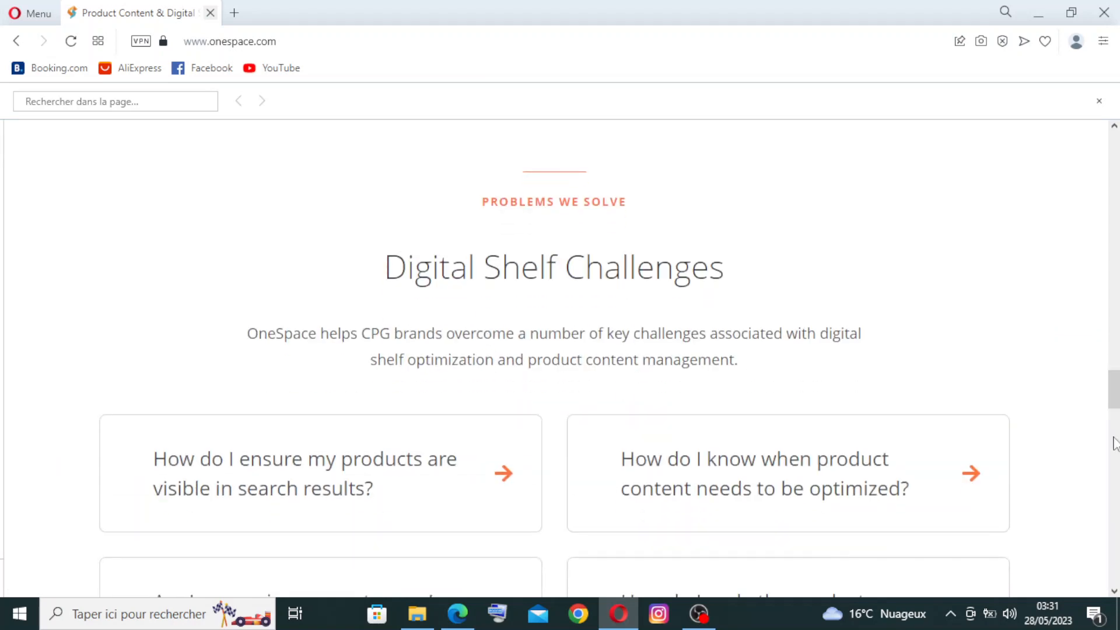
{"action": "mouse_move", "coordinate": [537, 244]}
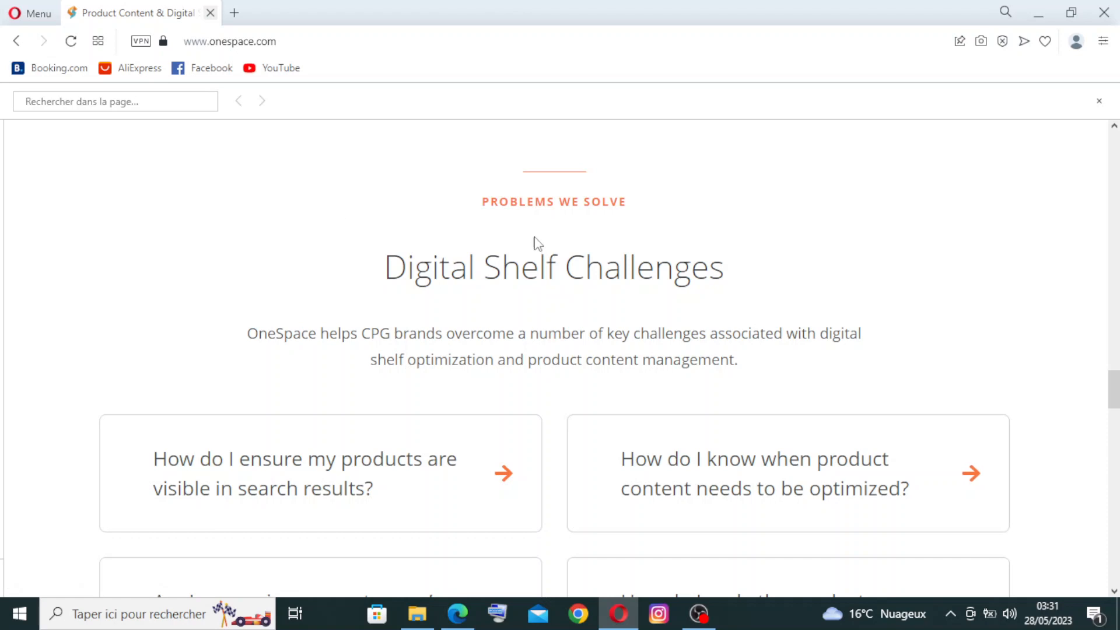
{"action": "mouse_move", "coordinate": [315, 358]}
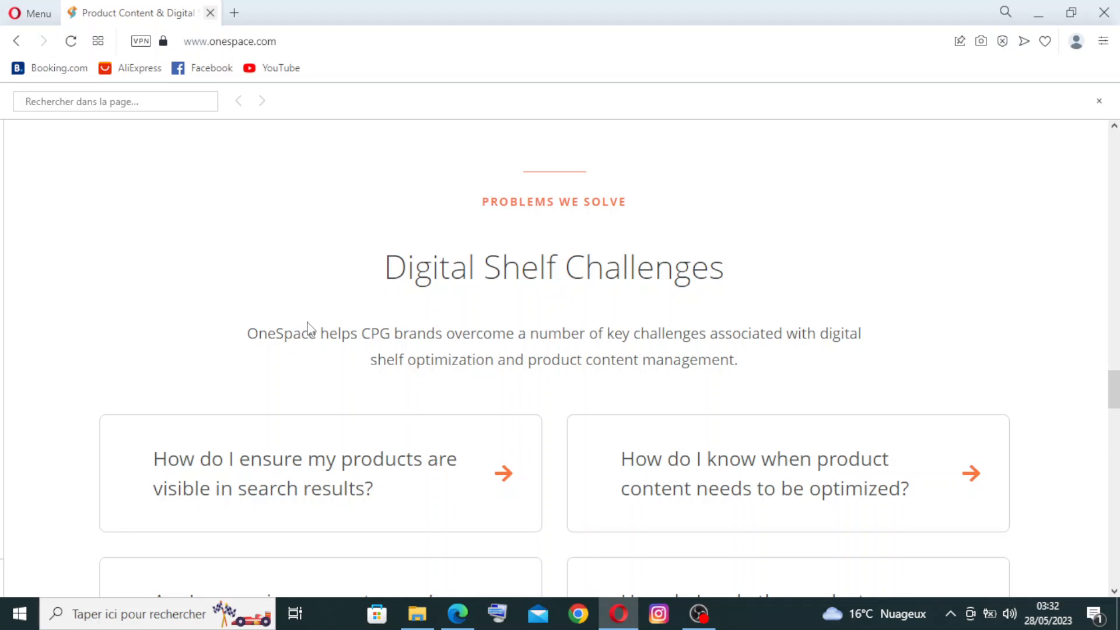
{"action": "mouse_move", "coordinate": [1060, 425]}
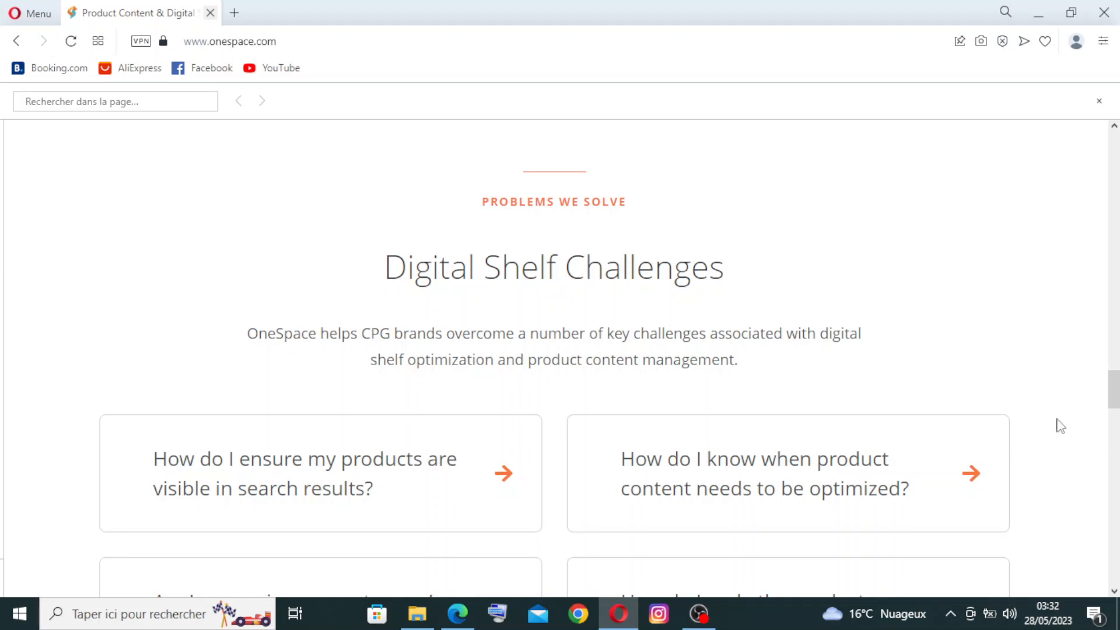
{"action": "scroll", "scroll_direction": "down", "scroll_amount": 3}
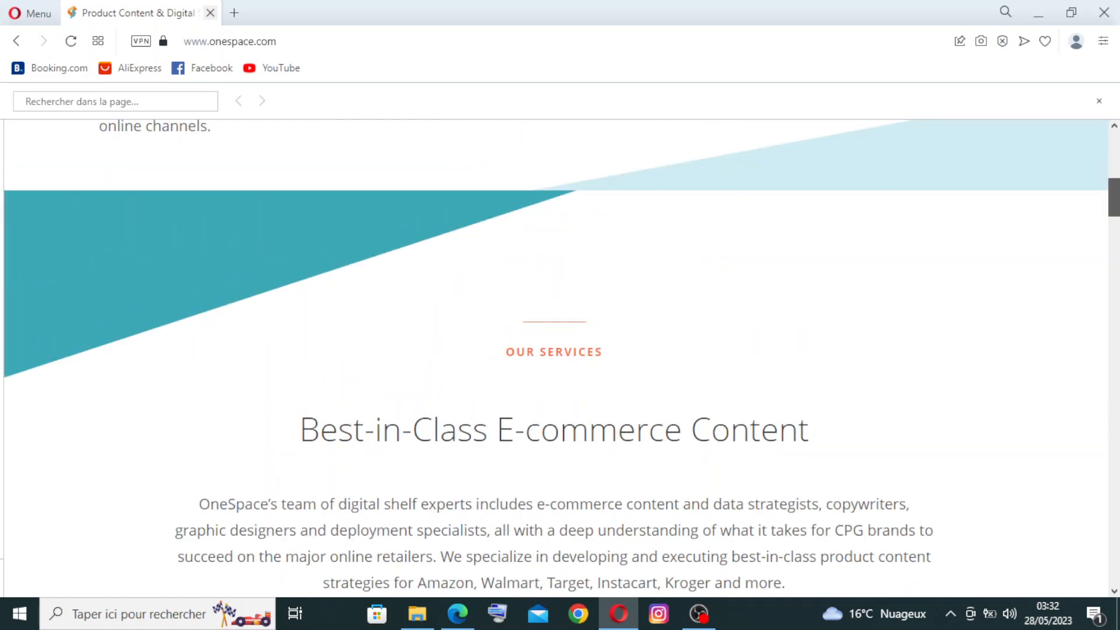
{"action": "scroll", "scroll_direction": "up", "scroll_amount": 3}
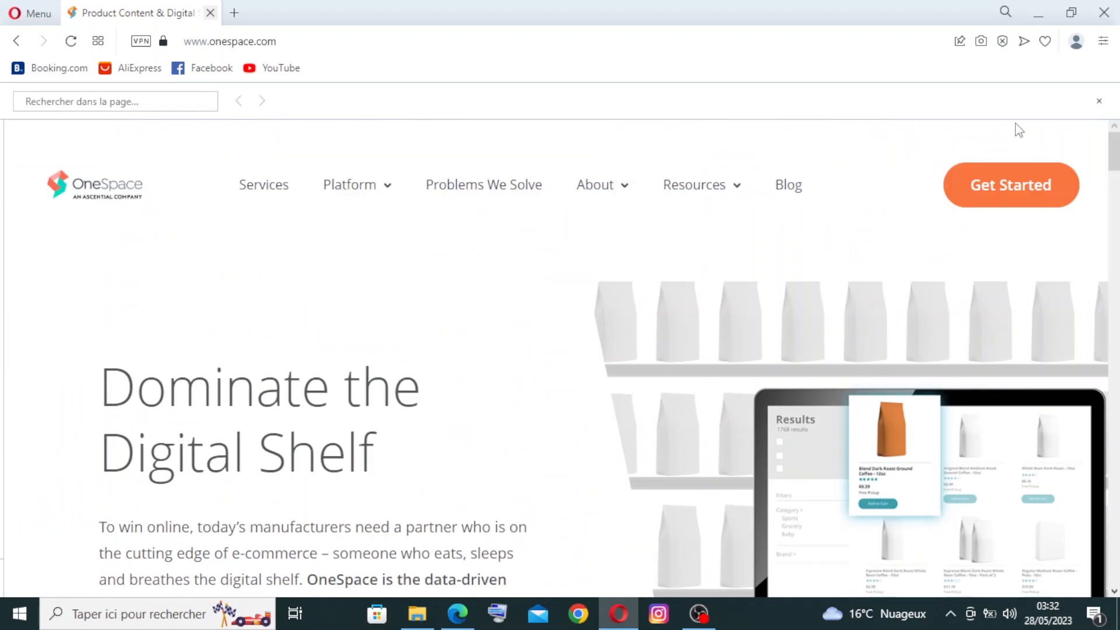
{"action": "mouse_move", "coordinate": [262, 184]}
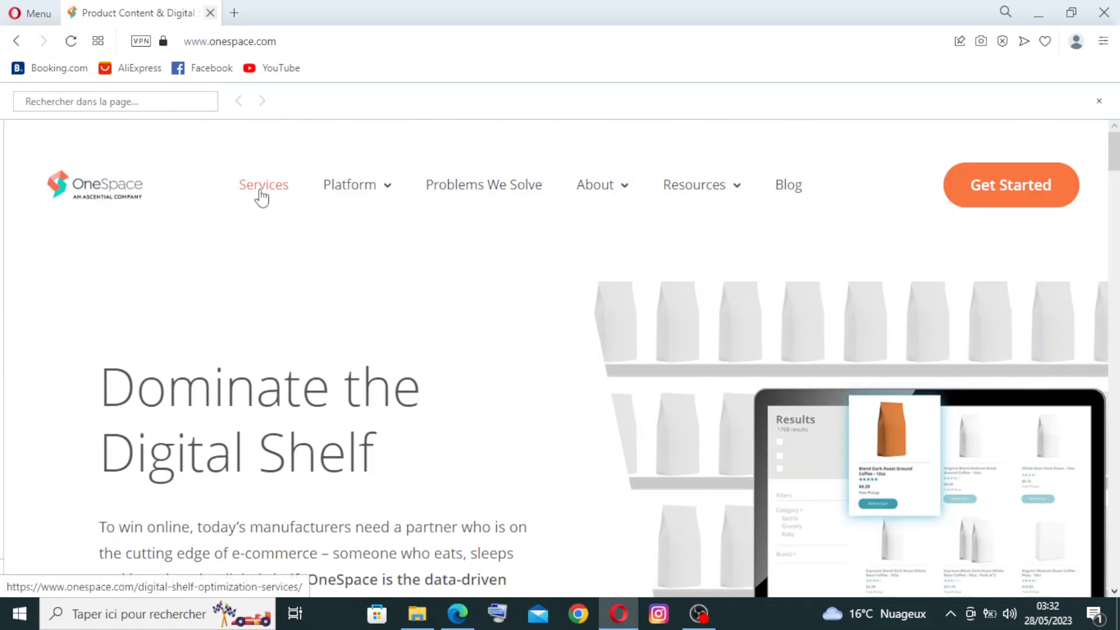
{"action": "left_click", "coordinate": [262, 185]}
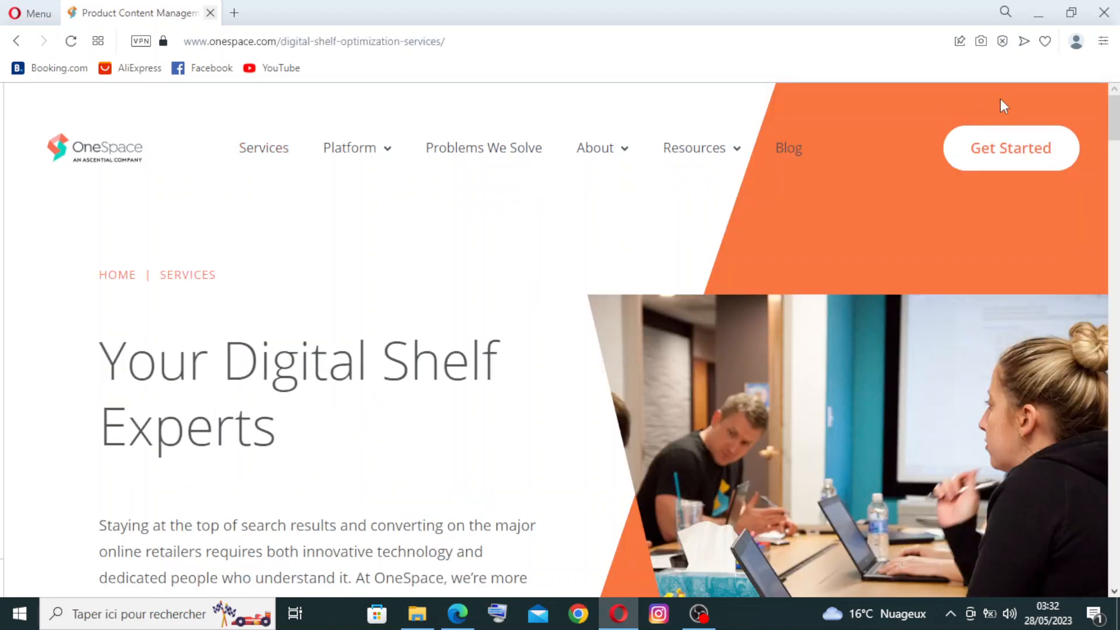
Scroll the services page down to the We Provide lists and the 'See examples of our work' button
{"action": "scroll", "scroll_direction": "down", "scroll_amount": 3}
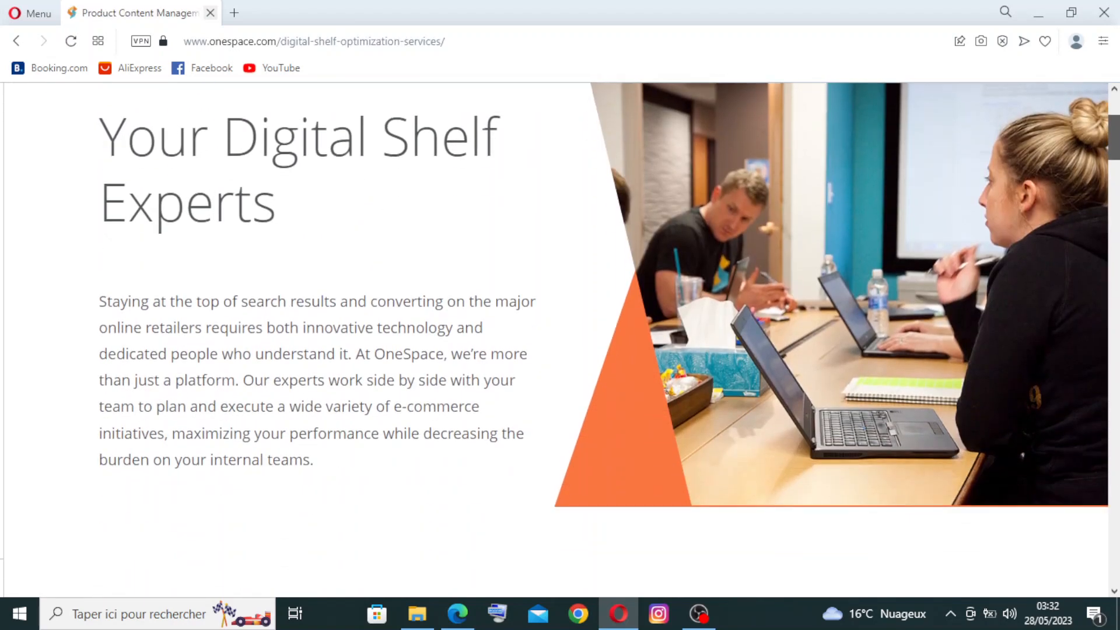
{"action": "scroll", "scroll_direction": "down", "scroll_amount": 3}
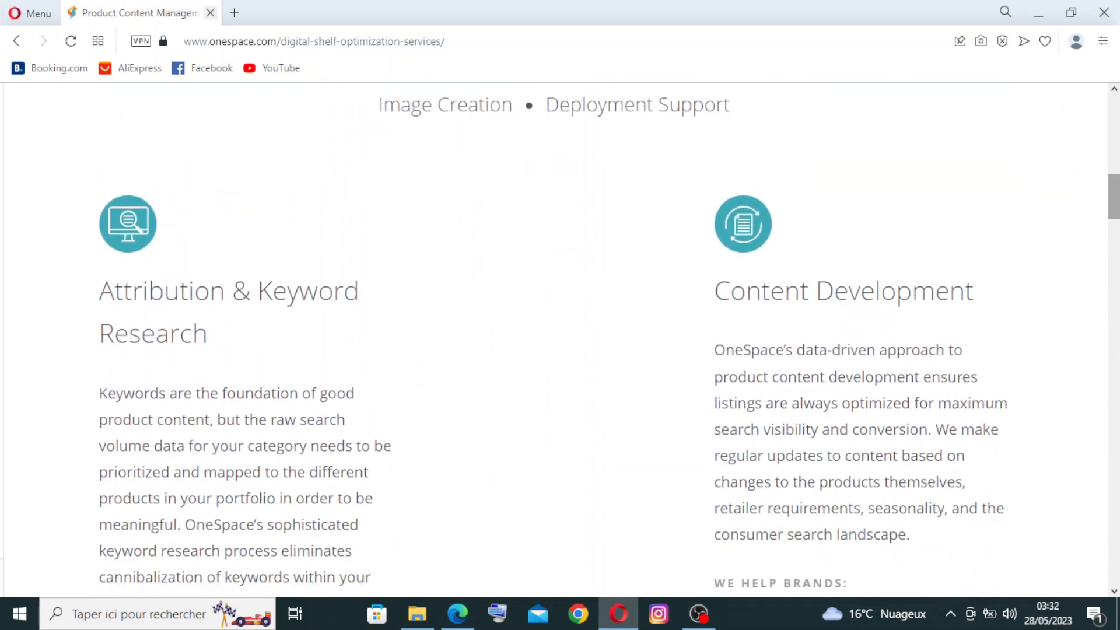
{"action": "scroll", "scroll_direction": "up", "scroll_amount": 3}
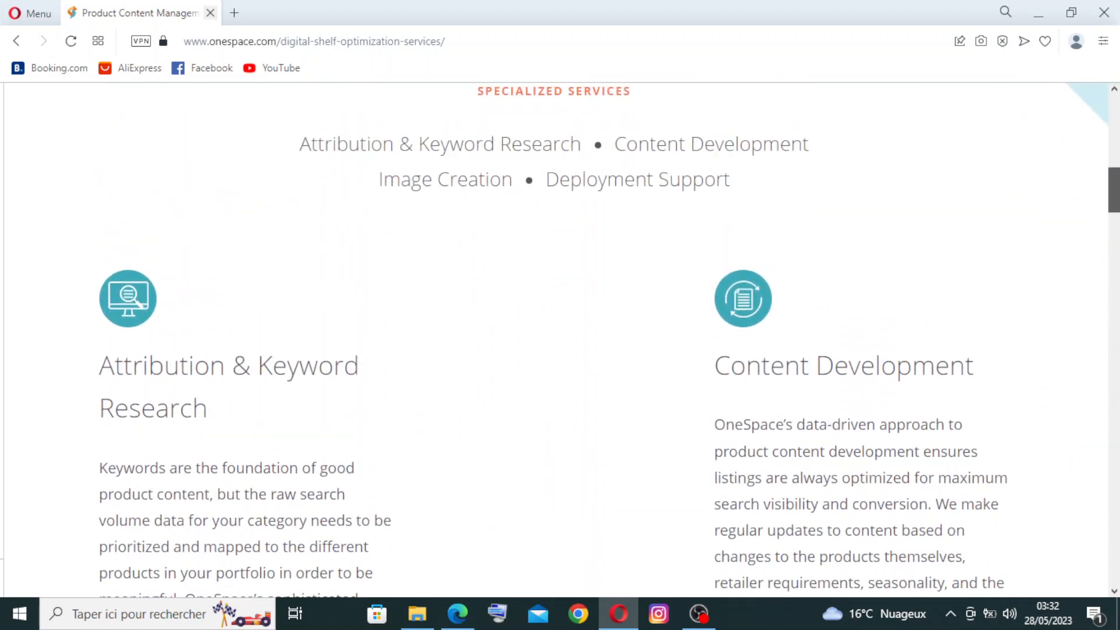
{"action": "scroll", "scroll_direction": "up", "scroll_amount": 3}
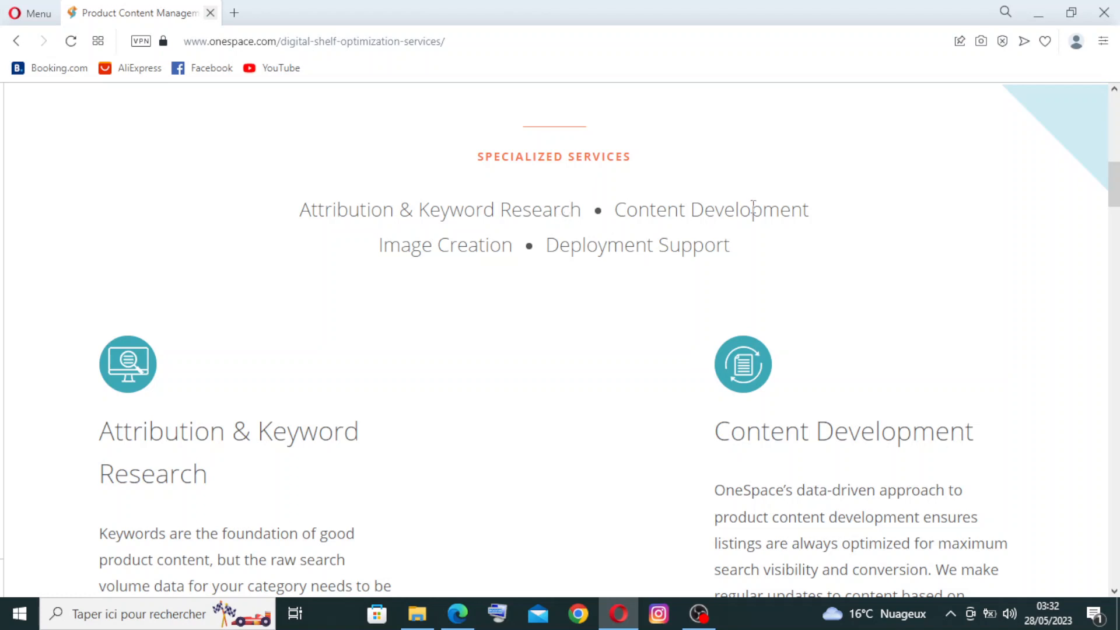
{"action": "scroll", "scroll_direction": "down", "scroll_amount": 3}
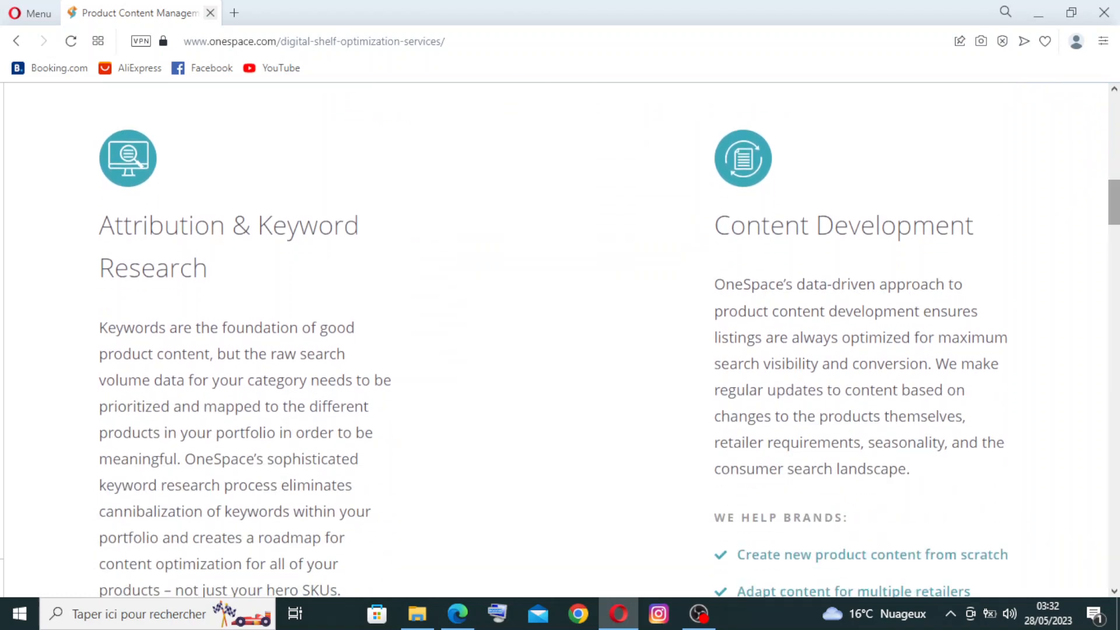
{"action": "mouse_move", "coordinate": [456, 293]}
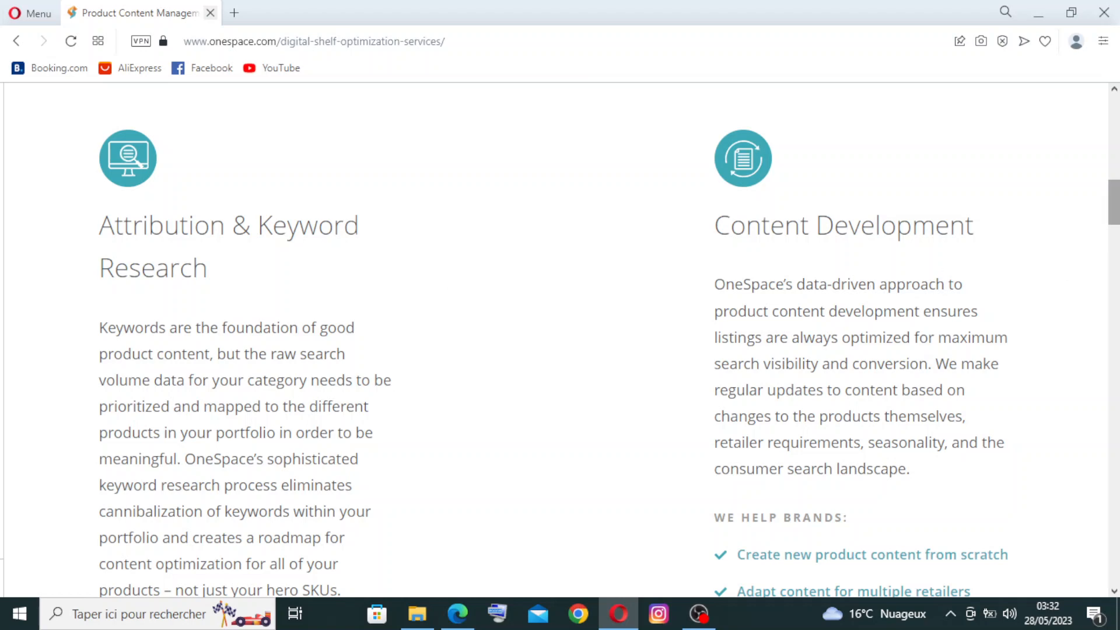
{"action": "scroll", "scroll_direction": "down", "scroll_amount": 3}
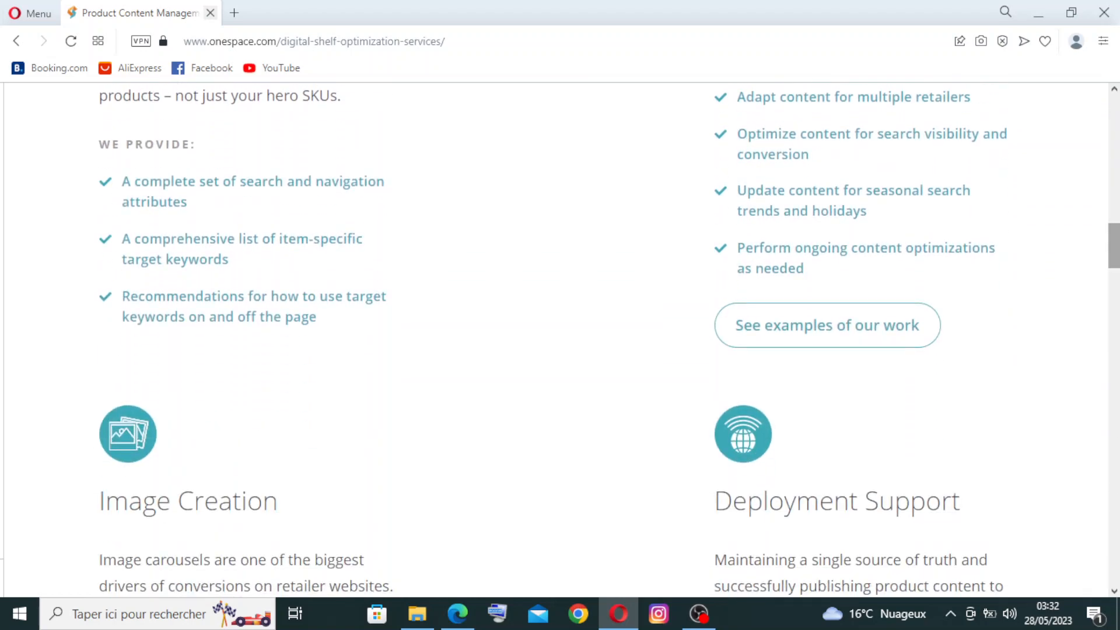
{"action": "scroll", "scroll_direction": "down", "scroll_amount": 3}
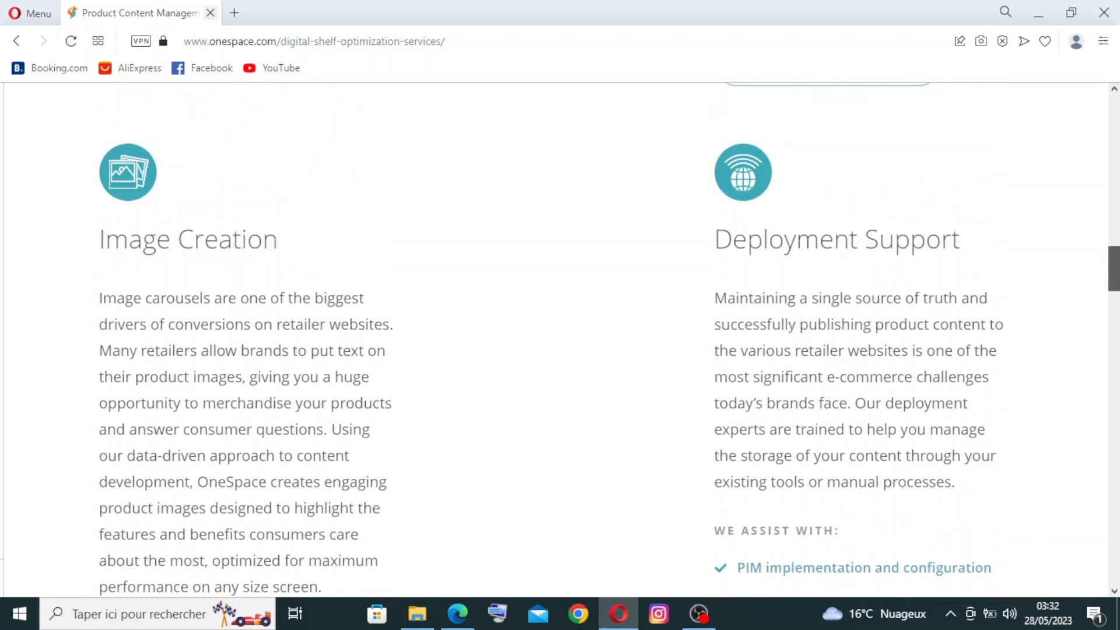
{"action": "scroll", "scroll_direction": "down", "scroll_amount": 3}
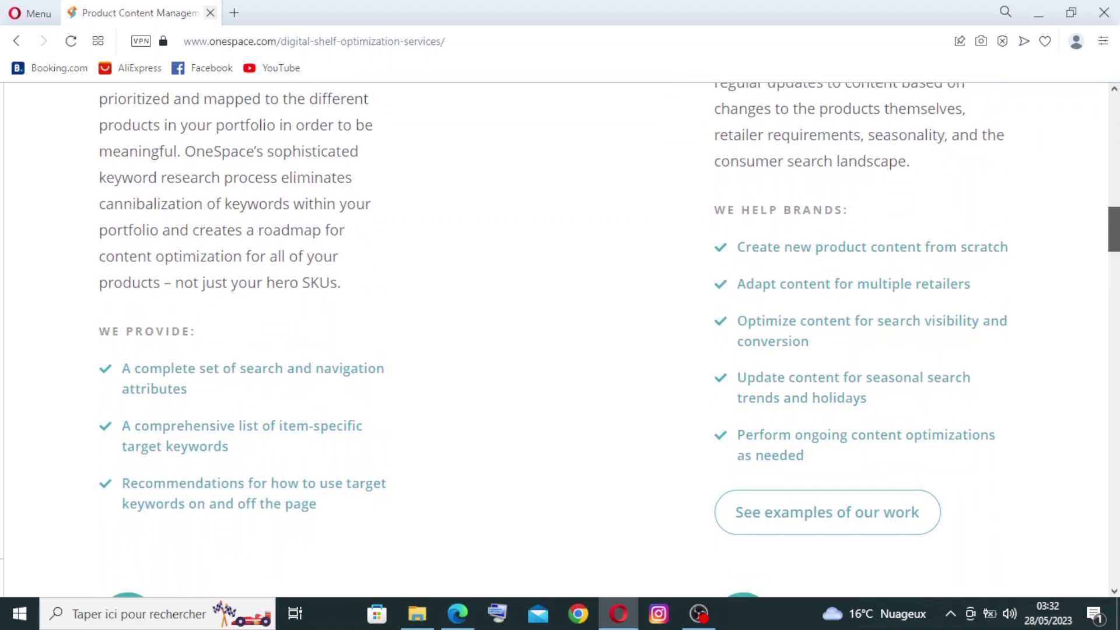
{"action": "scroll", "scroll_direction": "down", "scroll_amount": 3}
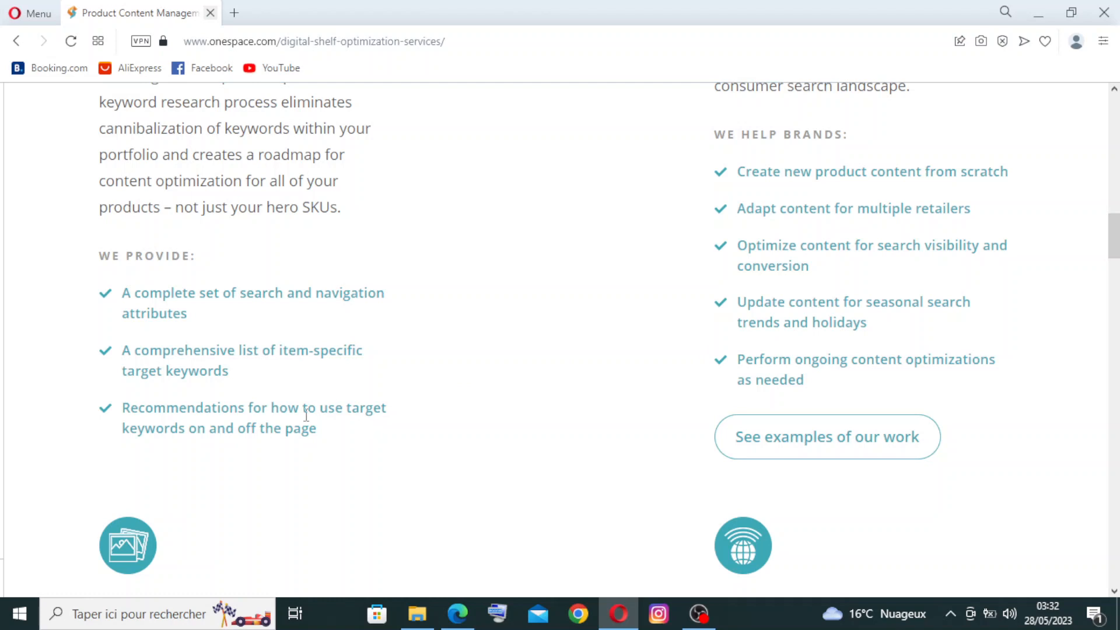
{"action": "mouse_move", "coordinate": [238, 318]}
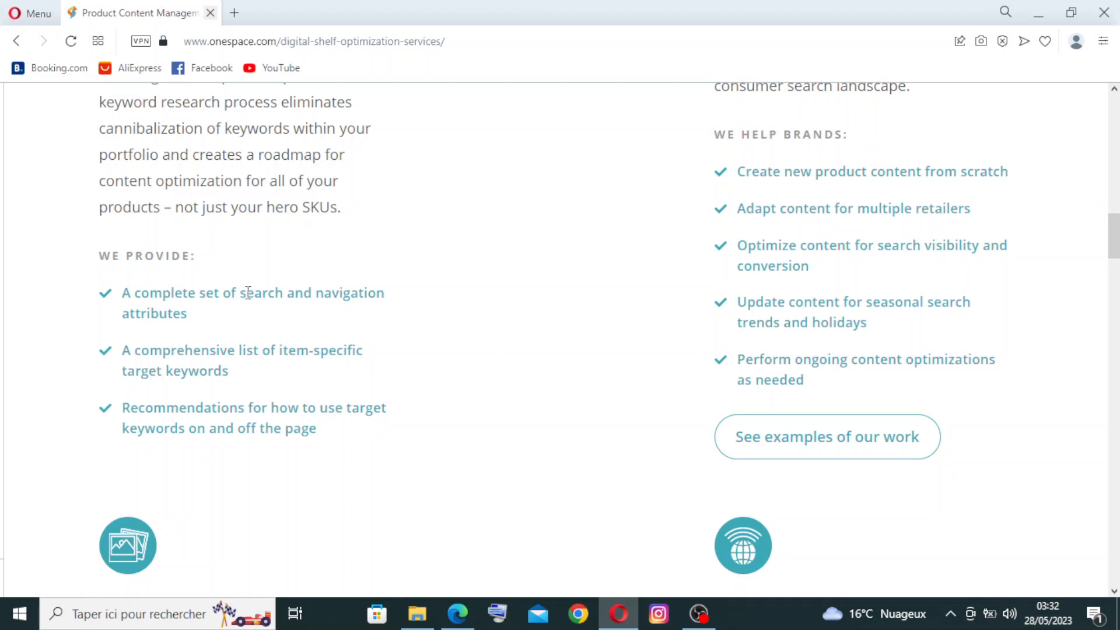
{"action": "mouse_move", "coordinate": [153, 400]}
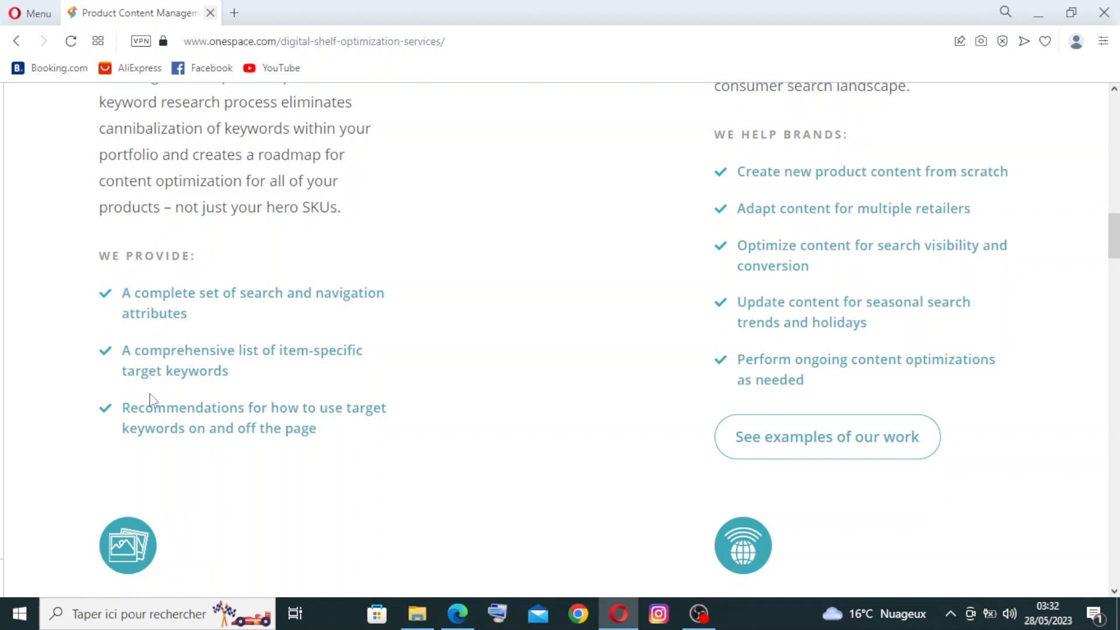
{"action": "mouse_move", "coordinate": [154, 400]}
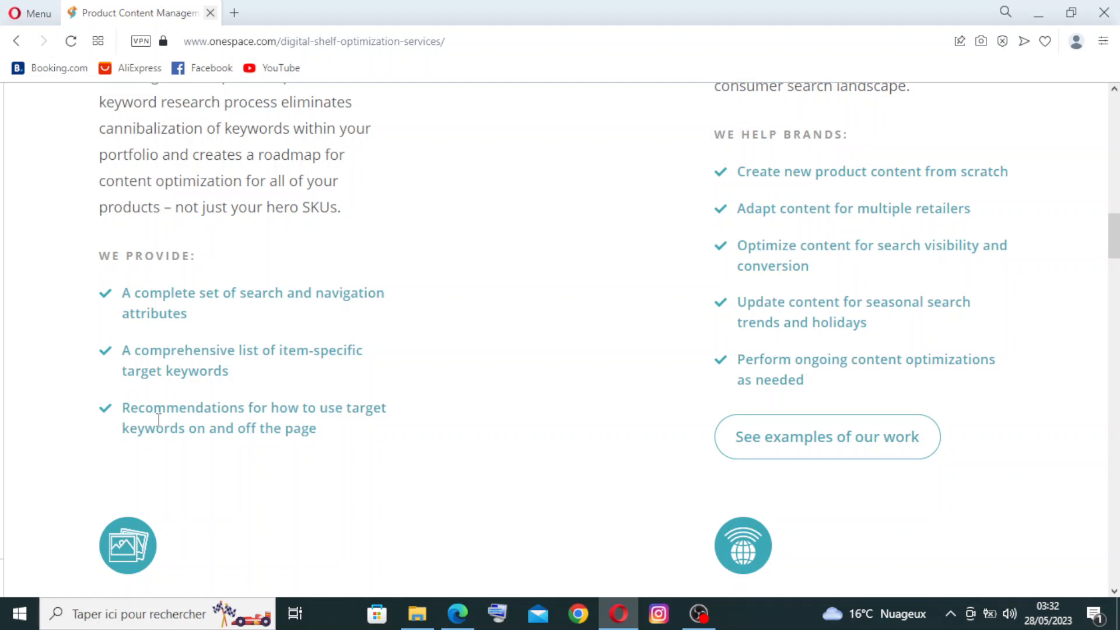
{"action": "mouse_move", "coordinate": [281, 392]}
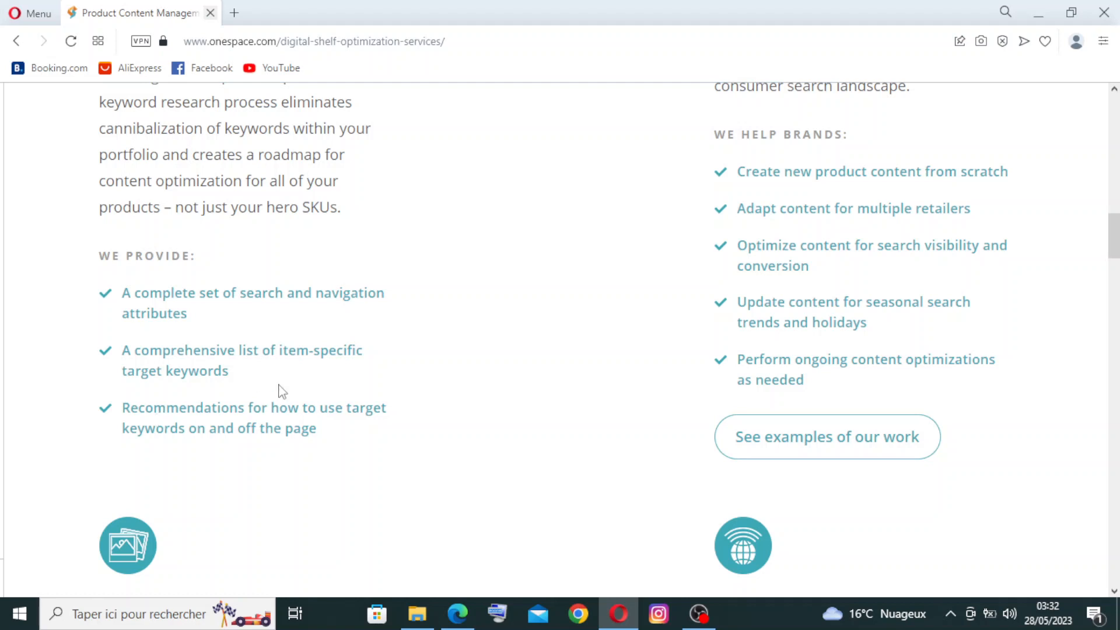
{"action": "mouse_move", "coordinate": [893, 231]}
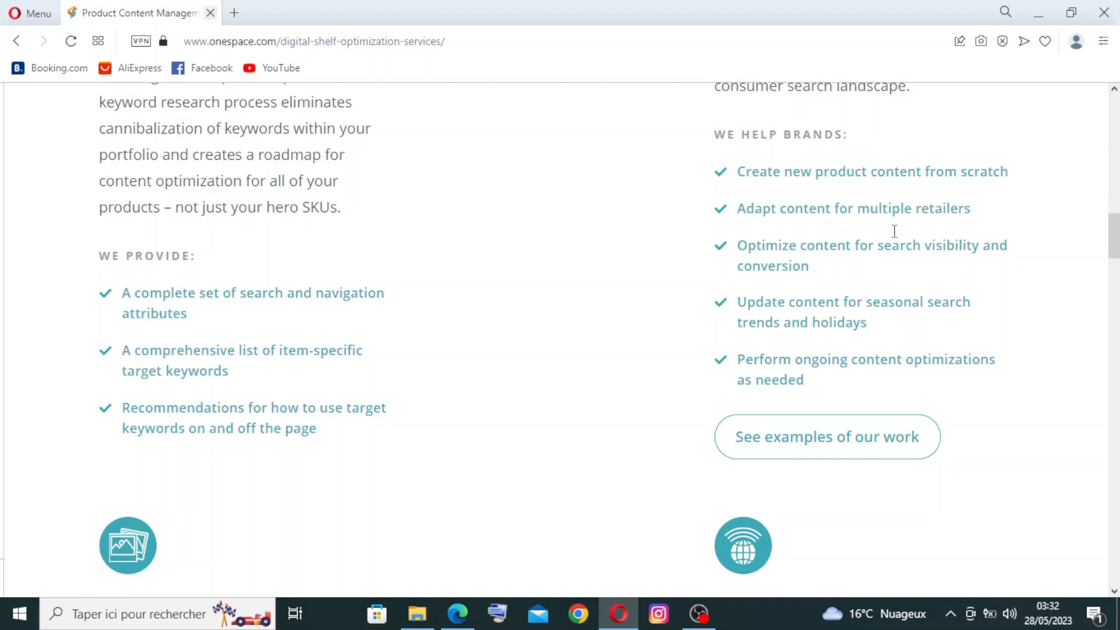
{"action": "scroll", "scroll_direction": "down", "scroll_amount": 3}
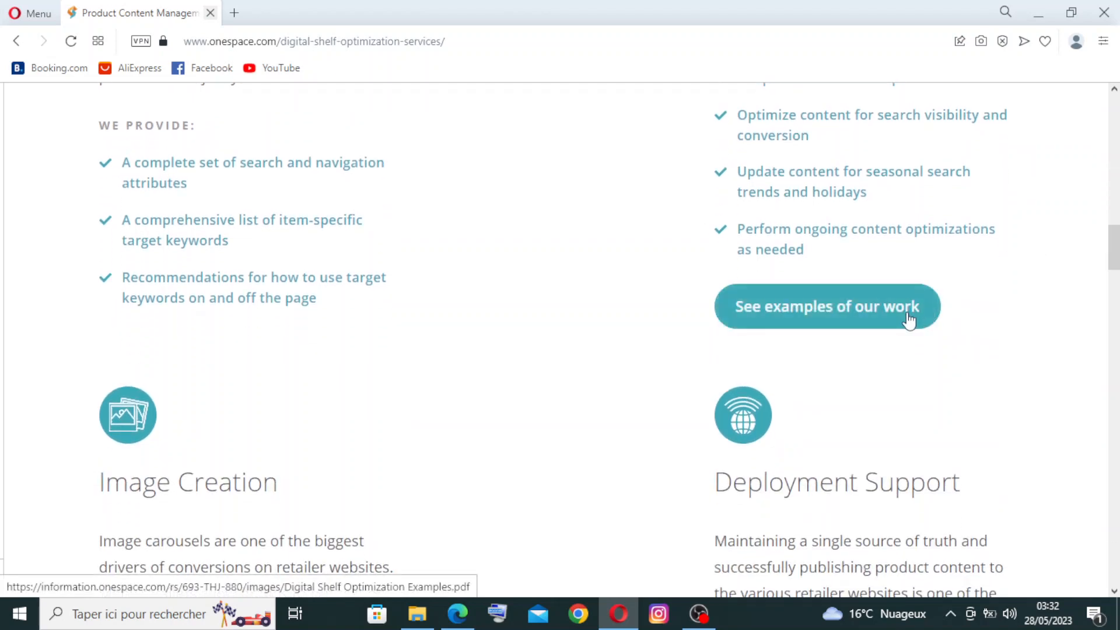
Open the Digital Shelf Optimization Examples PDF in a new tab via 'See examples of our work'
{"action": "left_click", "coordinate": [826, 306]}
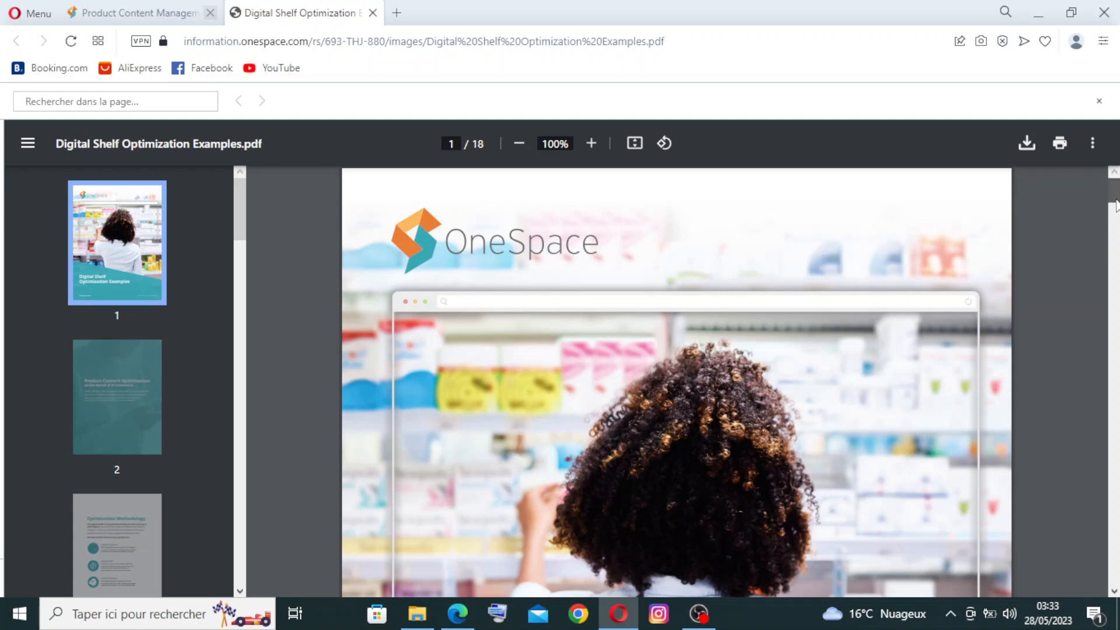
Page down the examples PDF to page 10 of 18, the Titan Dry Dog Food example
{"action": "scroll", "scroll_direction": "down", "scroll_amount": 3}
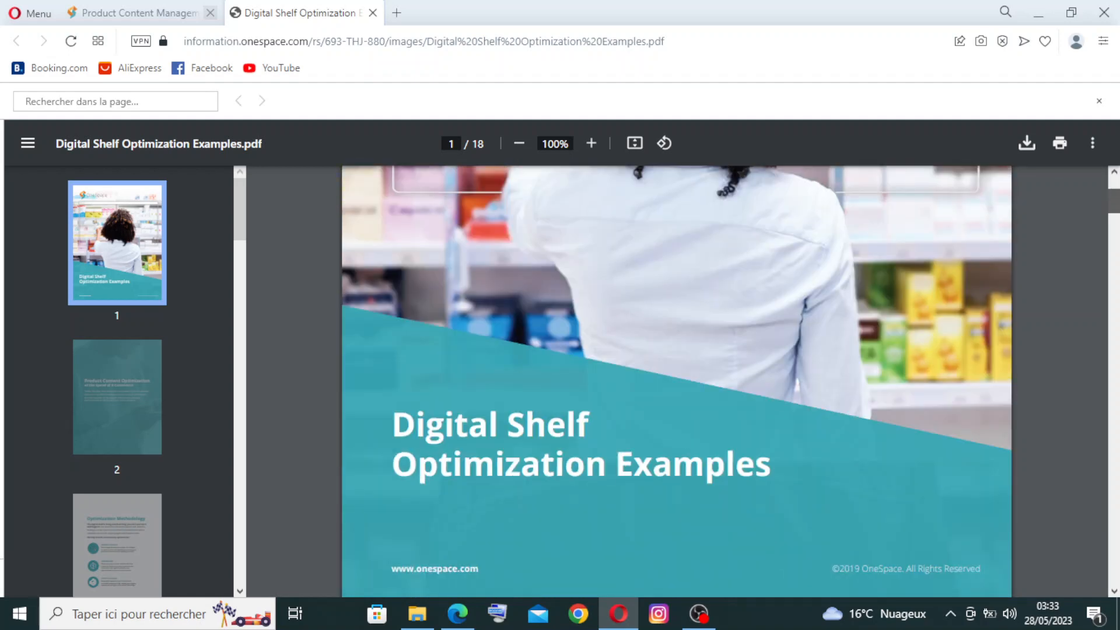
{"action": "scroll", "scroll_direction": "down", "scroll_amount": 3}
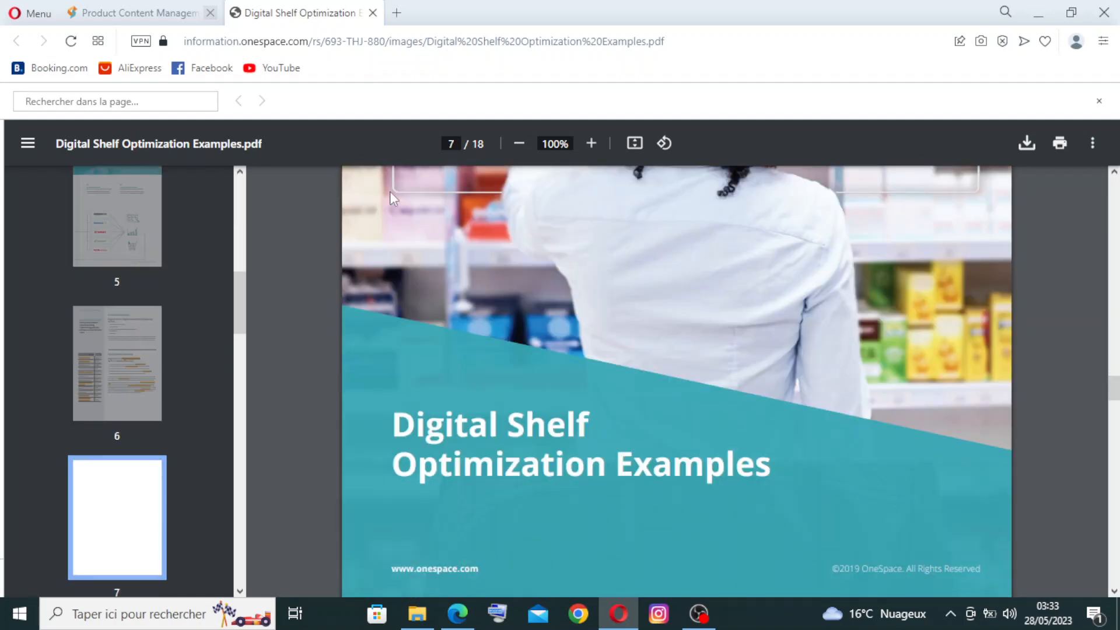
{"action": "scroll", "scroll_direction": "down", "scroll_amount": 3}
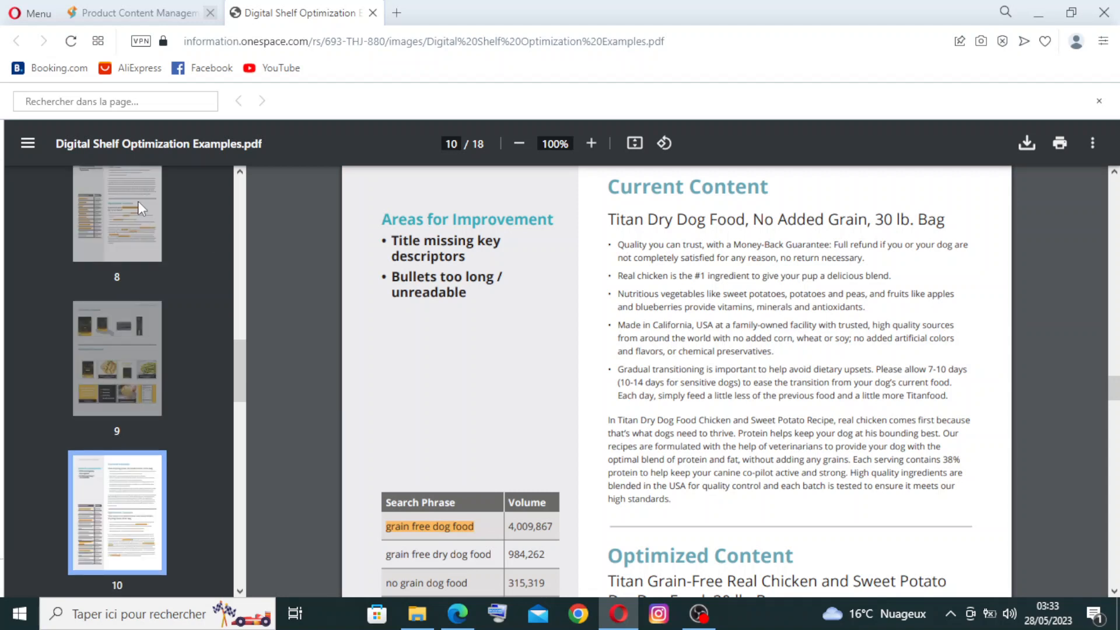
{"action": "mouse_move", "coordinate": [1081, 355]}
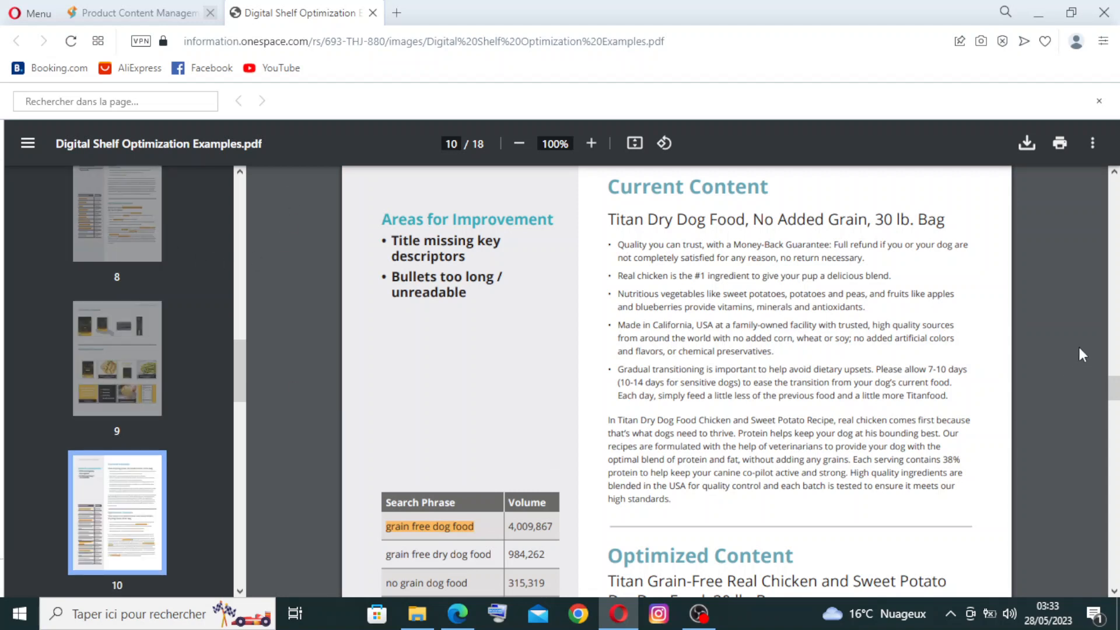
{"action": "mouse_move", "coordinate": [759, 473]}
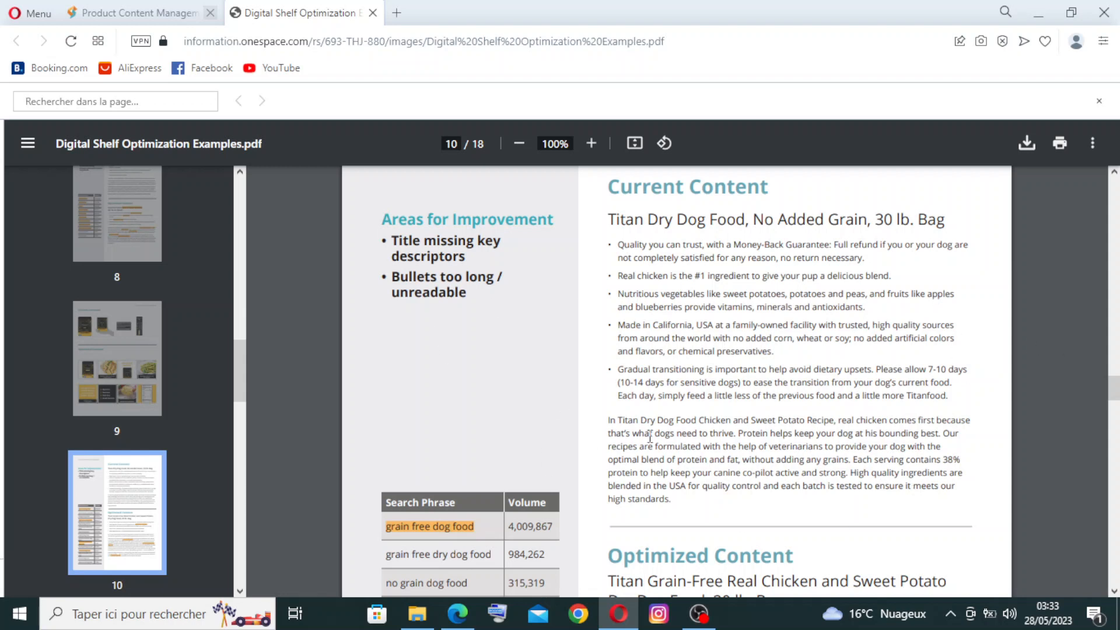
{"action": "mouse_move", "coordinate": [789, 411]}
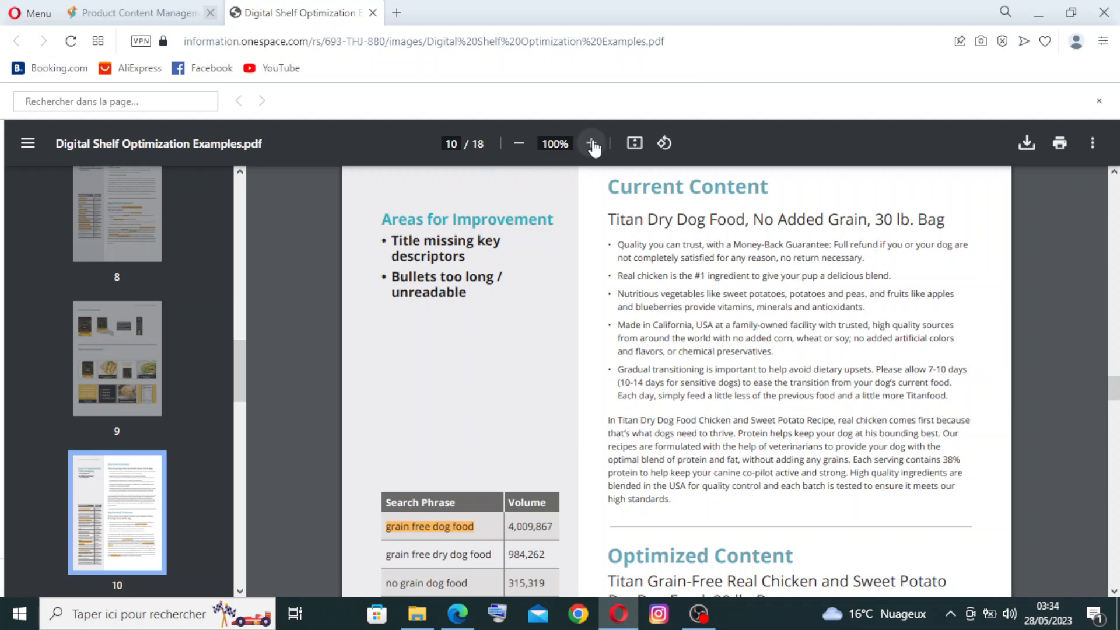
{"action": "left_click", "coordinate": [594, 143]}
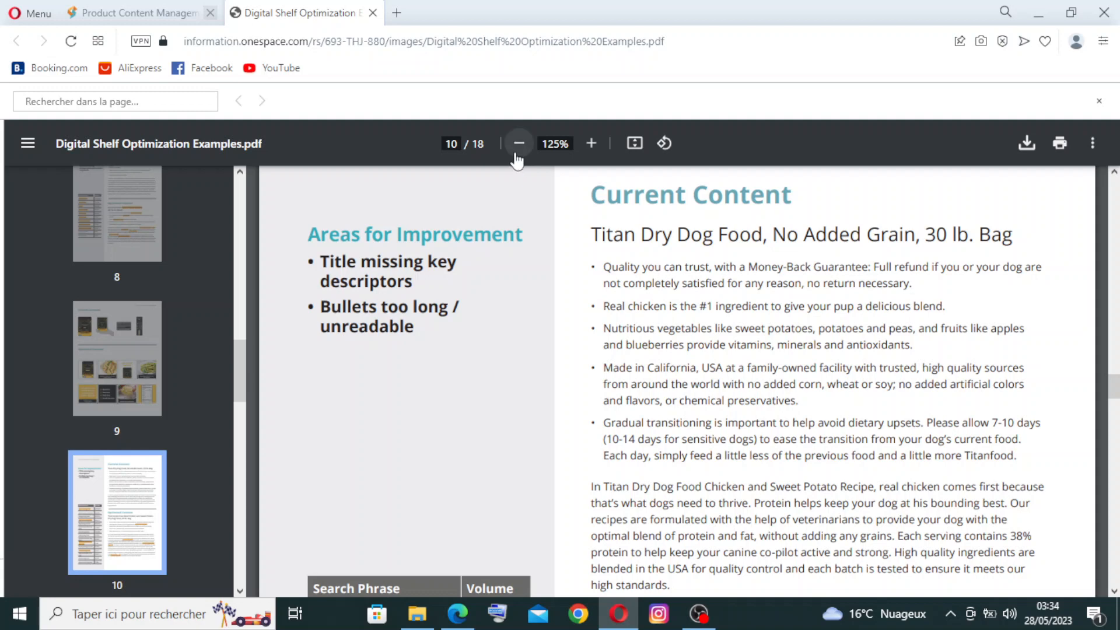
{"action": "left_click", "coordinate": [519, 144]}
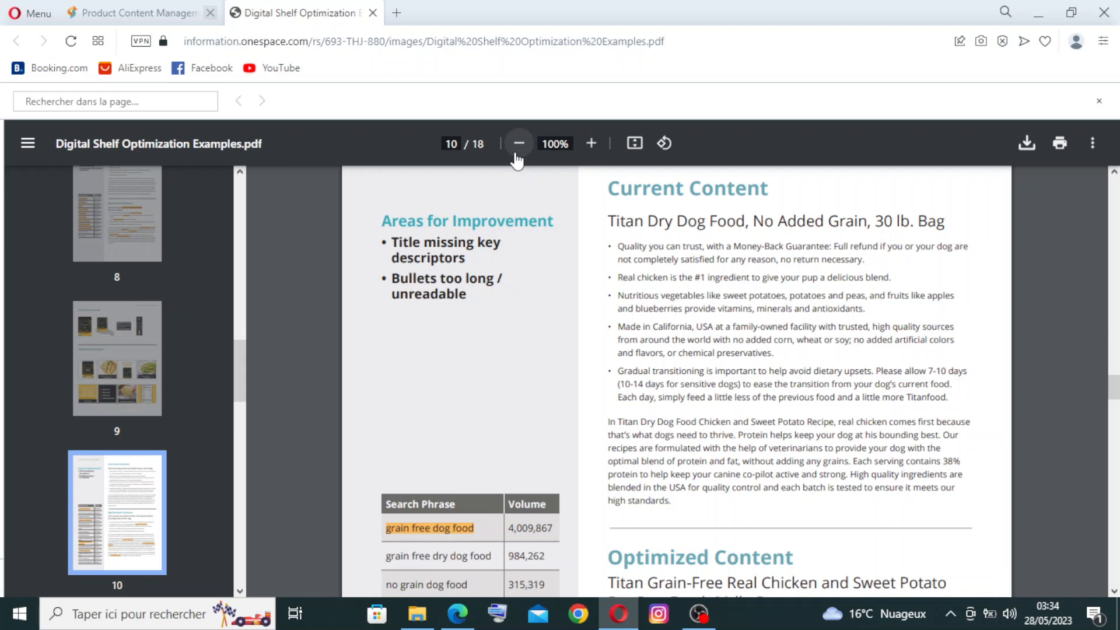
{"action": "mouse_move", "coordinate": [673, 268]}
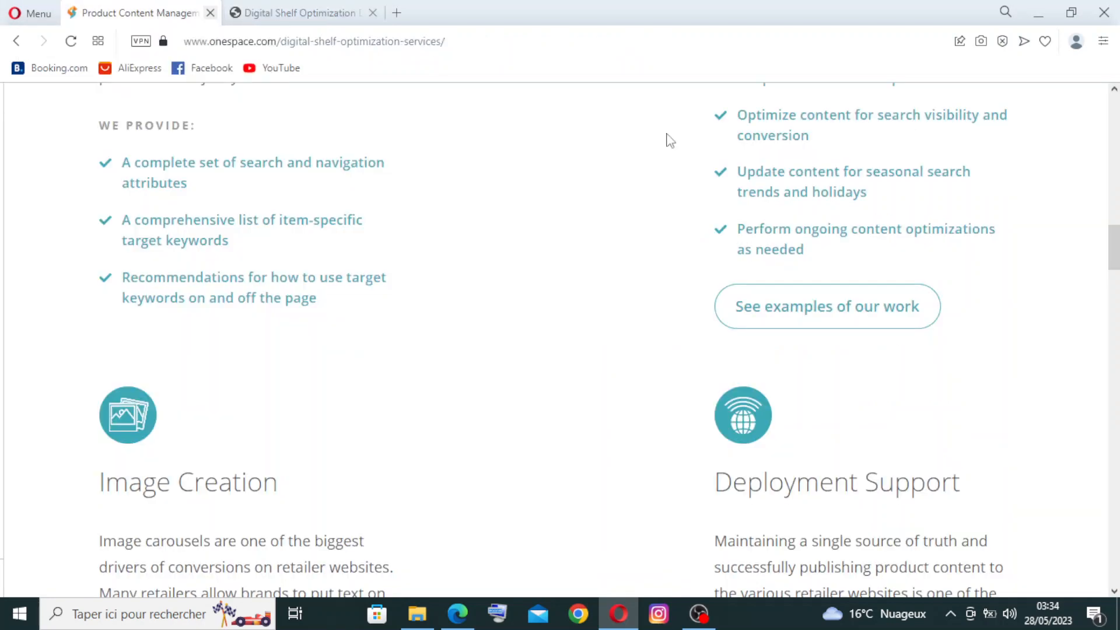
Scroll the services tab back up to its 'Your Digital Shelf Experts' heading
{"action": "scroll", "scroll_direction": "down", "scroll_amount": 3}
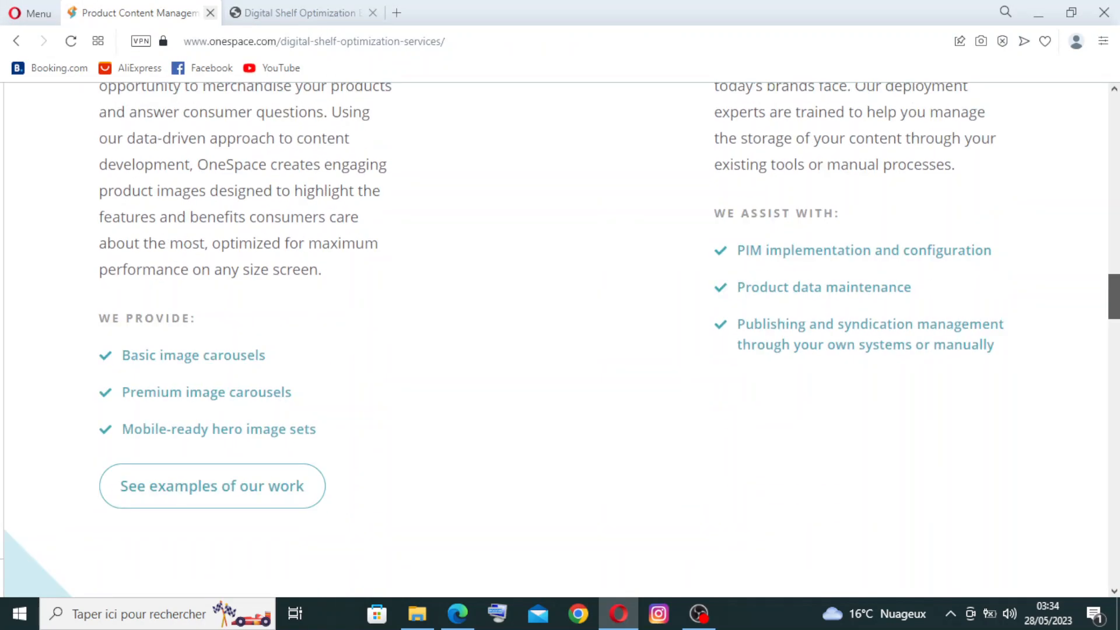
{"action": "scroll", "scroll_direction": "up", "scroll_amount": 3}
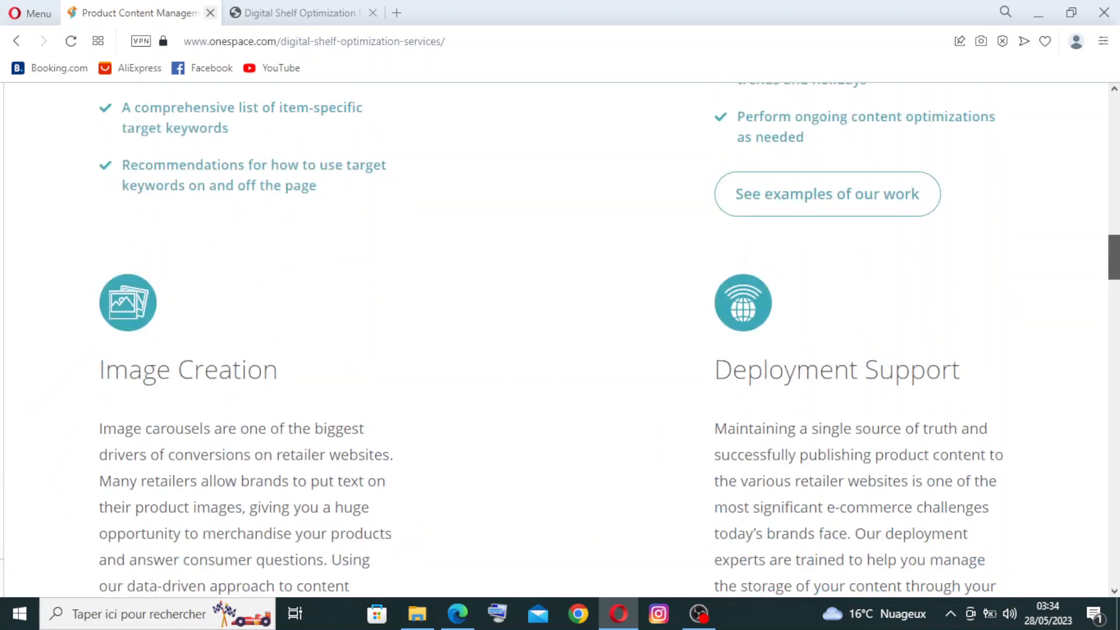
{"action": "scroll", "scroll_direction": "up", "scroll_amount": 3}
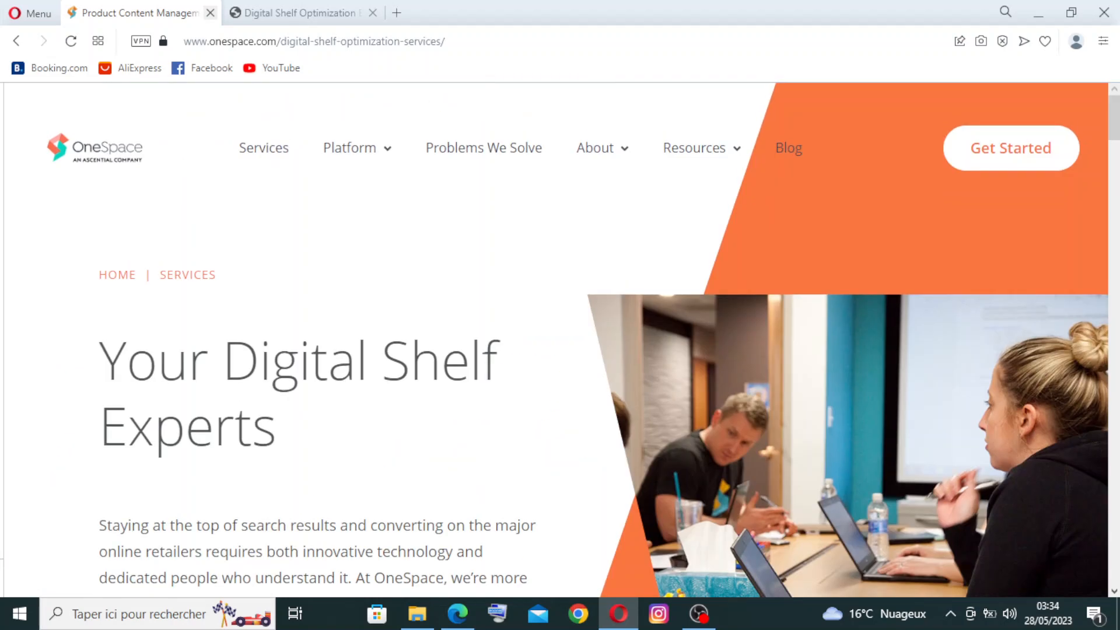
{"action": "mouse_move", "coordinate": [557, 220]}
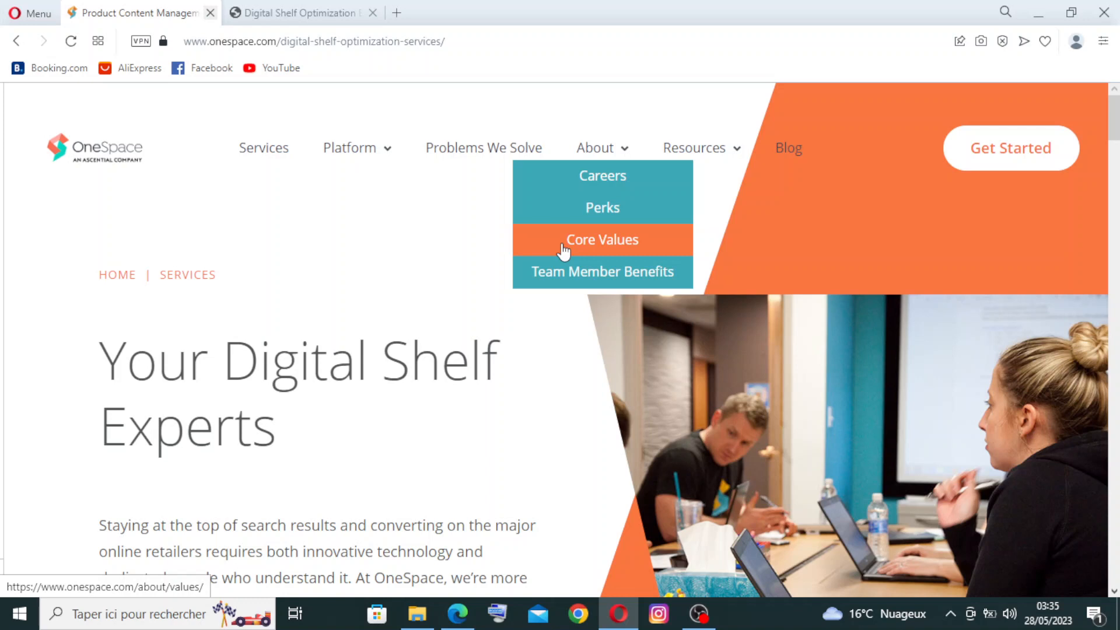
Bring up the find-in-page bar on the OneSpace services page with Ctrl+F
{"action": "key", "text": "Ctrl+f"}
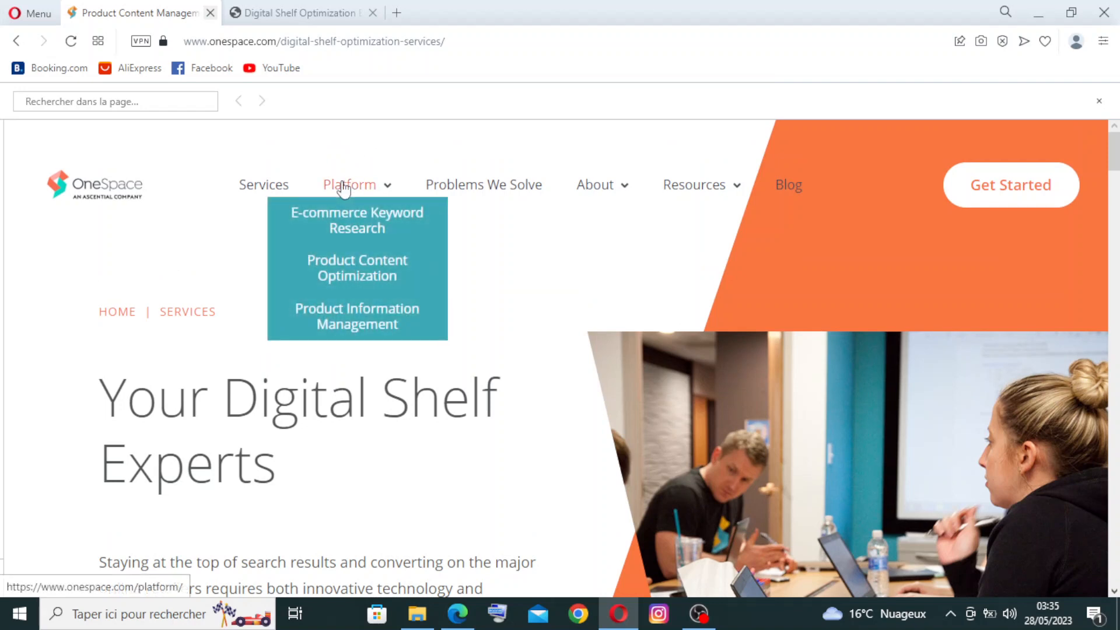
{"action": "mouse_move", "coordinate": [357, 220]}
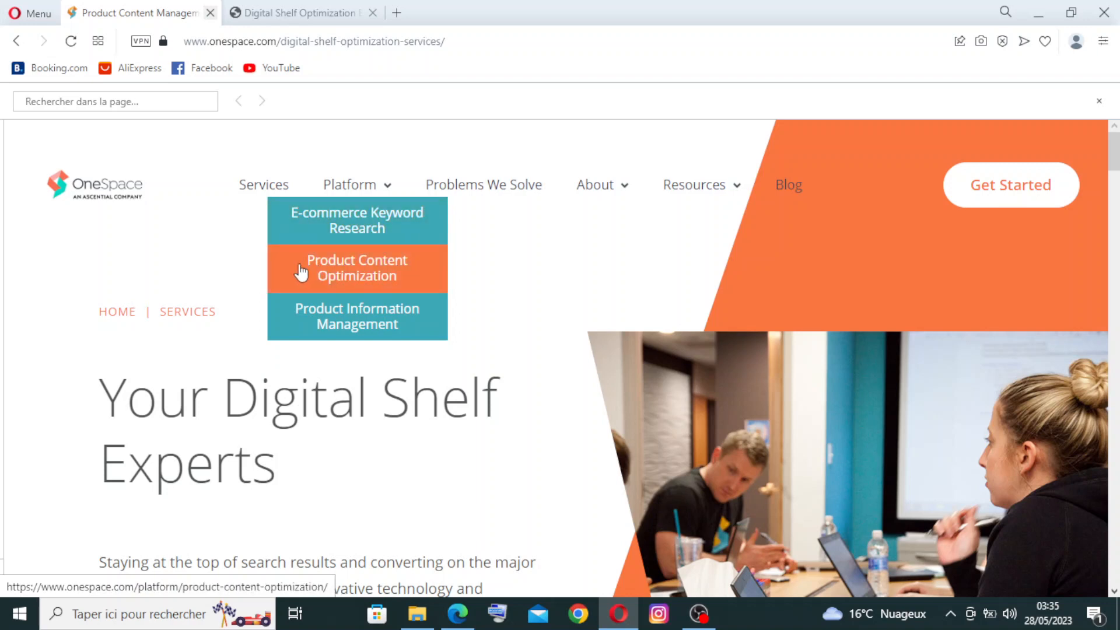
{"action": "mouse_move", "coordinate": [356, 316]}
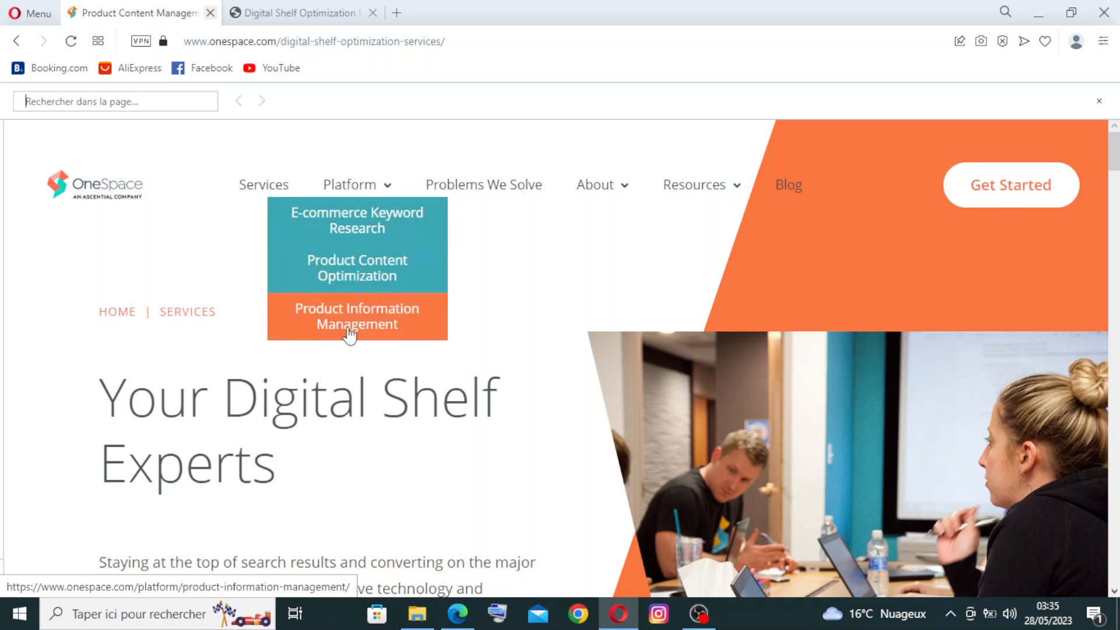
{"action": "mouse_move", "coordinate": [338, 155]}
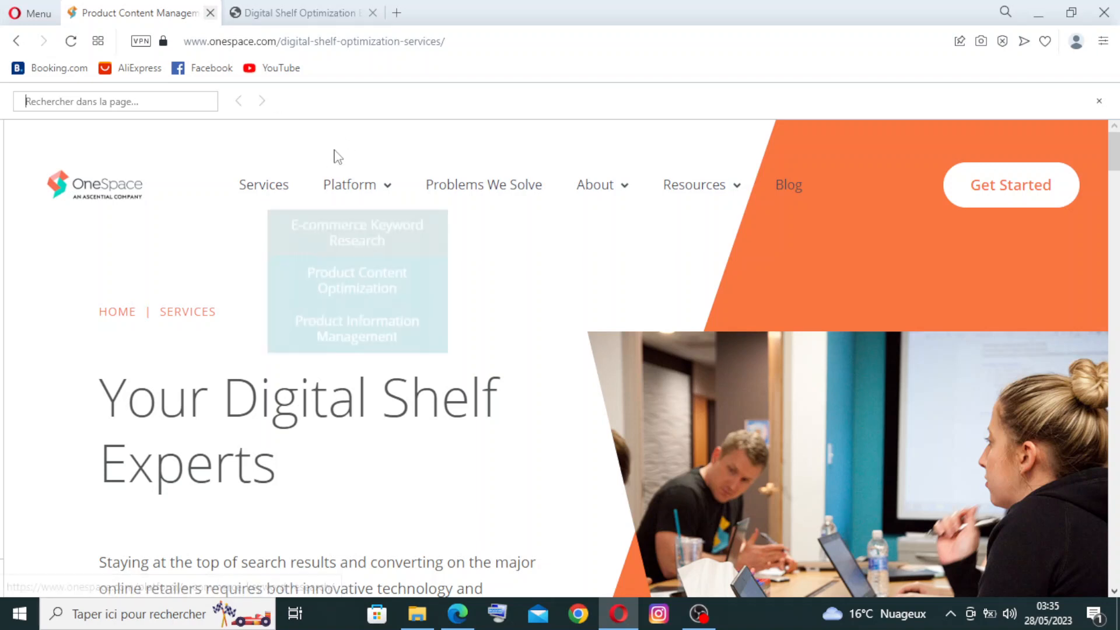
{"action": "mouse_move", "coordinate": [337, 163]}
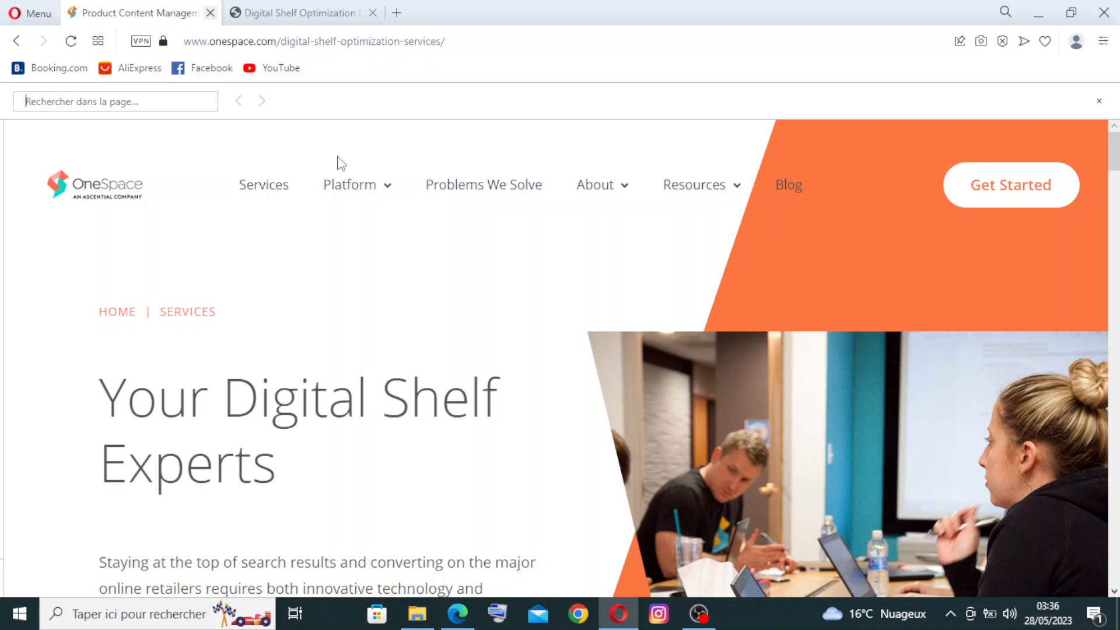
{"action": "mouse_move", "coordinate": [656, 322]}
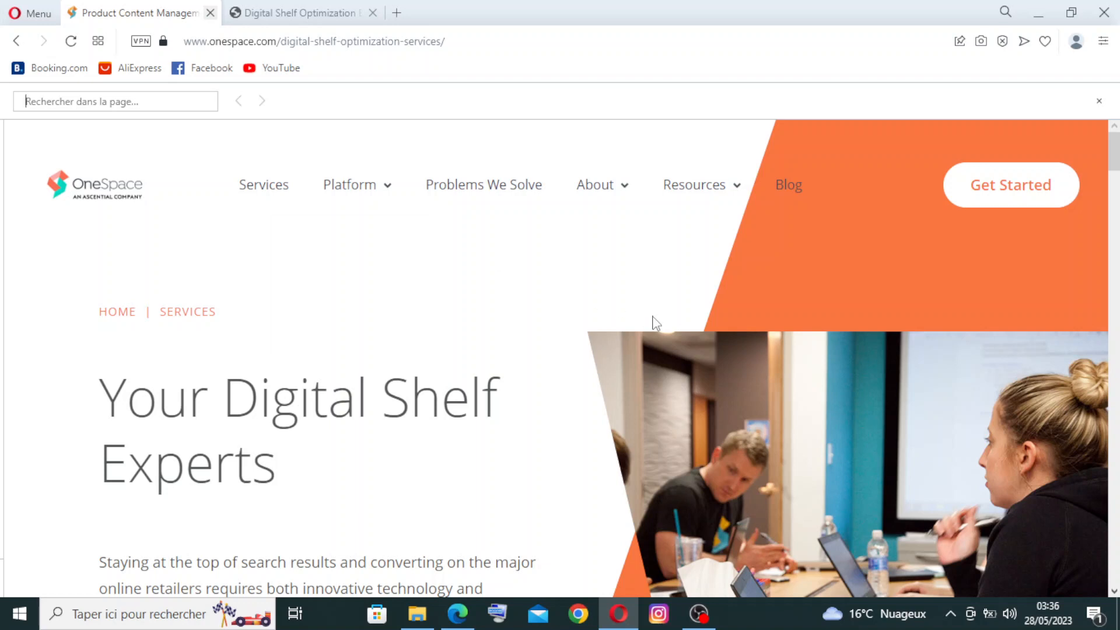